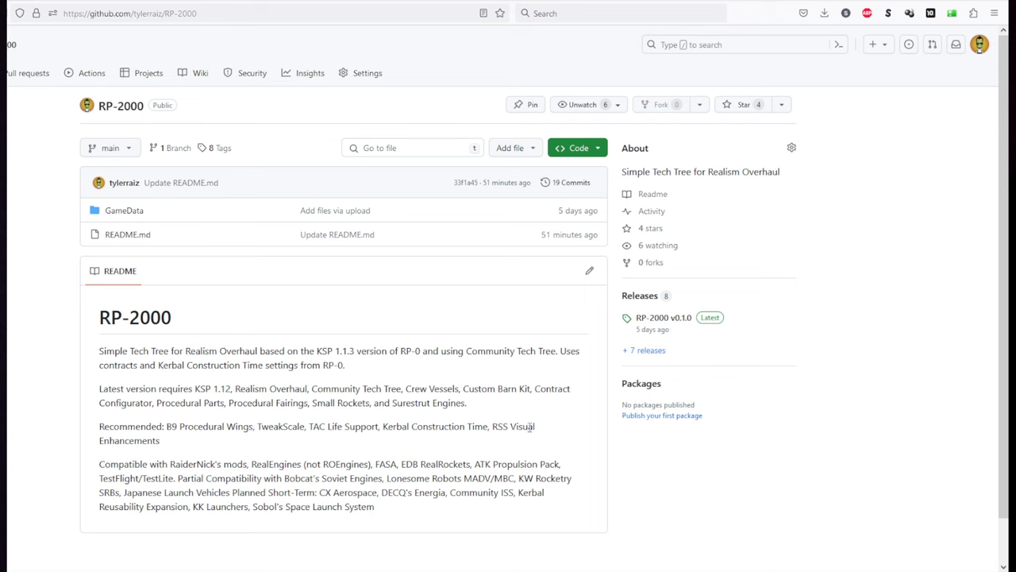
{"action": "mouse_move", "coordinate": [877, 412]}
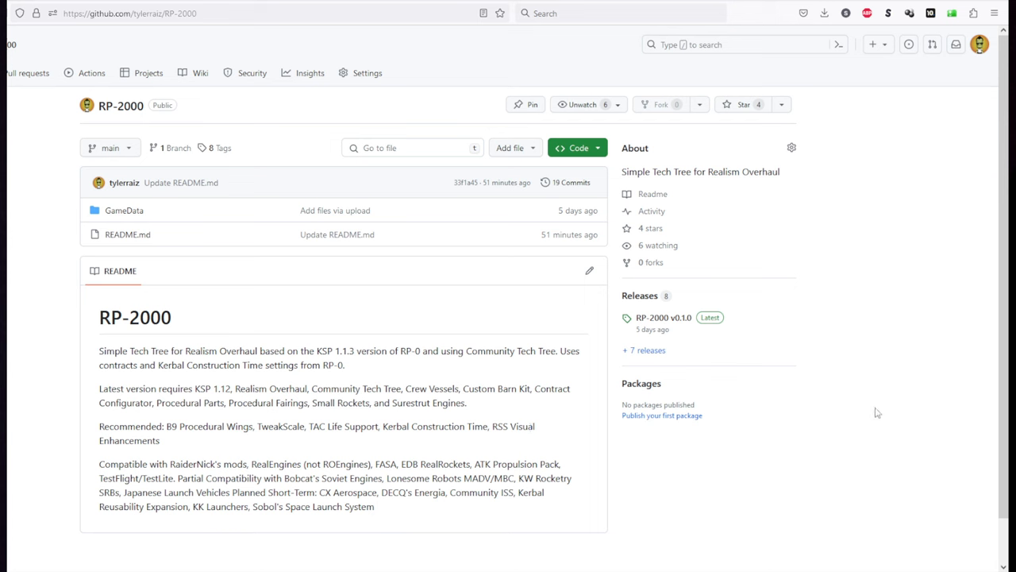
{"action": "mouse_move", "coordinate": [875, 403]}
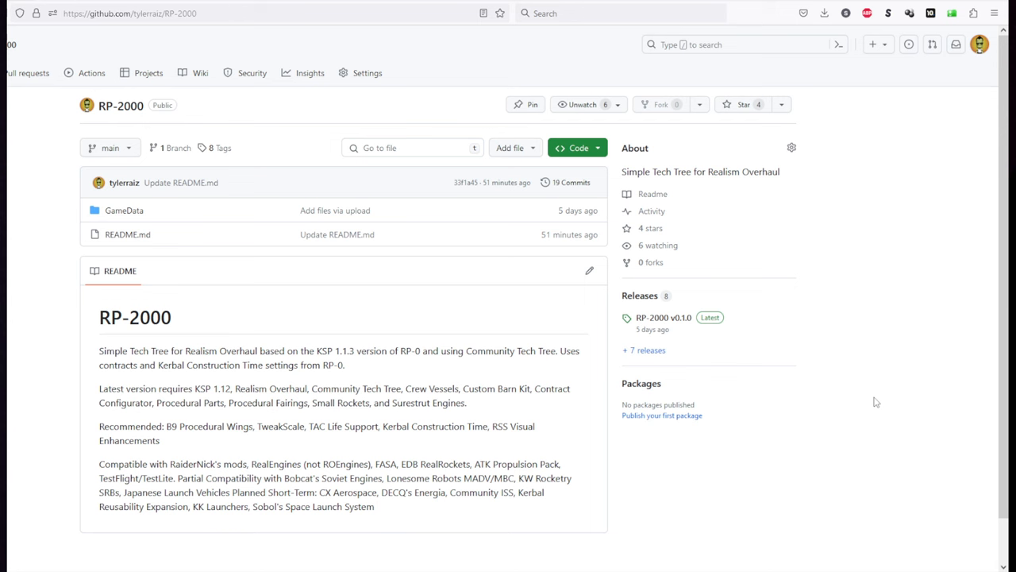
{"action": "mouse_move", "coordinate": [868, 400]}
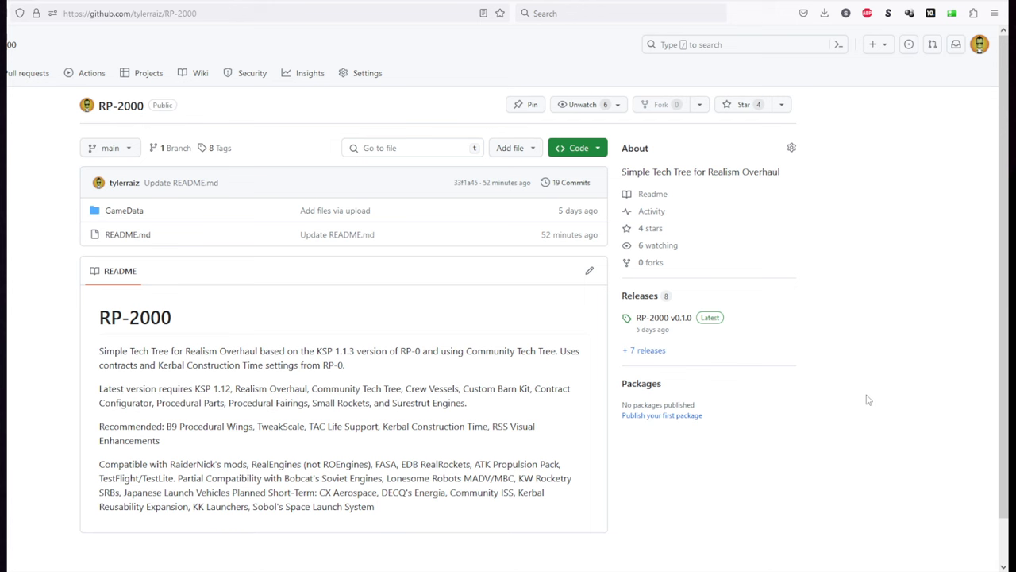
{"action": "mouse_move", "coordinate": [458, 345]}
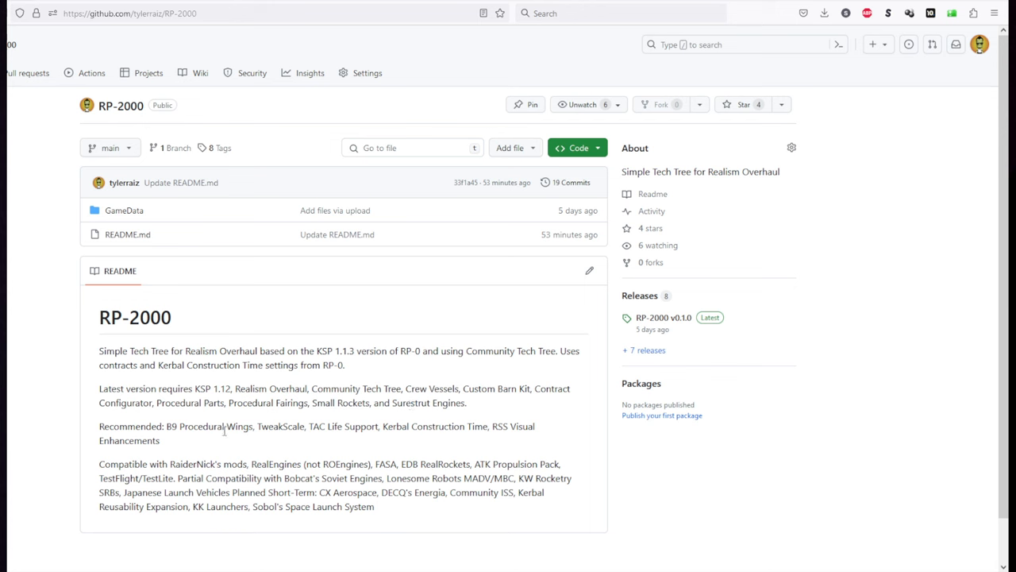
{"action": "mouse_move", "coordinate": [180, 426]}
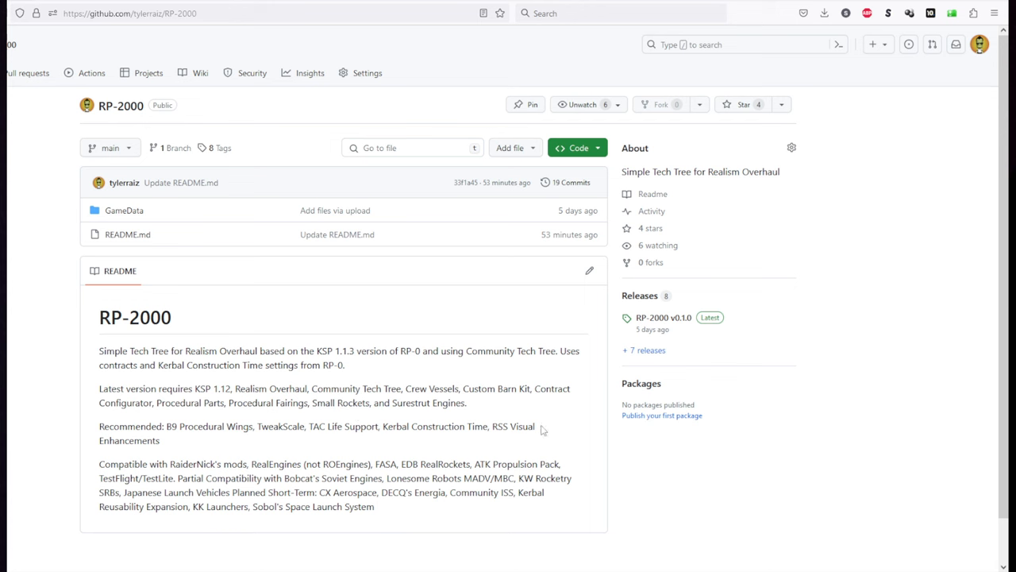
{"action": "mouse_move", "coordinate": [294, 446]}
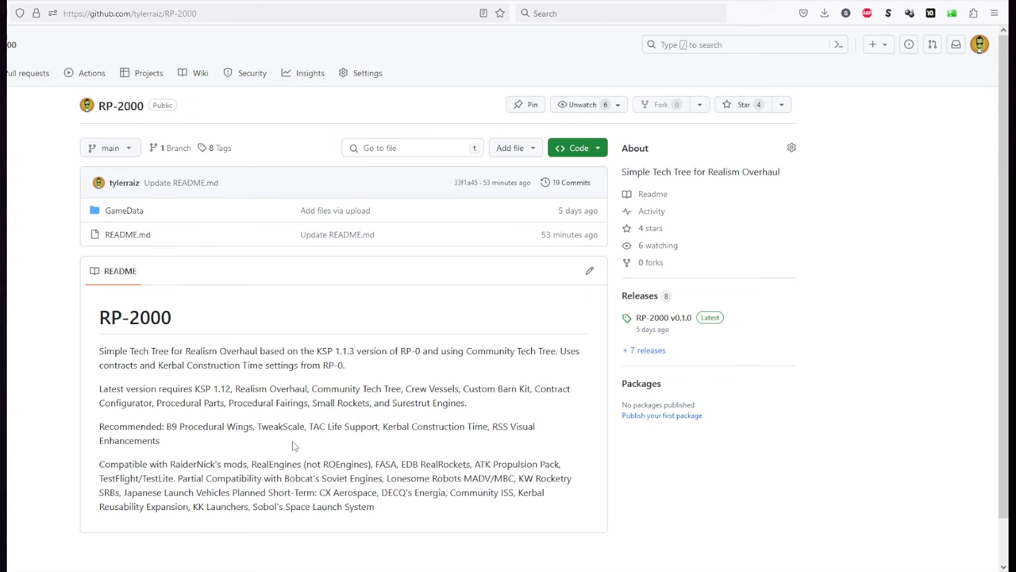
{"action": "mouse_move", "coordinate": [322, 431]}
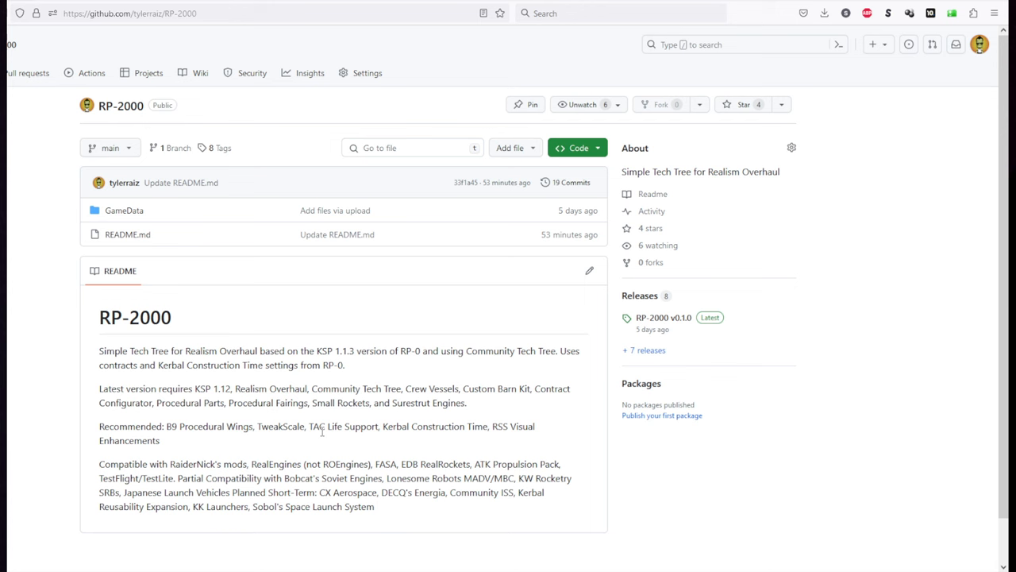
{"action": "mouse_move", "coordinate": [143, 466]}
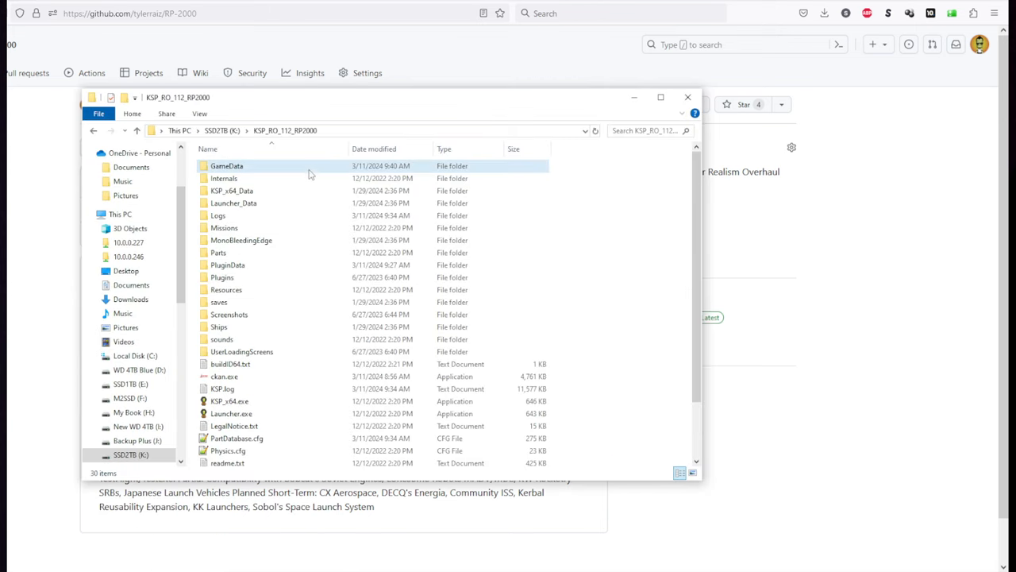
- Check that the game's GameData folder holds only Squad, then return to KSP_RO_112_RP2000
{"action": "double_click", "coordinate": [227, 166]}
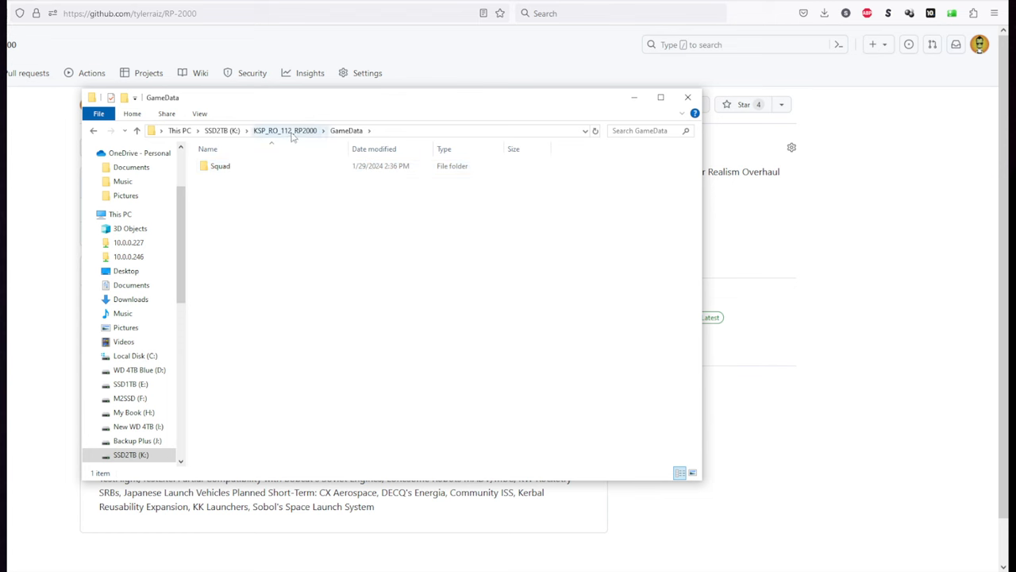
{"action": "left_click", "coordinate": [284, 130]}
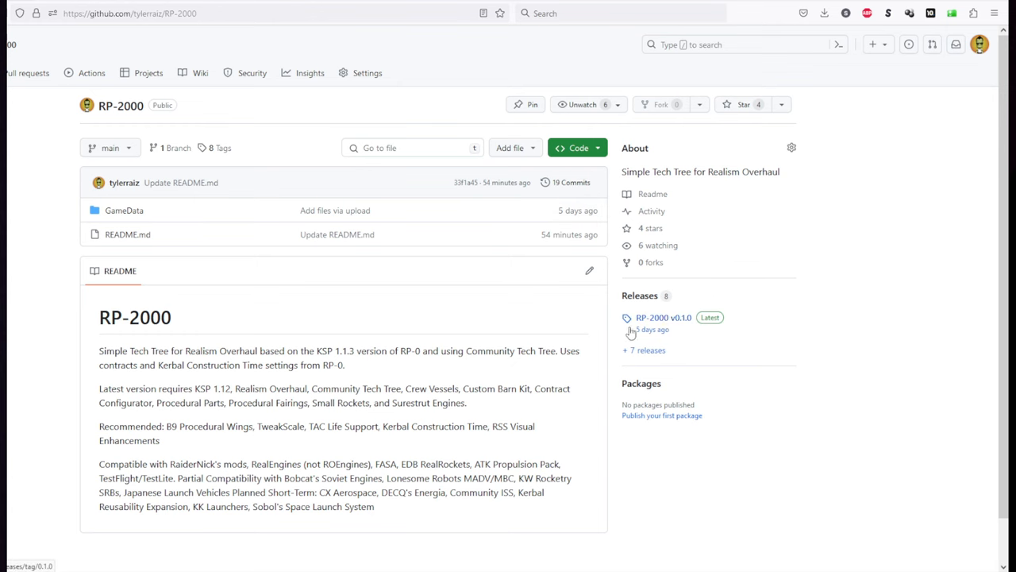
- Open the RP-2000 v0.1.0 release with its notes and three downloadable assets
{"action": "left_click", "coordinate": [663, 317]}
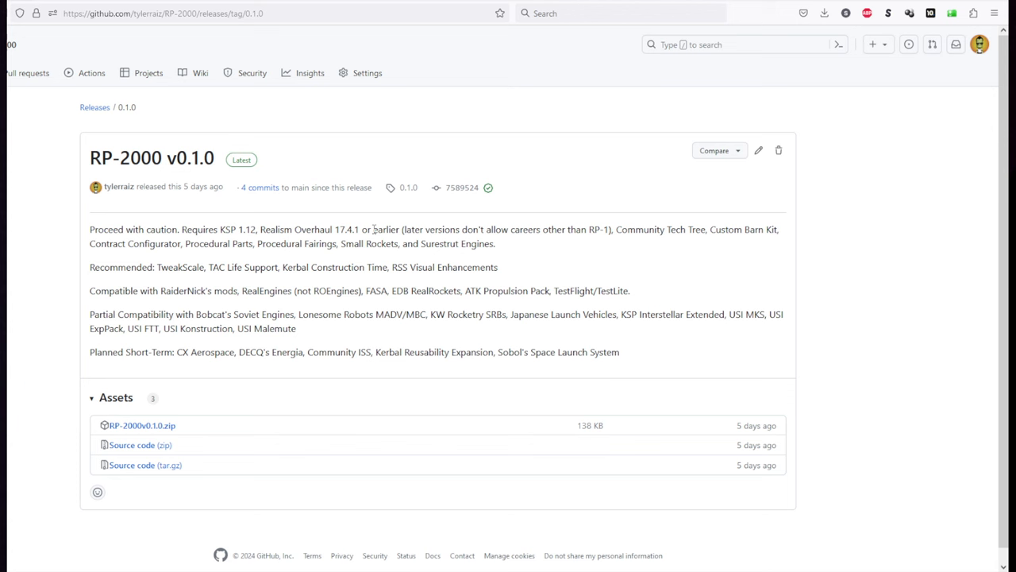
{"action": "mouse_move", "coordinate": [460, 229]}
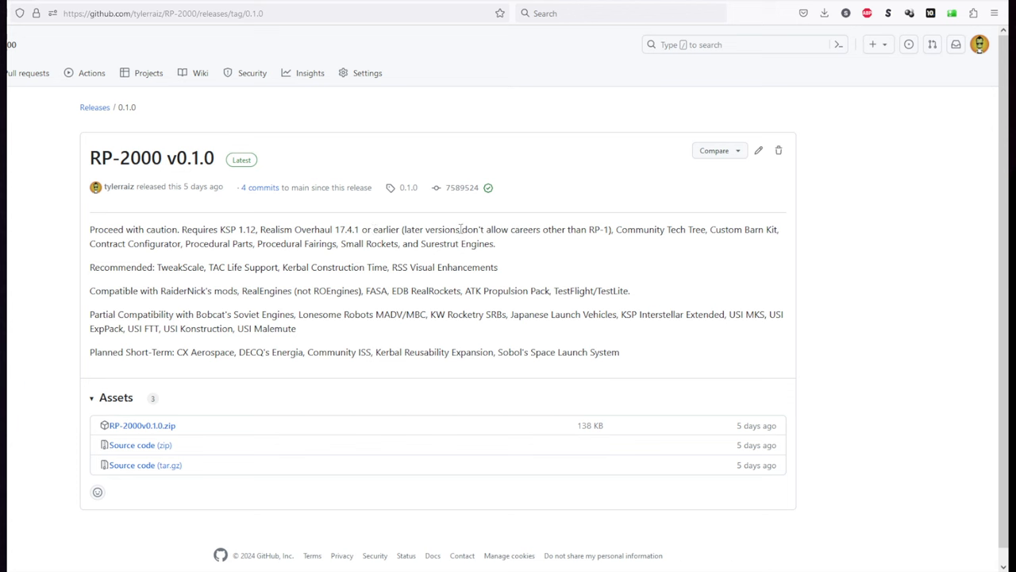
{"action": "mouse_move", "coordinate": [652, 189]}
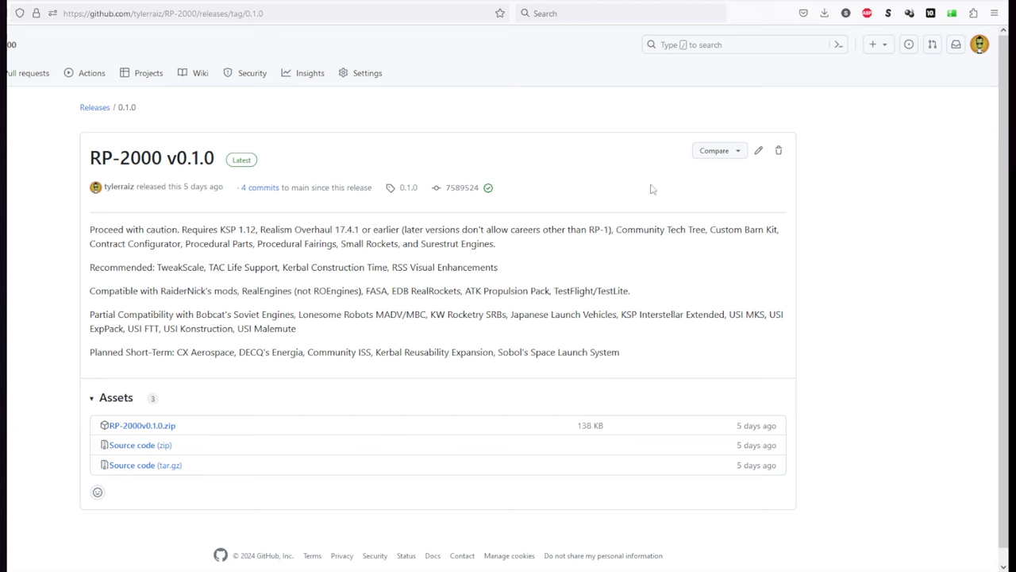
{"action": "mouse_move", "coordinate": [659, 207]}
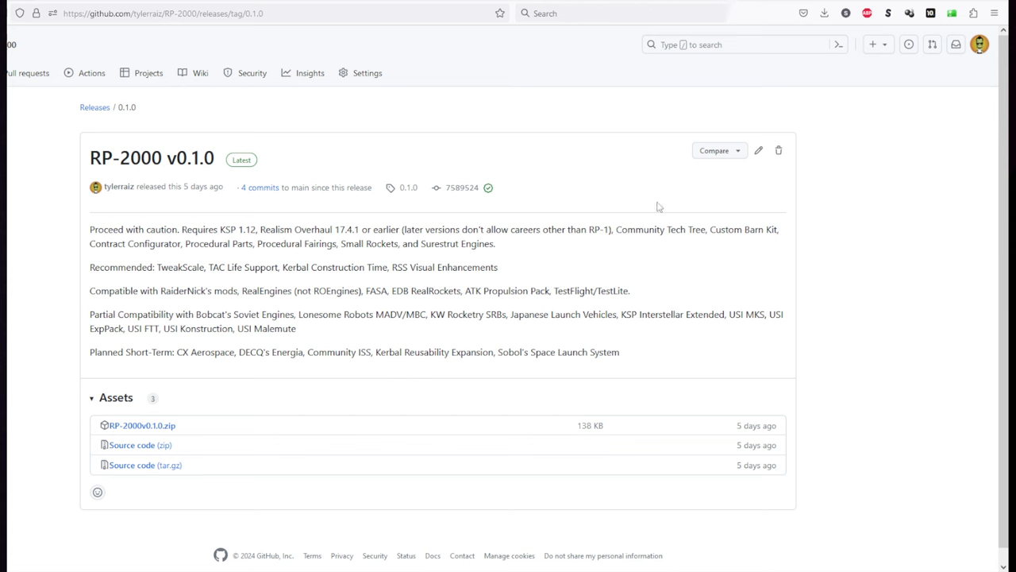
{"action": "mouse_move", "coordinate": [678, 193]}
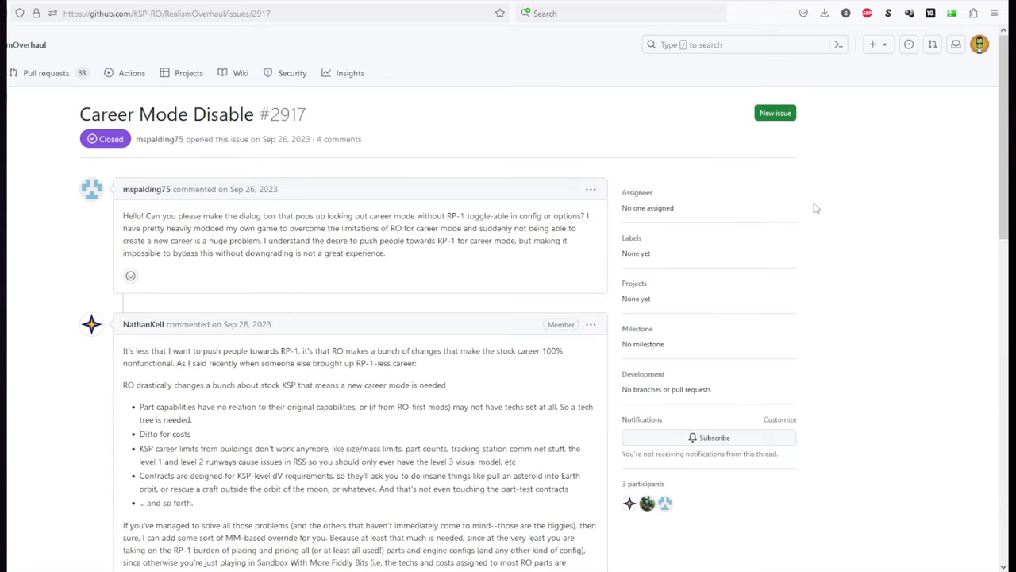
{"action": "mouse_move", "coordinate": [44, 288]}
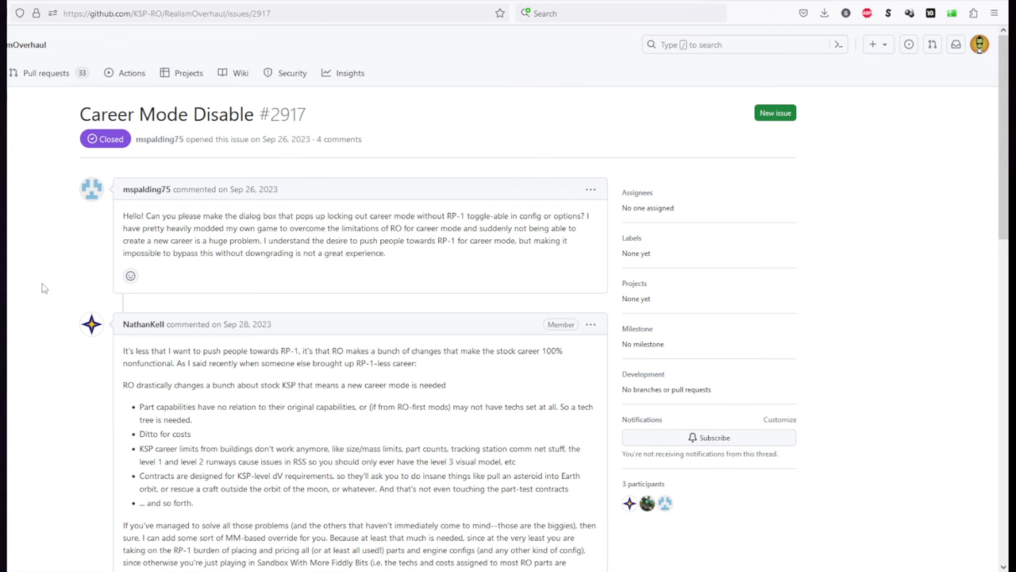
{"action": "mouse_move", "coordinate": [520, 260]}
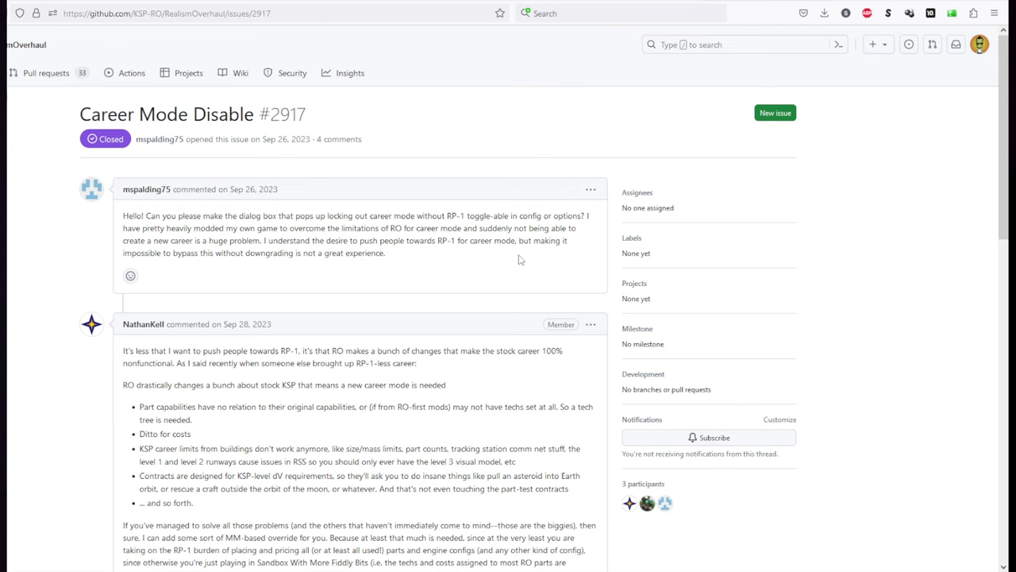
- Read issue #2917 'Career Mode Disable' down to its allowCareer = true snippet
{"action": "scroll", "scroll_direction": "down", "scroll_amount": 3}
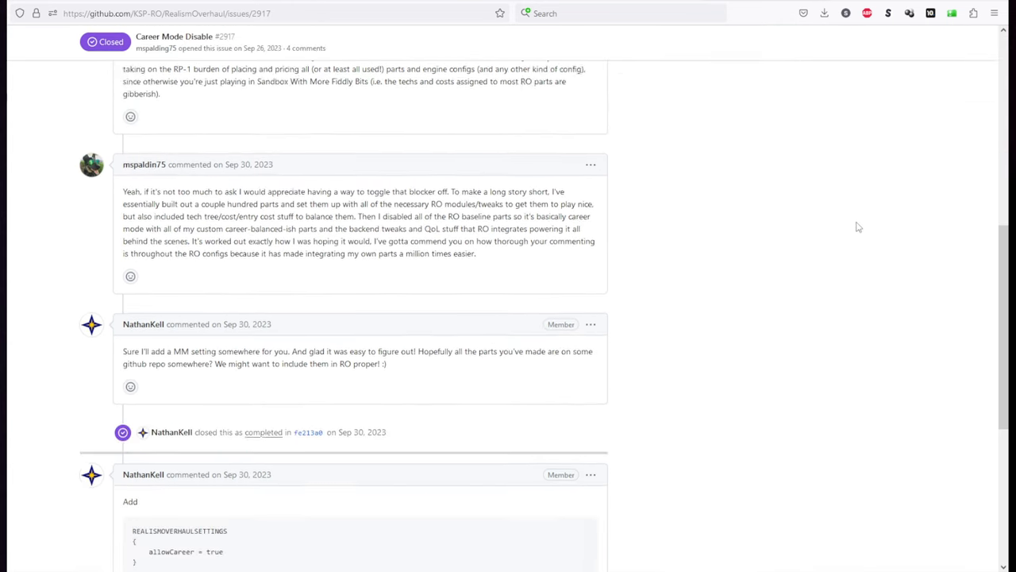
{"action": "scroll", "scroll_direction": "down", "scroll_amount": 3}
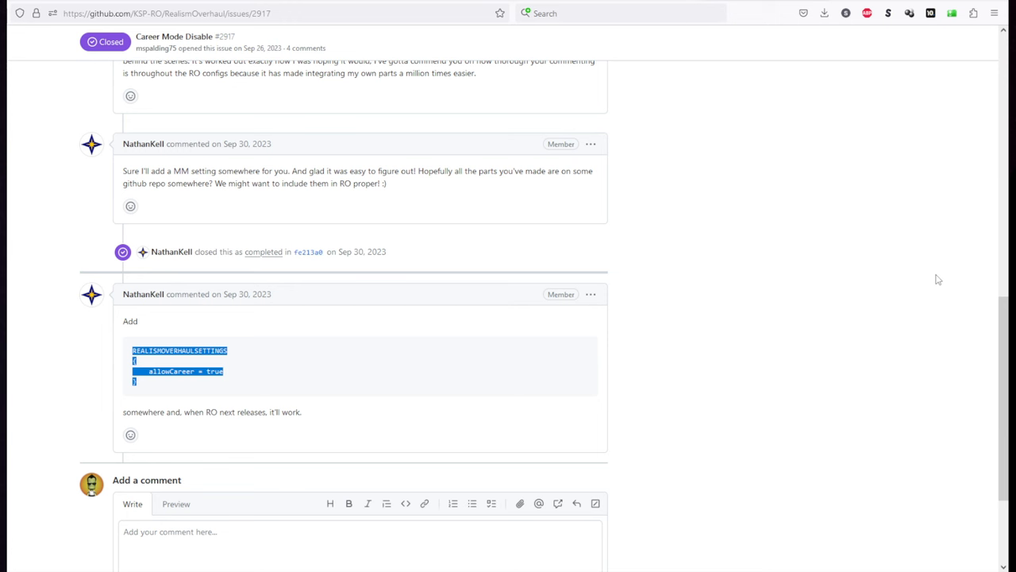
{"action": "mouse_move", "coordinate": [379, 343]}
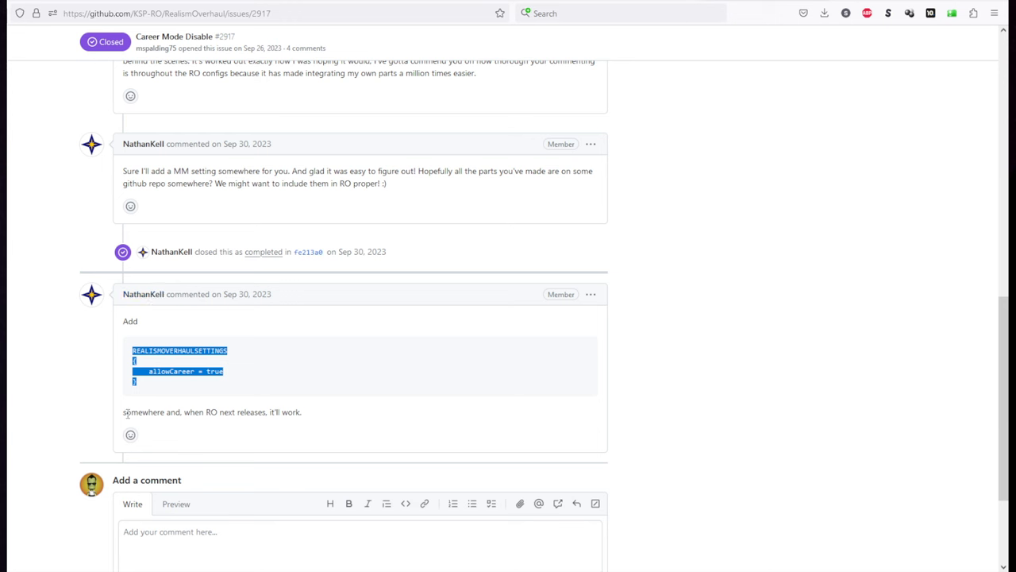
{"action": "mouse_move", "coordinate": [500, 420]}
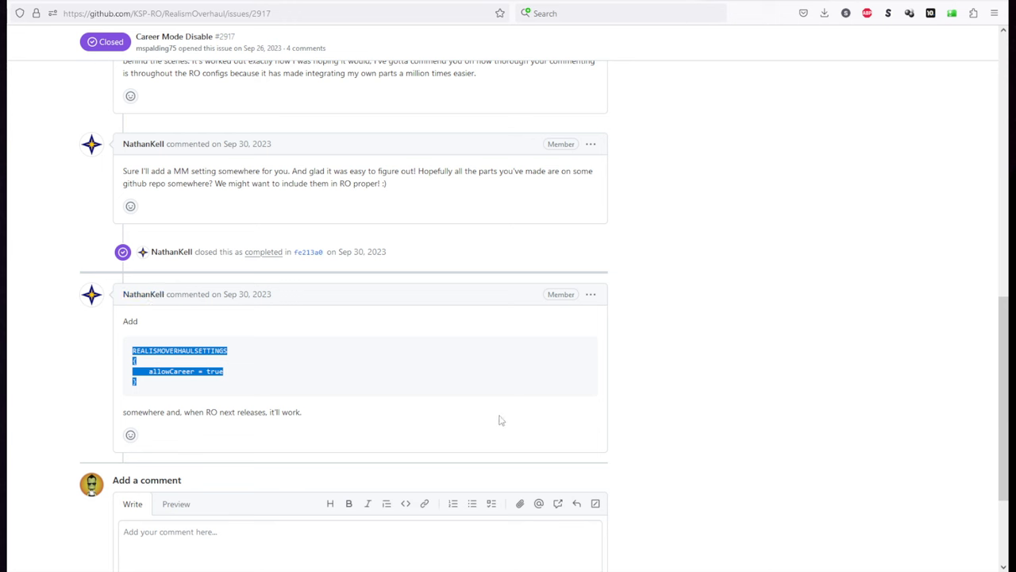
{"action": "left_click", "coordinate": [759, 314]}
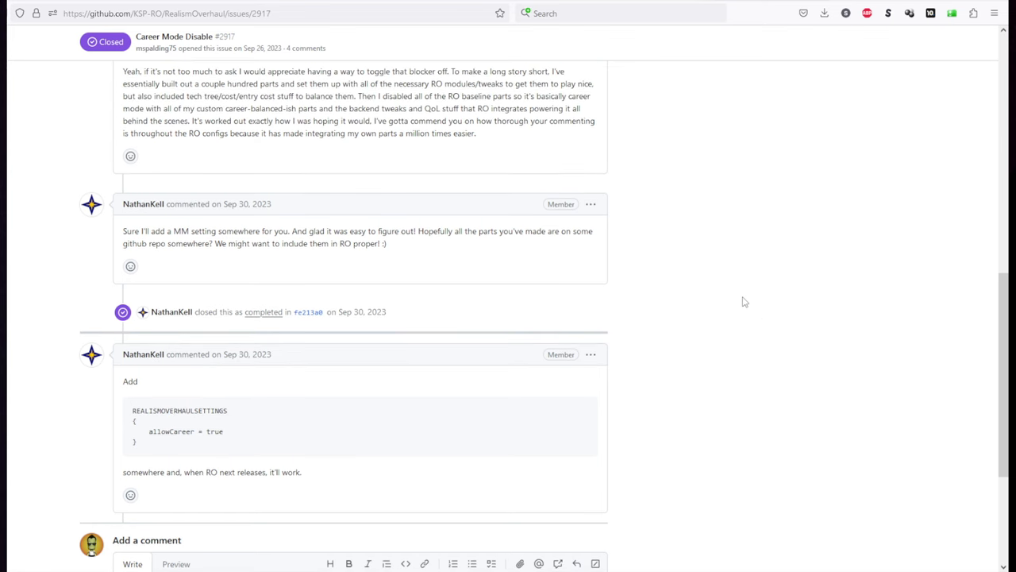
{"action": "mouse_move", "coordinate": [222, 470]}
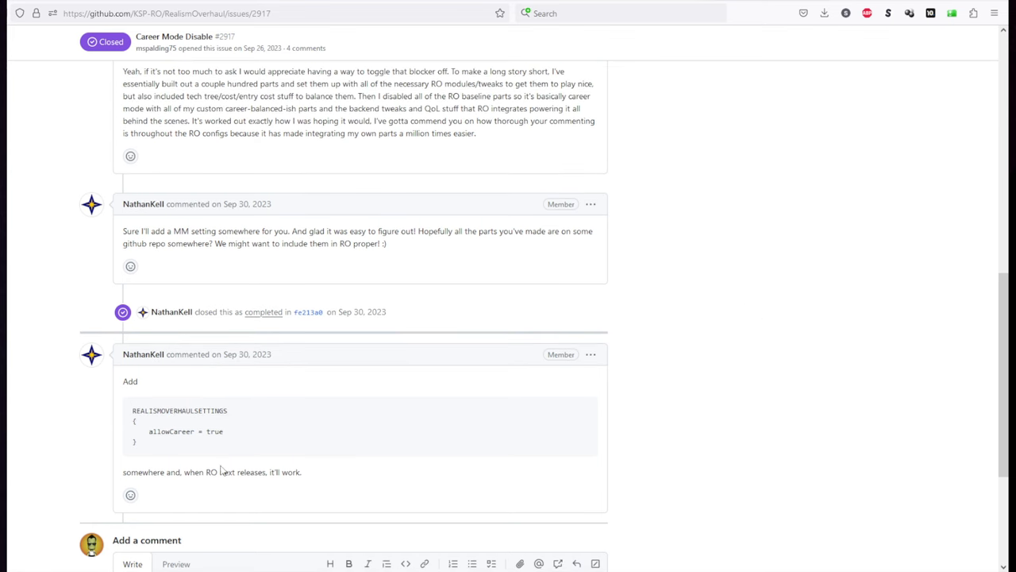
{"action": "mouse_move", "coordinate": [300, 417]}
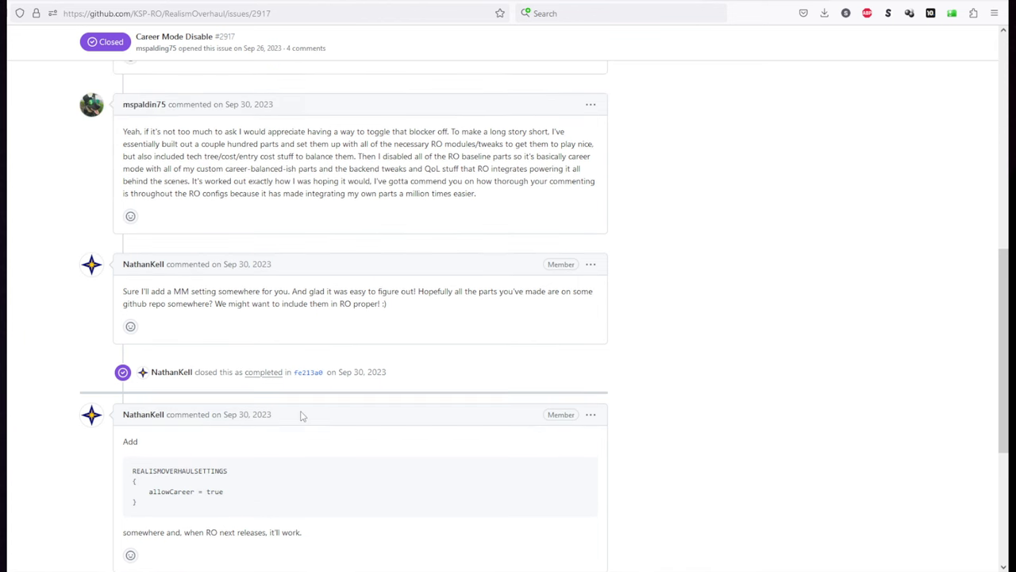
{"action": "scroll", "scroll_direction": "down", "scroll_amount": 3}
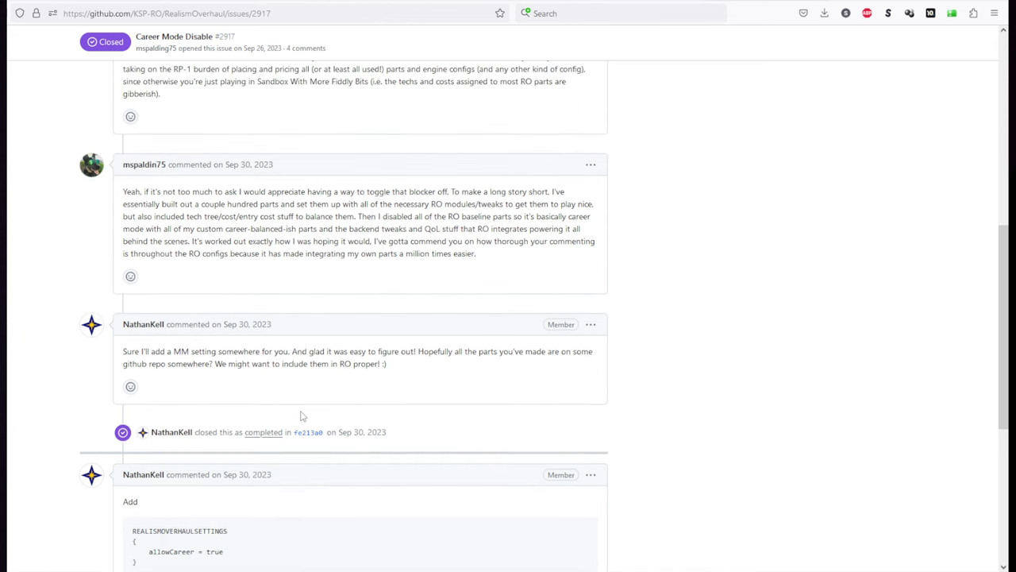
{"action": "mouse_move", "coordinate": [300, 415]}
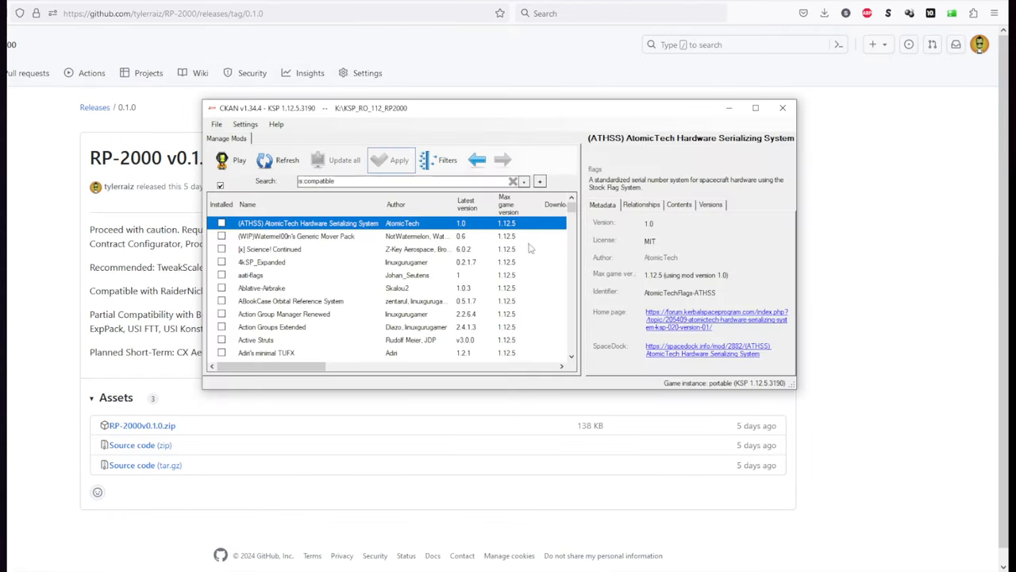
- Review Realism Overhaul's available versions, pinned at 17.4.1.0, and return to the mod list
{"action": "scroll", "scroll_direction": "down", "scroll_amount": 3}
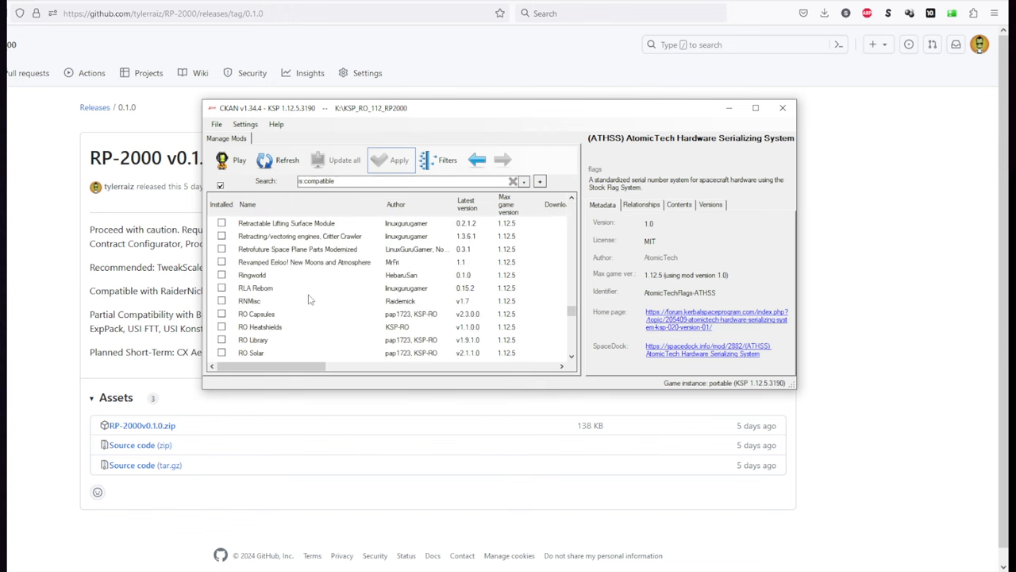
{"action": "scroll", "scroll_direction": "up", "scroll_amount": 3}
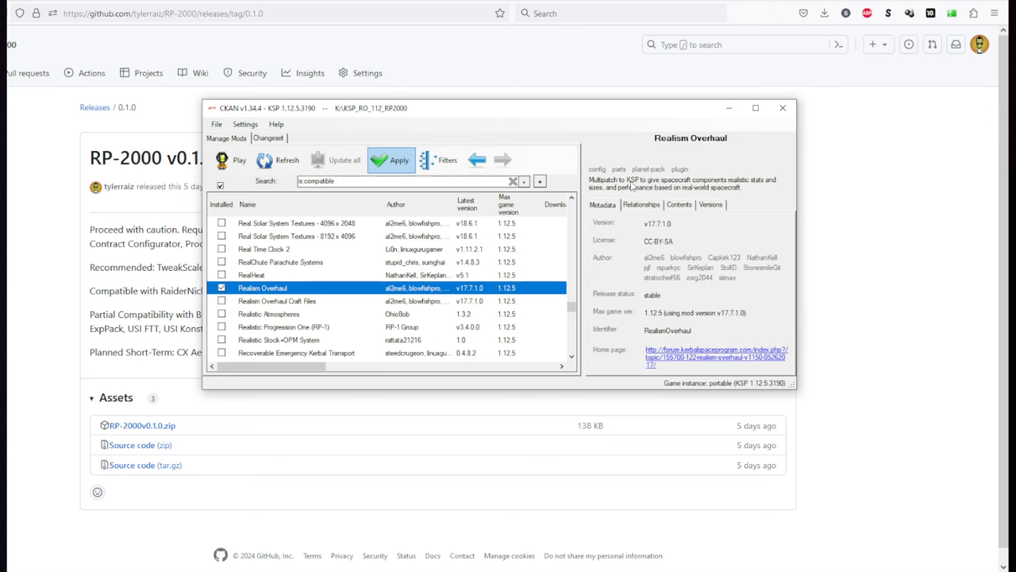
{"action": "left_click", "coordinate": [710, 204]}
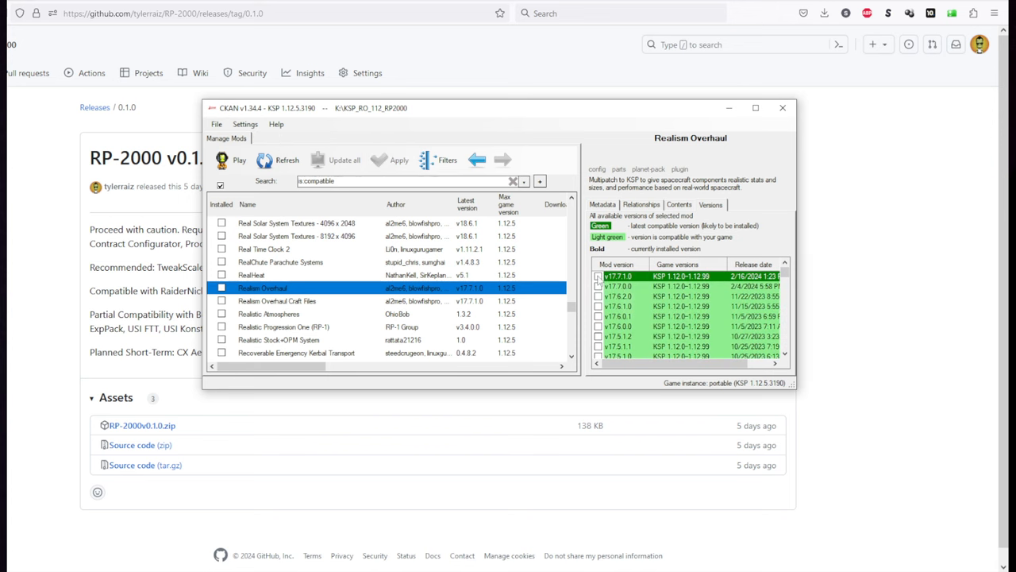
{"action": "scroll", "scroll_direction": "down", "scroll_amount": 3}
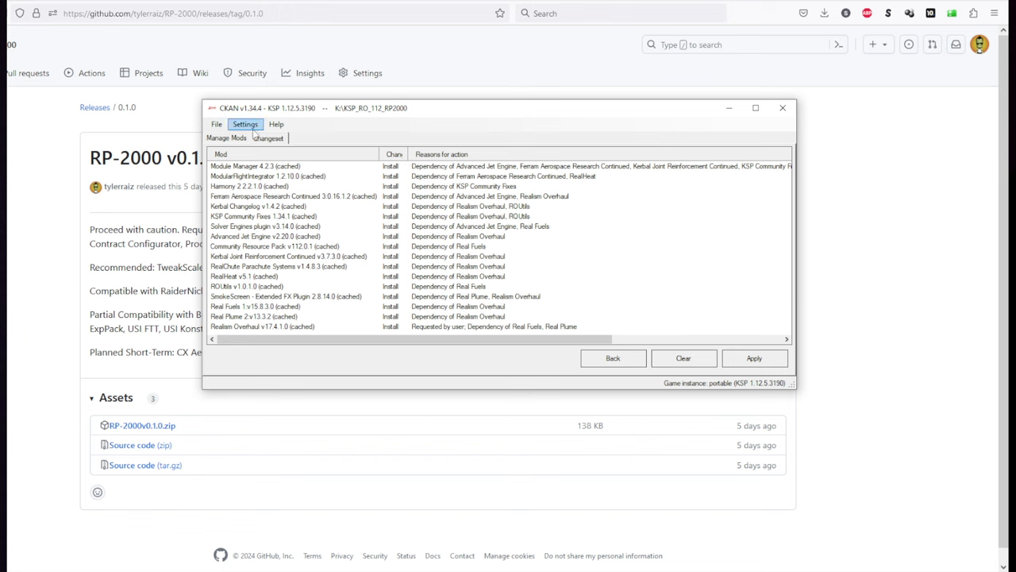
{"action": "left_click", "coordinate": [226, 137]}
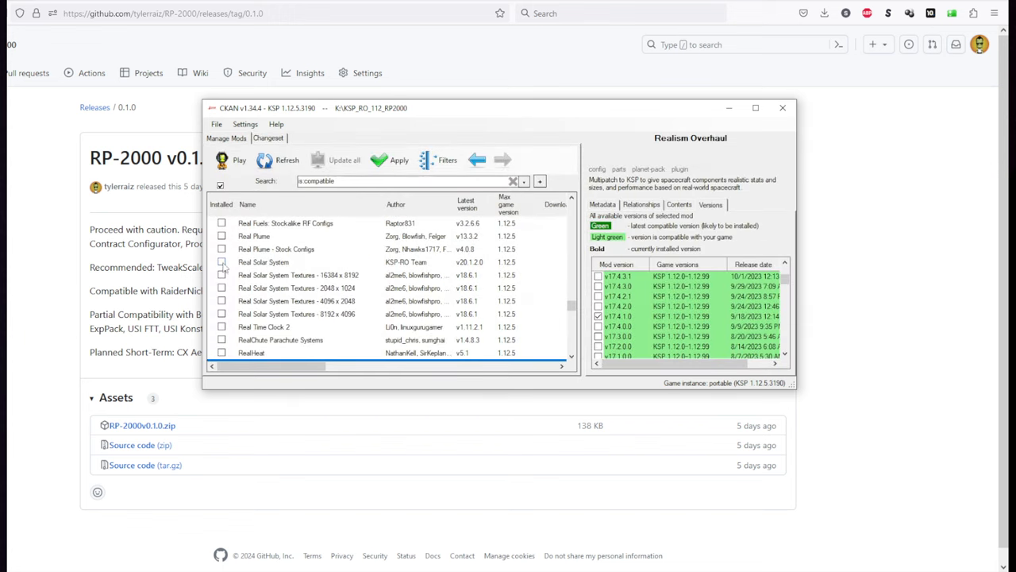
- Mark Real Solar System and Real Solar System Textures - 16384 x 8192 for install
{"action": "left_click", "coordinate": [263, 262]}
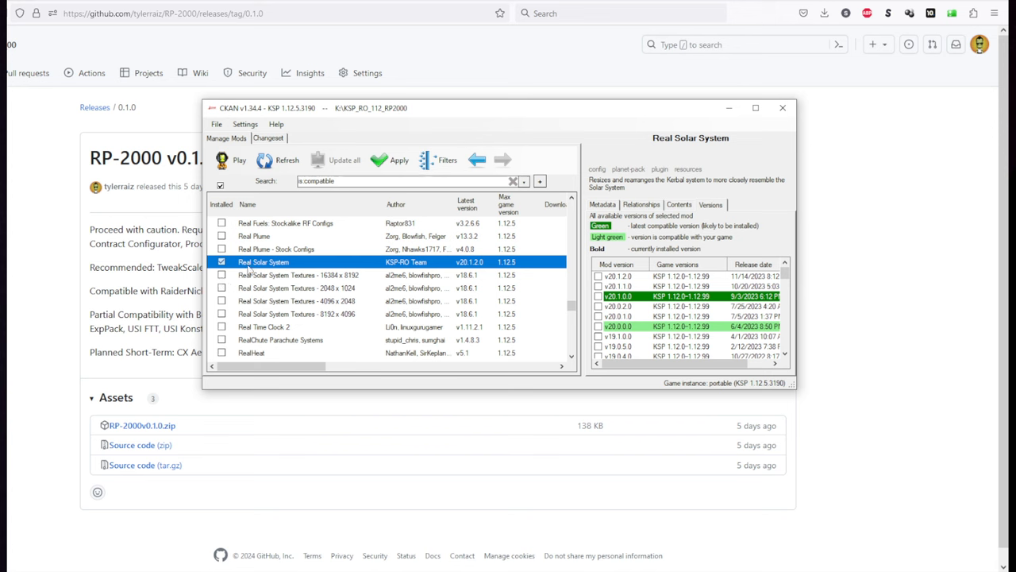
{"action": "left_click", "coordinate": [297, 275]}
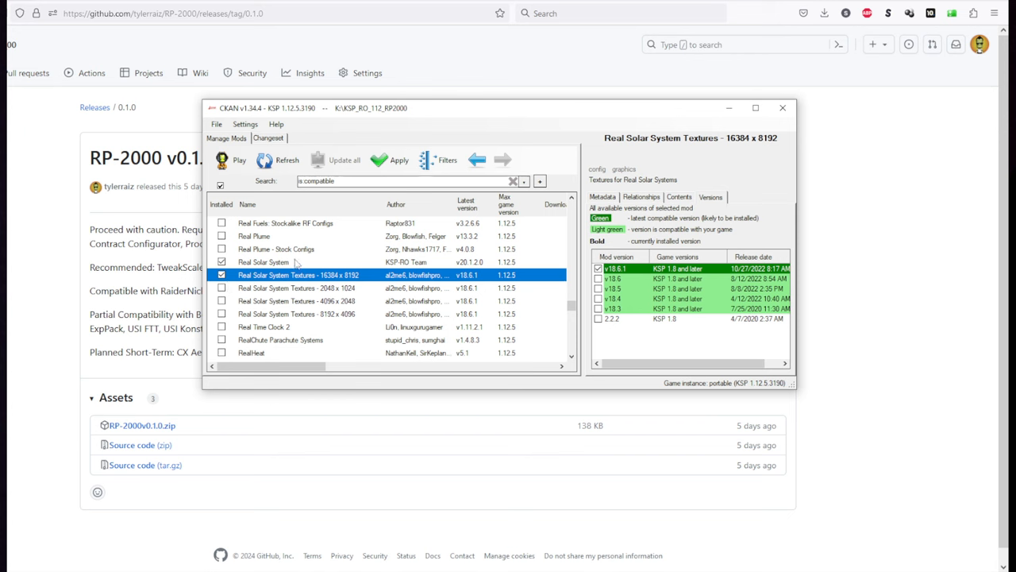
{"action": "mouse_move", "coordinate": [325, 260]}
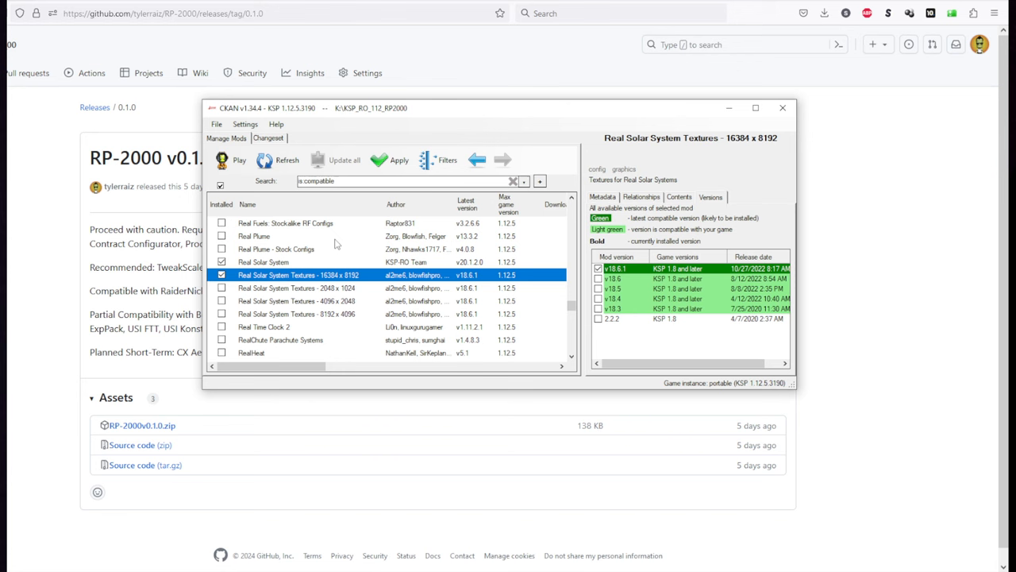
{"action": "mouse_move", "coordinate": [356, 206]}
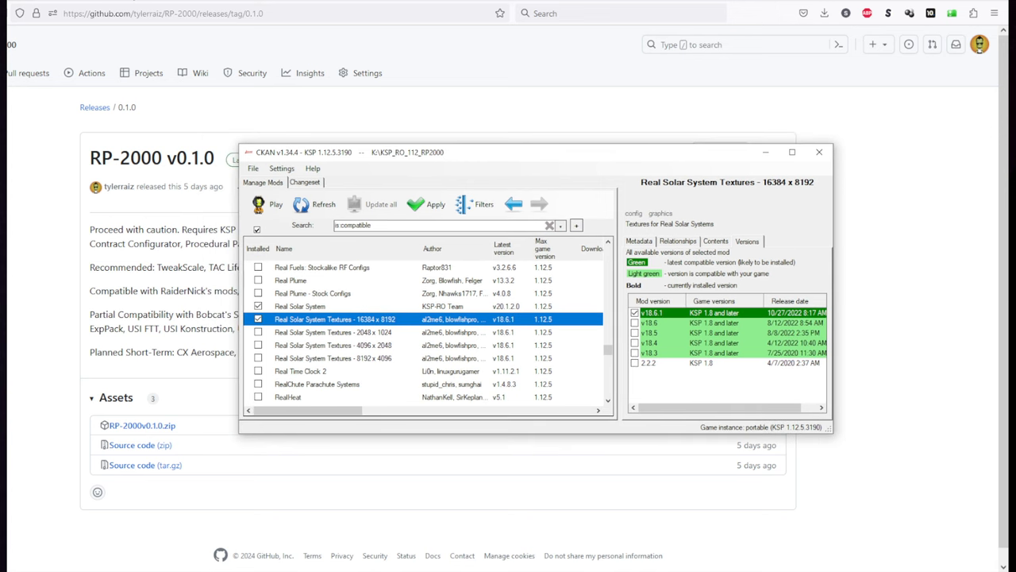
{"action": "mouse_move", "coordinate": [107, 4]}
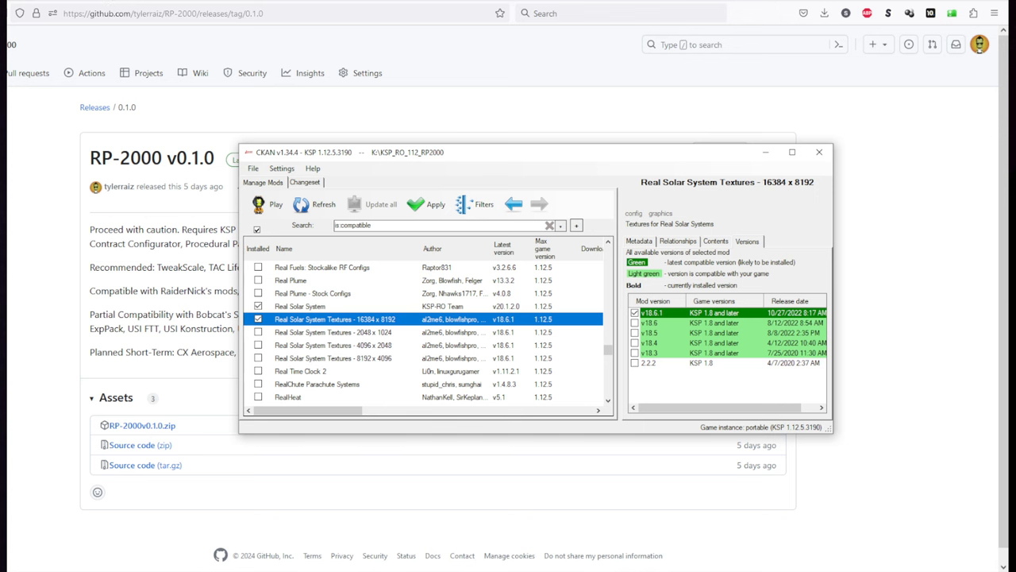
{"action": "mouse_move", "coordinate": [572, 157]}
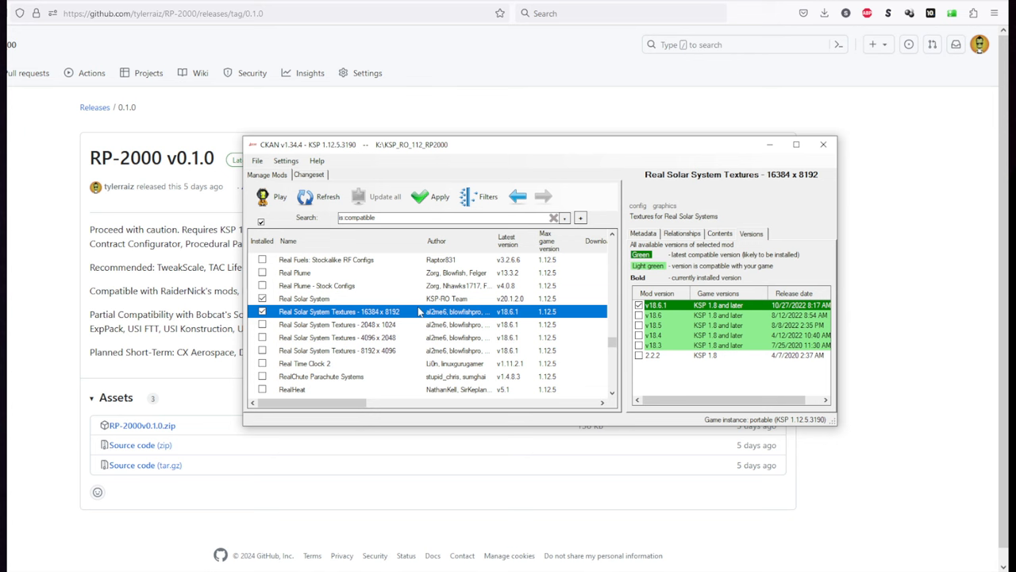
{"action": "mouse_move", "coordinate": [465, 287]}
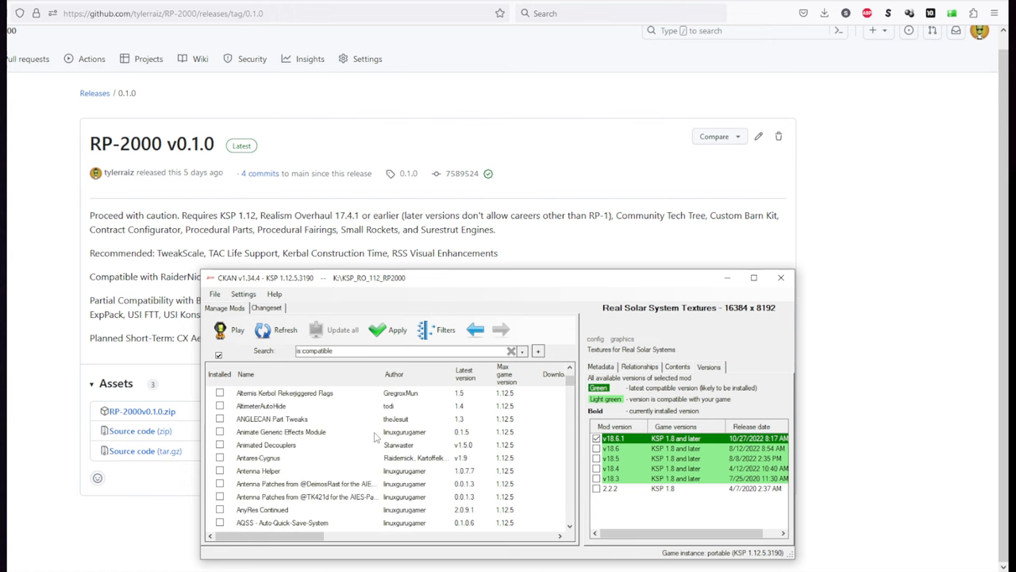
- Mark Community Tech Tree and Custom Barn Kit for install and scroll further down the list
{"action": "left_click", "coordinate": [268, 418]}
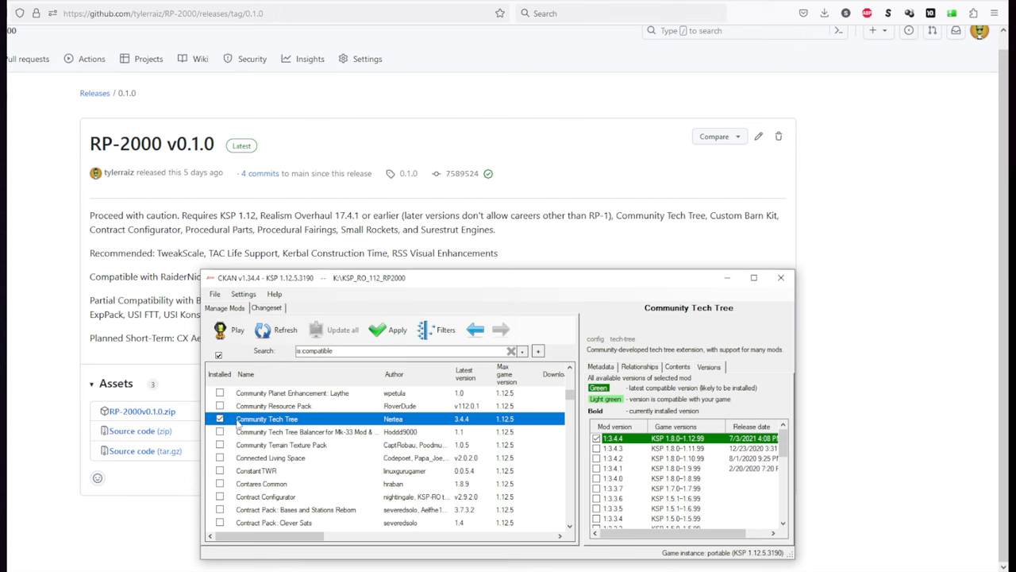
{"action": "scroll", "scroll_direction": "down", "scroll_amount": 3}
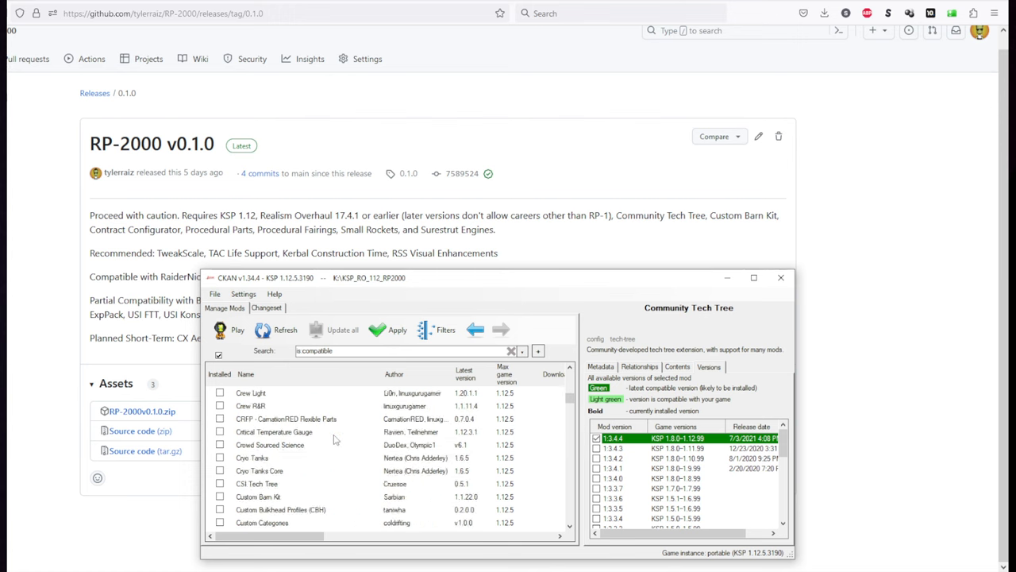
{"action": "scroll", "scroll_direction": "down", "scroll_amount": 3}
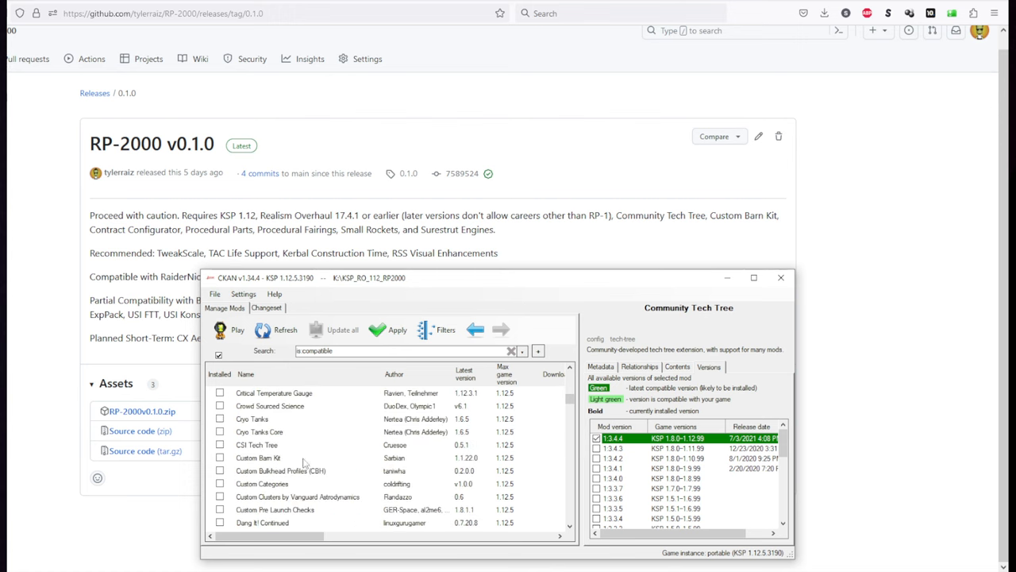
{"action": "left_click", "coordinate": [258, 457]}
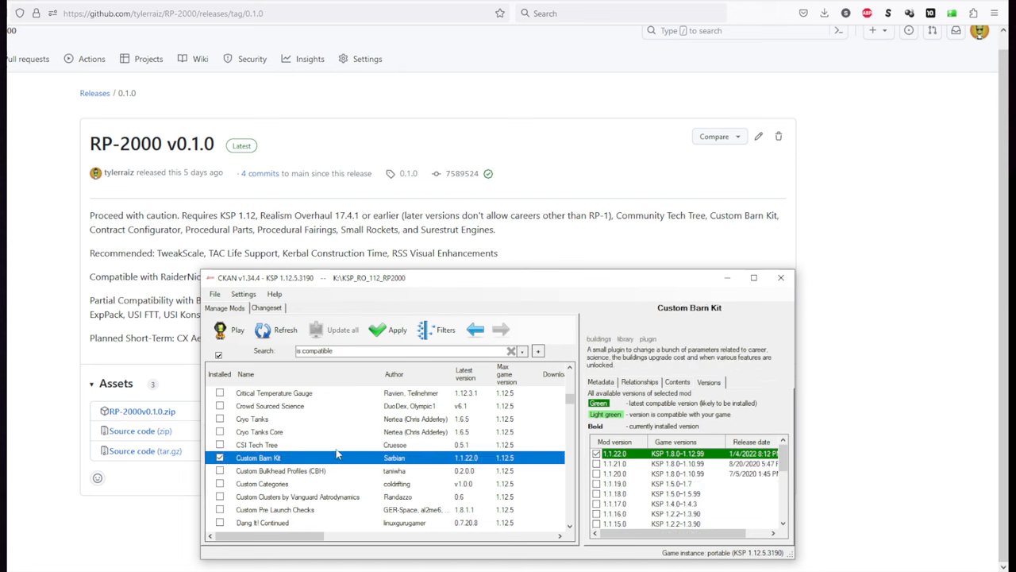
{"action": "mouse_move", "coordinate": [343, 455]}
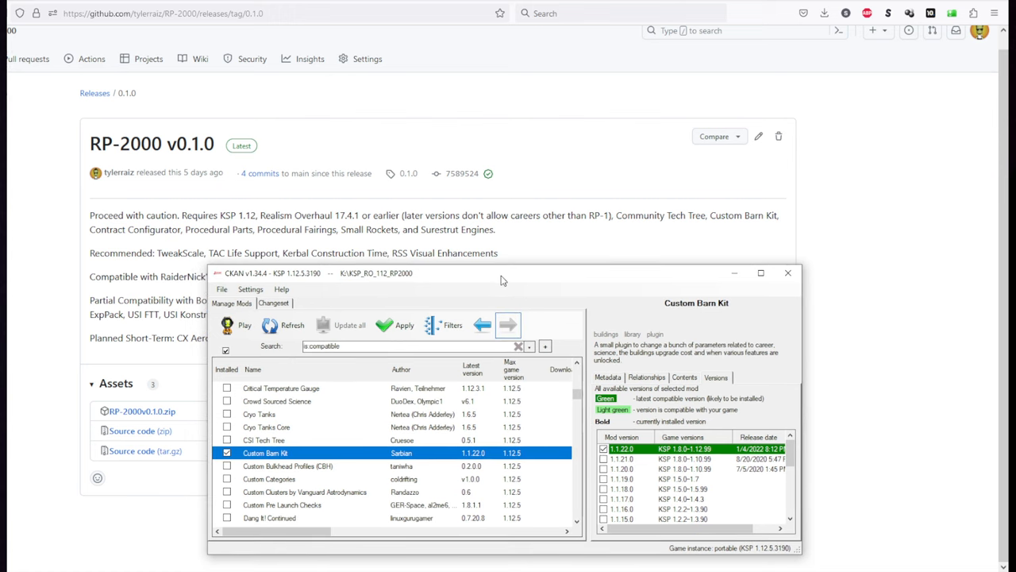
{"action": "left_click_drag", "start_coordinate": [500, 273], "coordinate": [480, 268]}
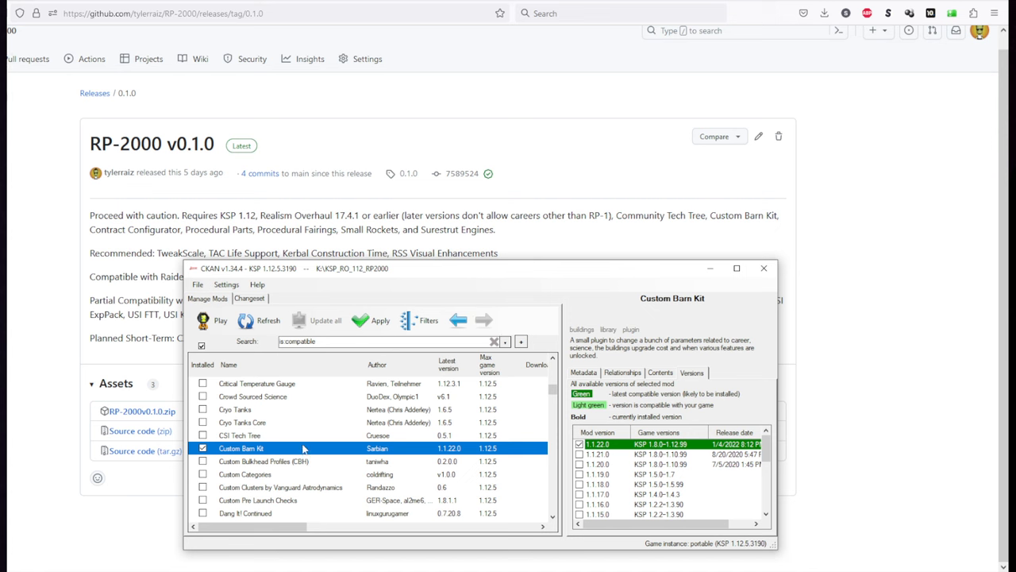
{"action": "scroll", "scroll_direction": "up", "scroll_amount": 3}
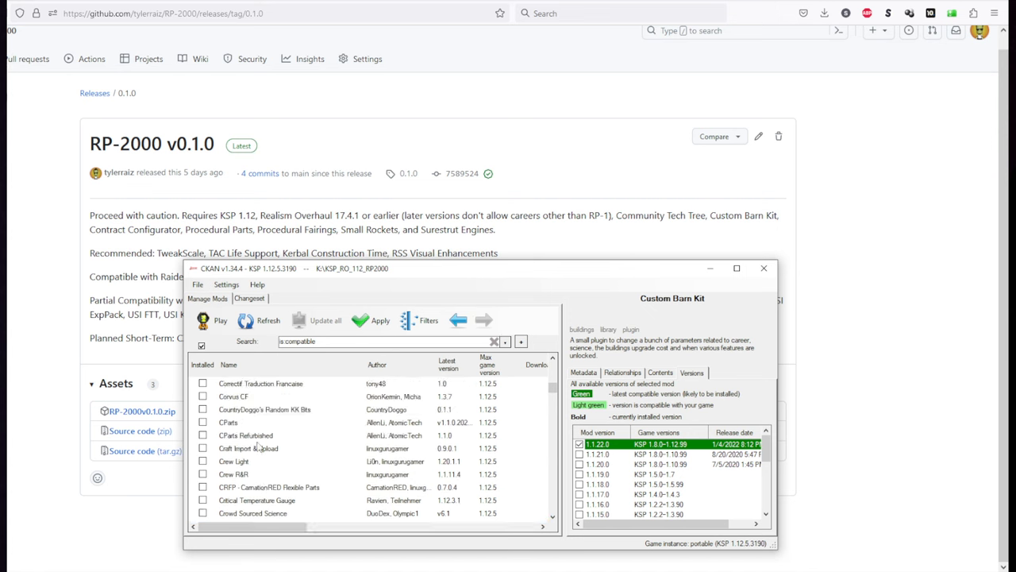
{"action": "scroll", "scroll_direction": "down", "scroll_amount": 3}
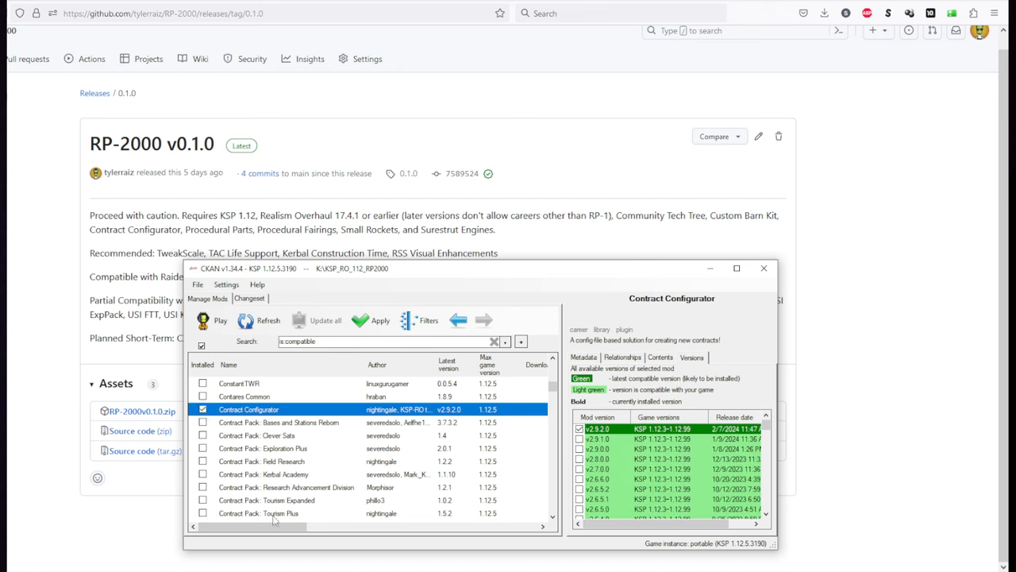
{"action": "scroll", "scroll_direction": "down", "scroll_amount": 3}
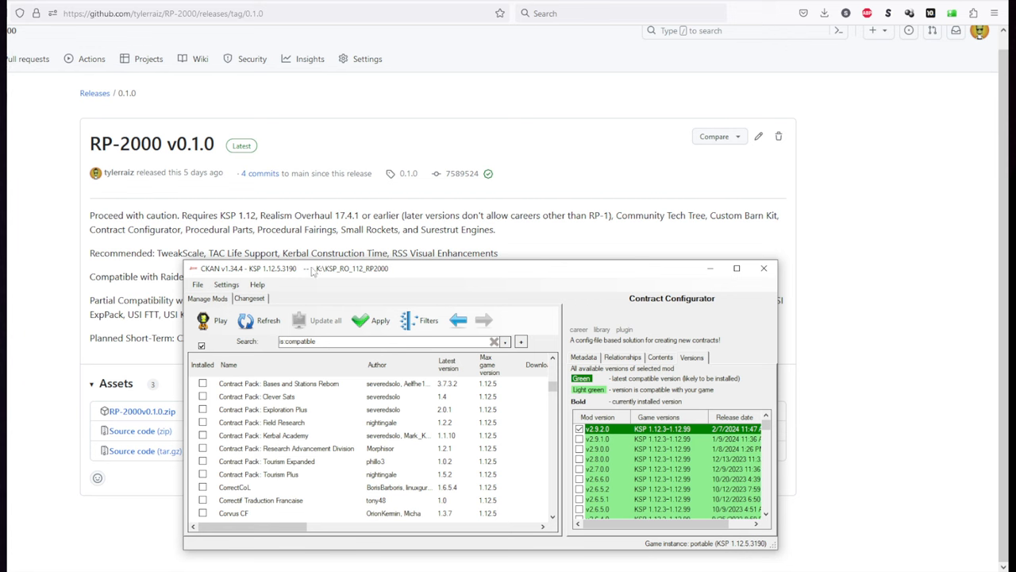
{"action": "scroll", "scroll_direction": "down", "scroll_amount": 3}
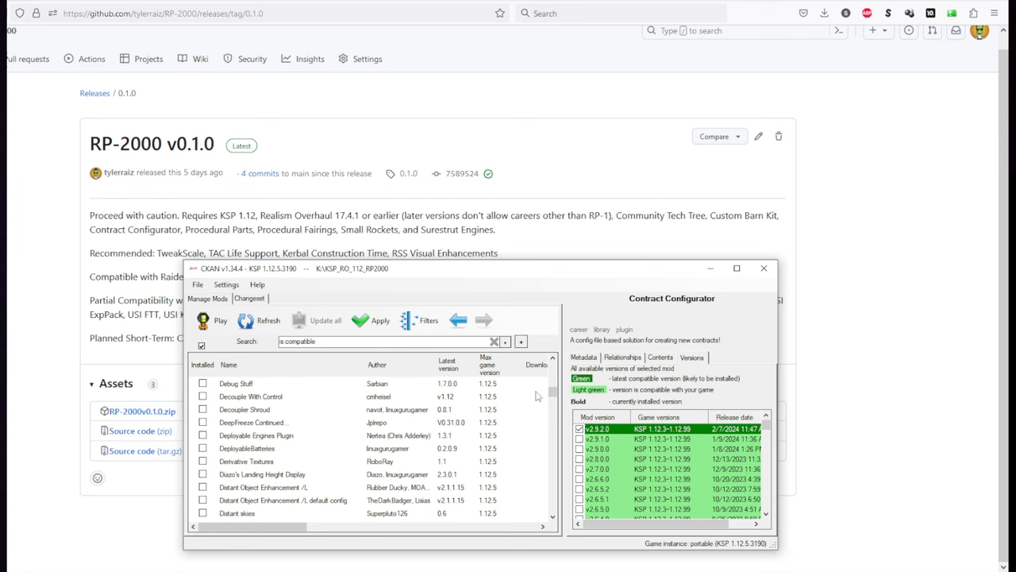
{"action": "scroll", "scroll_direction": "down", "scroll_amount": 3}
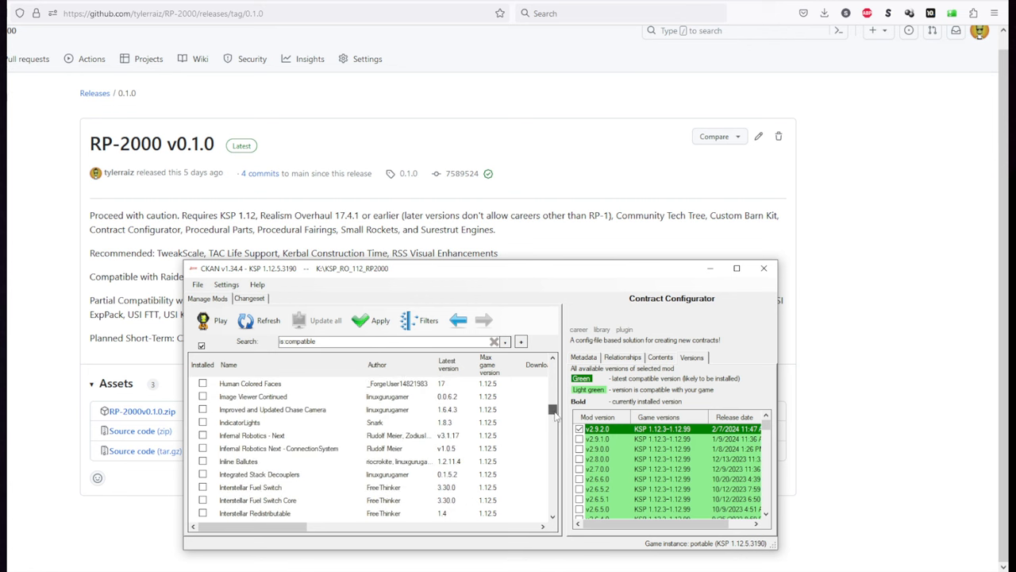
{"action": "scroll", "scroll_direction": "down", "scroll_amount": 3}
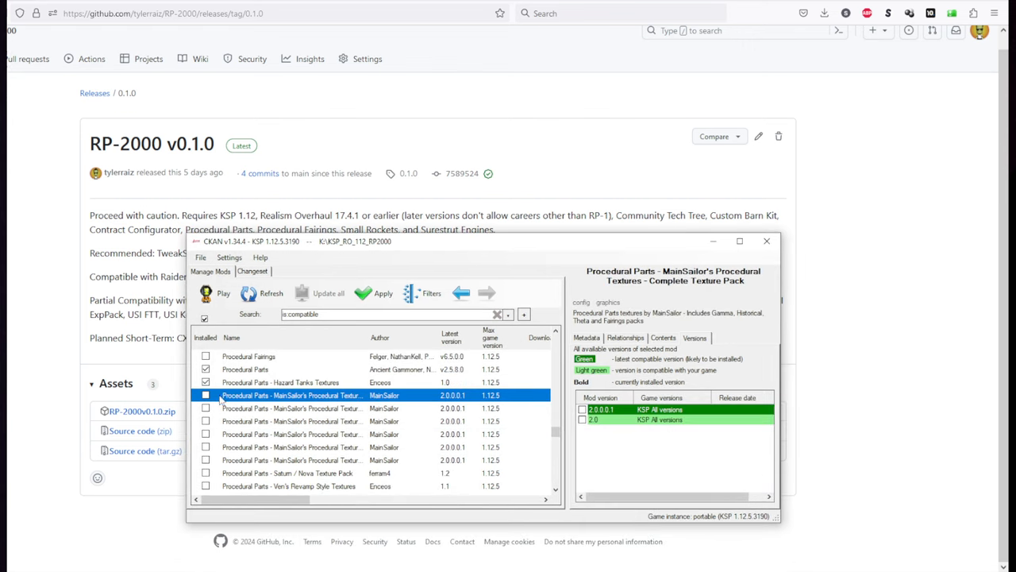
- Mark the complete Procedural Parts texture pack and the revamp-style textures for install
{"action": "left_click", "coordinate": [205, 395]}
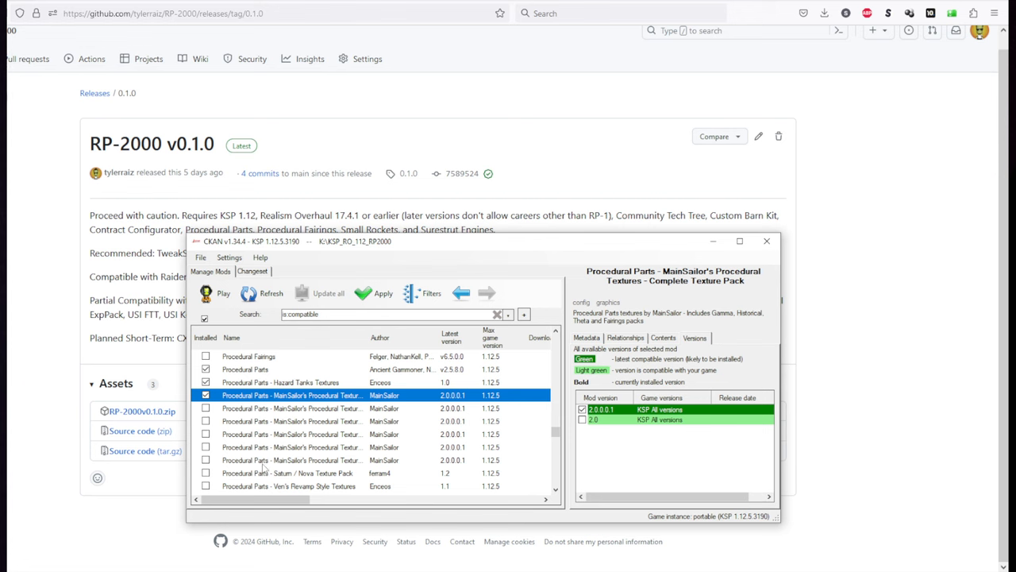
{"action": "scroll", "scroll_direction": "down", "scroll_amount": 3}
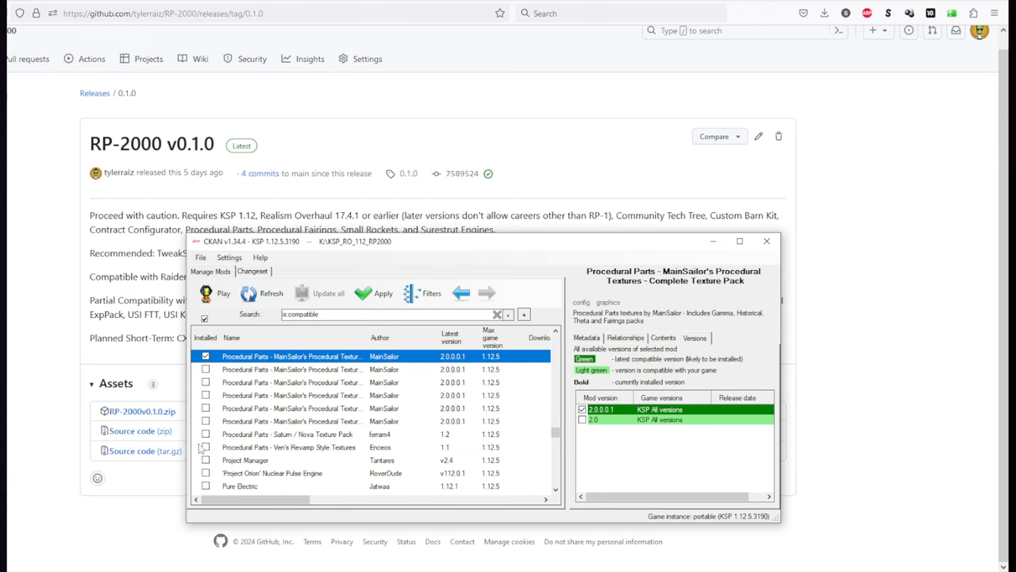
{"action": "left_click", "coordinate": [288, 447]}
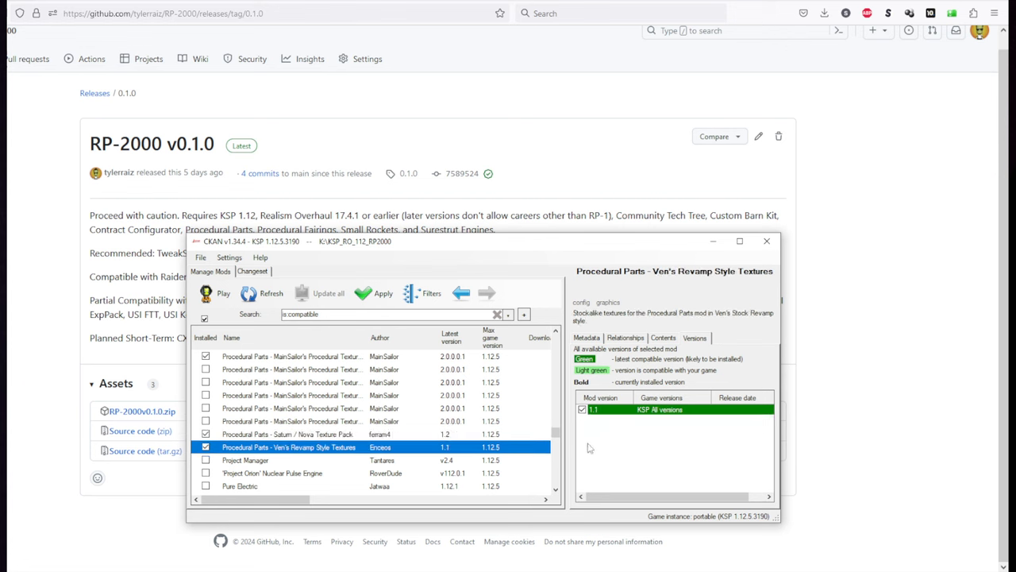
{"action": "scroll", "scroll_direction": "down", "scroll_amount": 3}
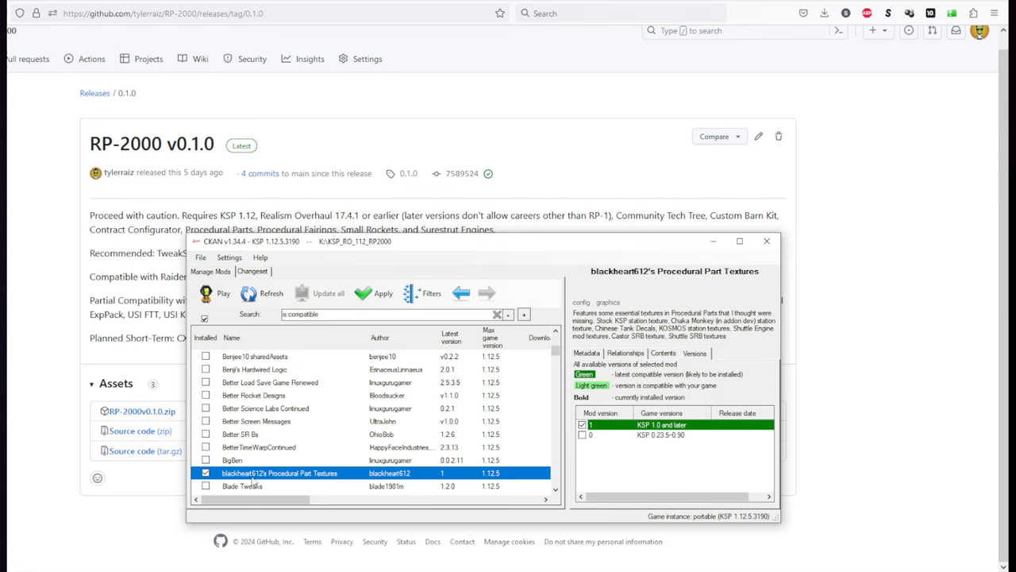
{"action": "scroll", "scroll_direction": "down", "scroll_amount": 3}
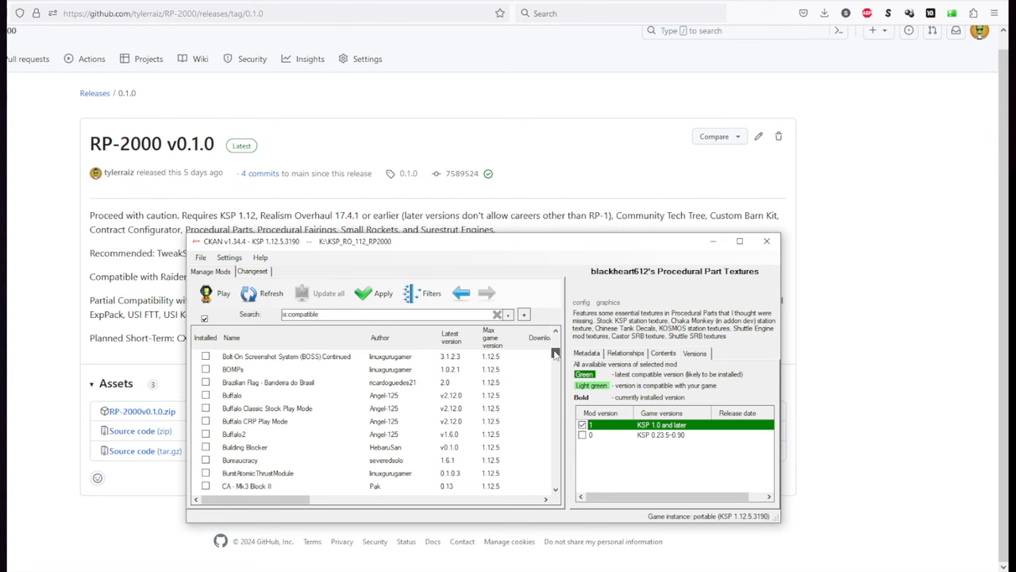
{"action": "scroll", "scroll_direction": "down", "scroll_amount": 3}
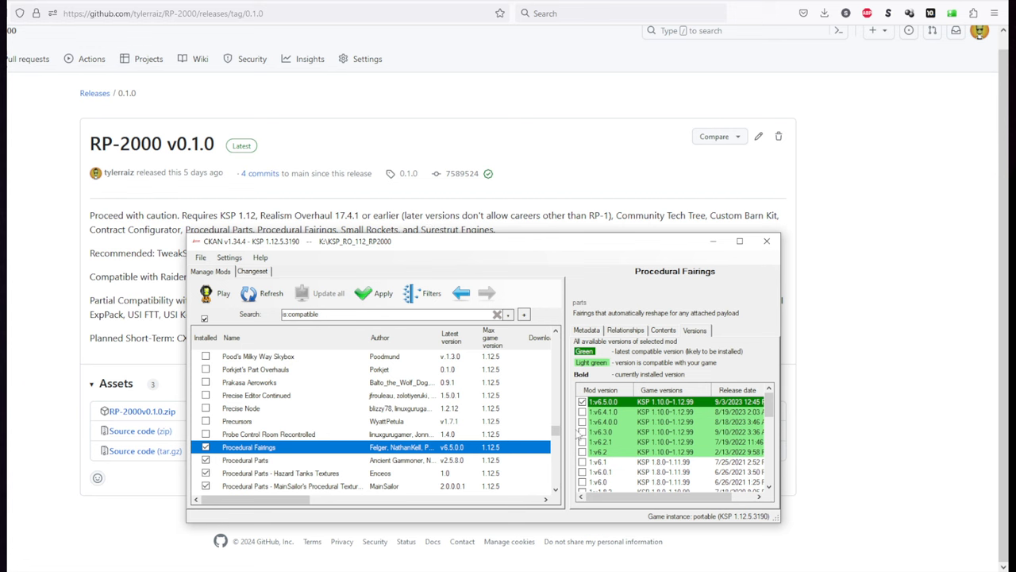
- Scroll the compatible mods down to Kerbal Construction Time and mark it for install
{"action": "scroll", "scroll_direction": "down", "scroll_amount": 3}
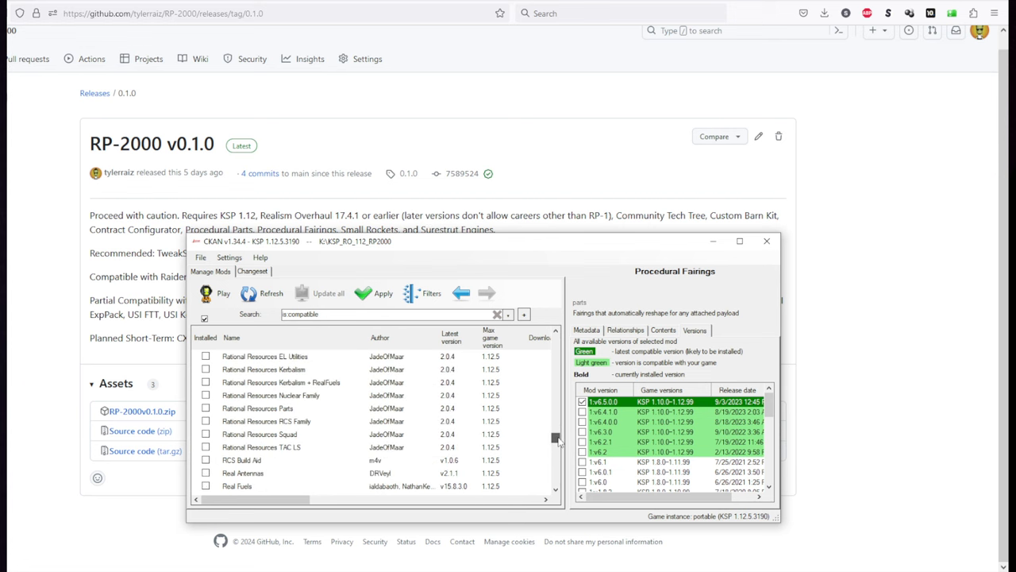
{"action": "scroll", "scroll_direction": "down", "scroll_amount": 3}
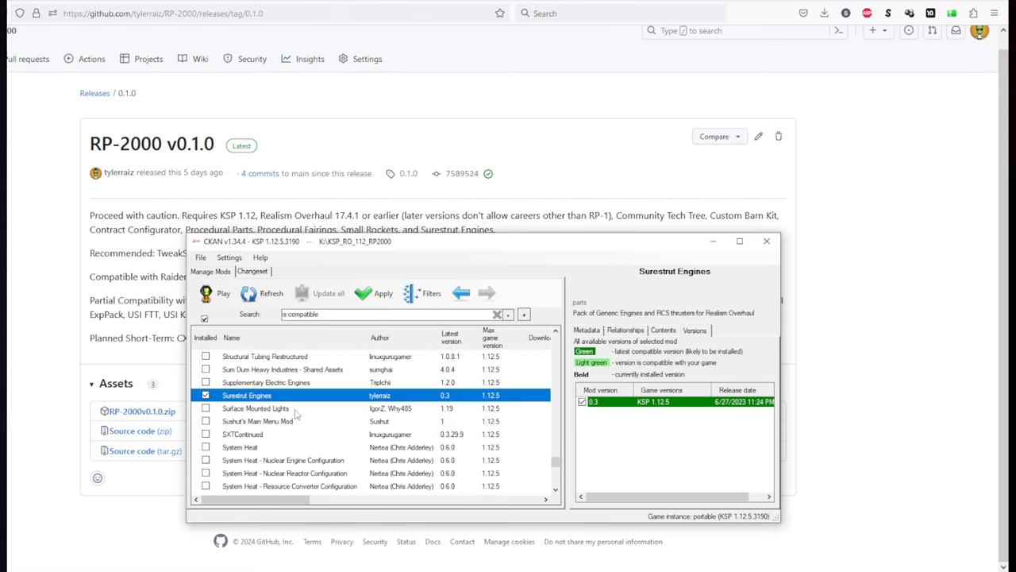
{"action": "mouse_move", "coordinate": [341, 341]}
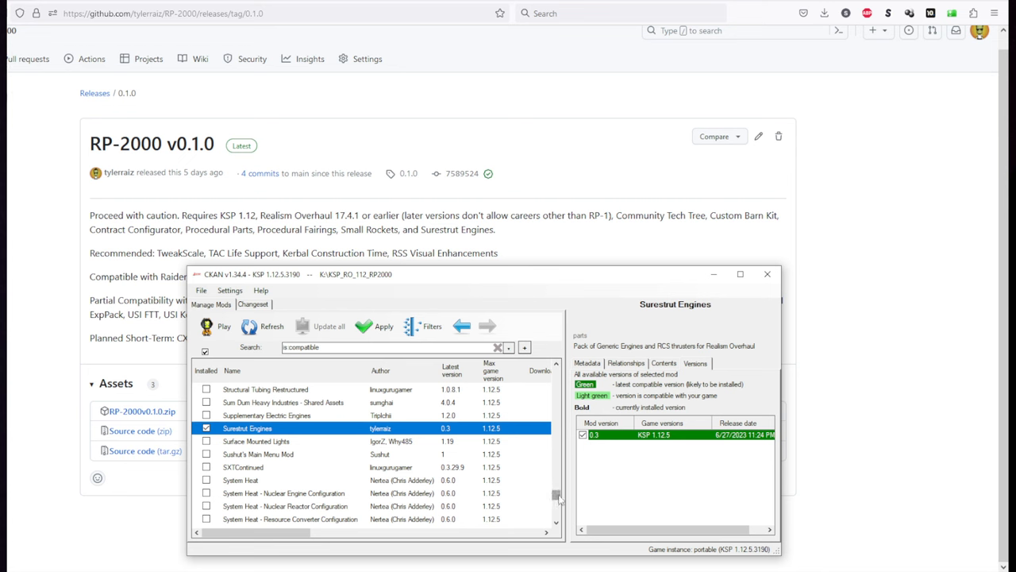
{"action": "scroll", "scroll_direction": "down", "scroll_amount": 3}
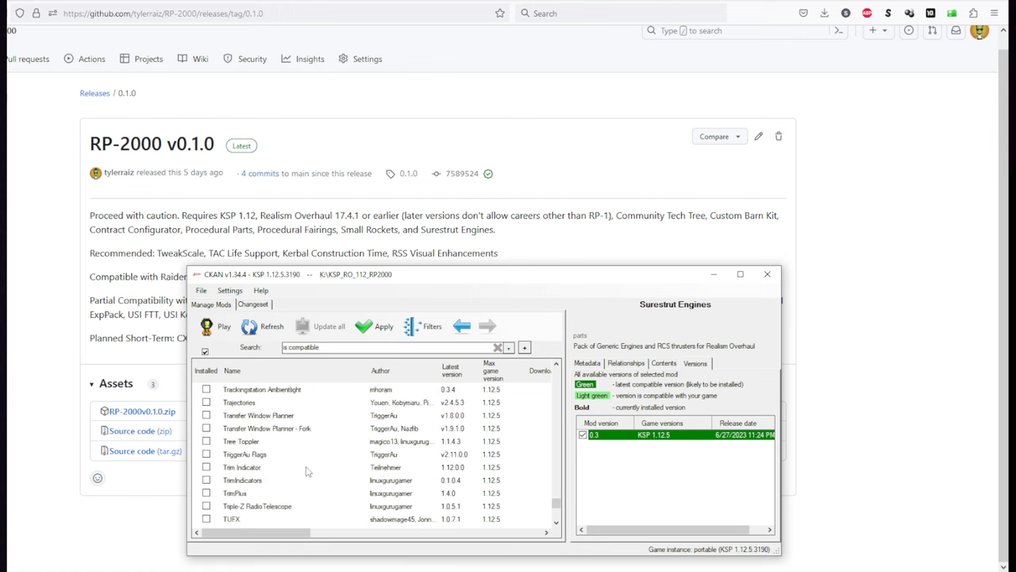
{"action": "scroll", "scroll_direction": "down", "scroll_amount": 3}
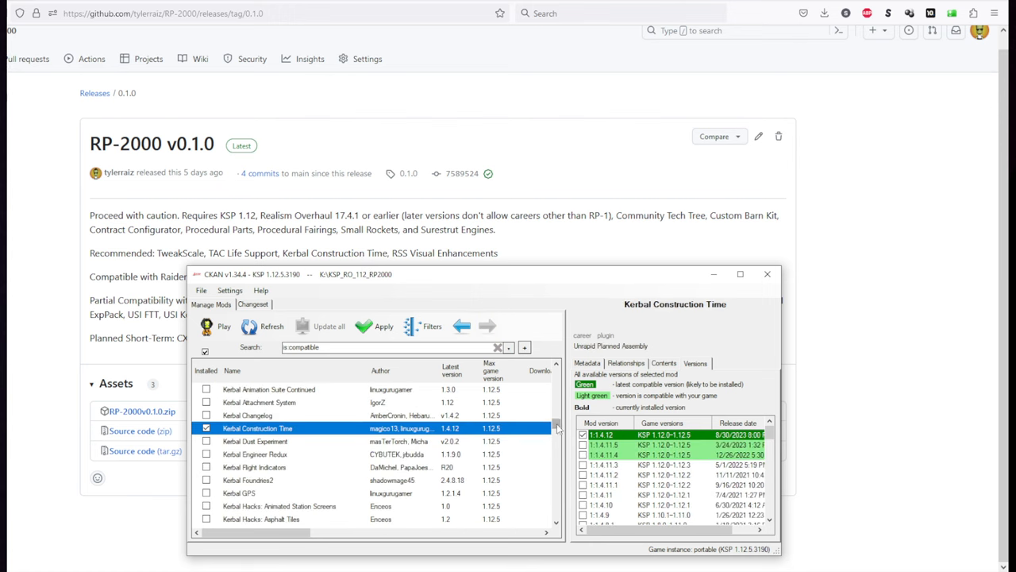
- Mark RSS Visual Enhancements - High Resolution and view its dependencies
{"action": "scroll", "scroll_direction": "down", "scroll_amount": 3}
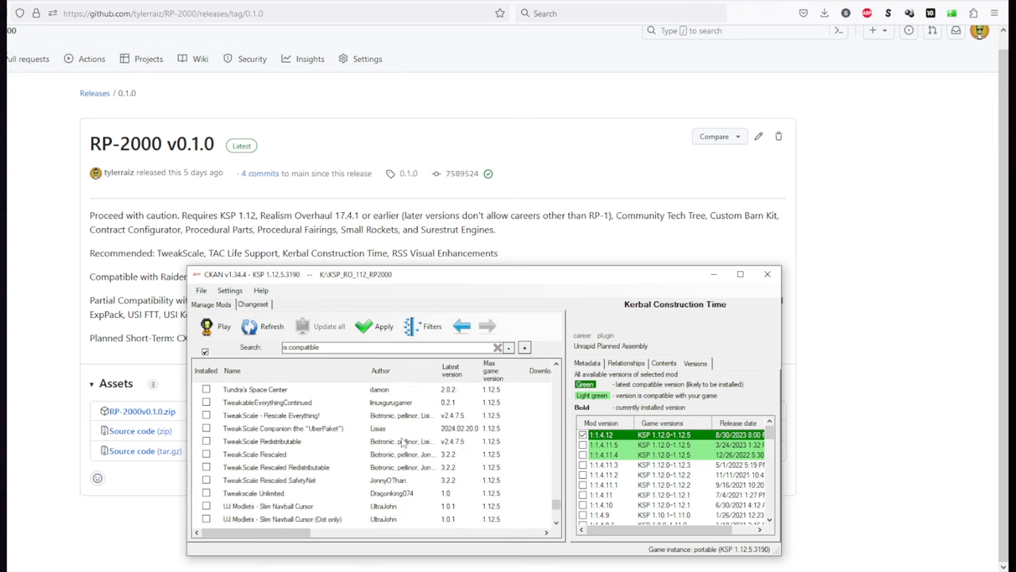
{"action": "scroll", "scroll_direction": "down", "scroll_amount": 3}
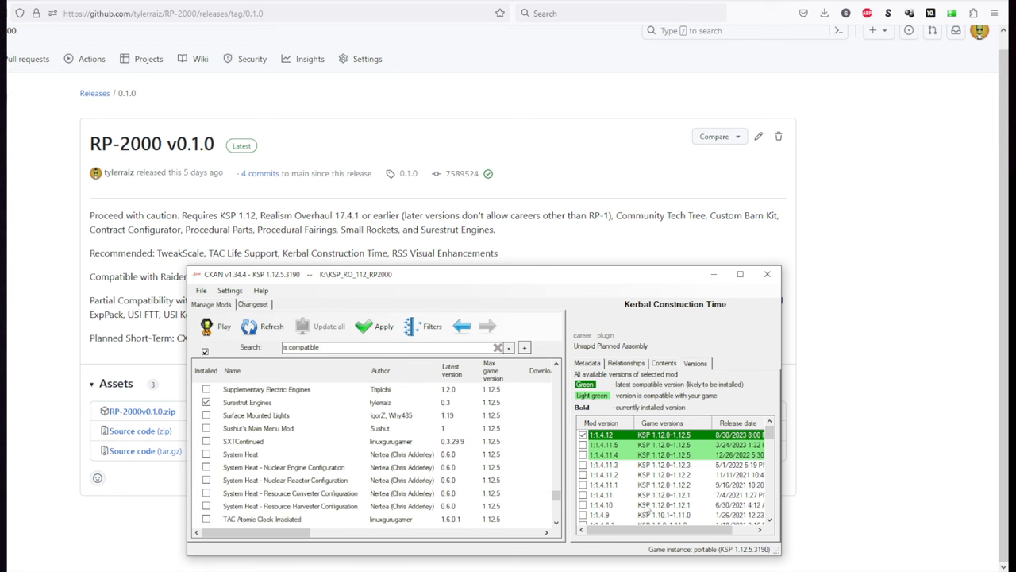
{"action": "scroll", "scroll_direction": "down", "scroll_amount": 3}
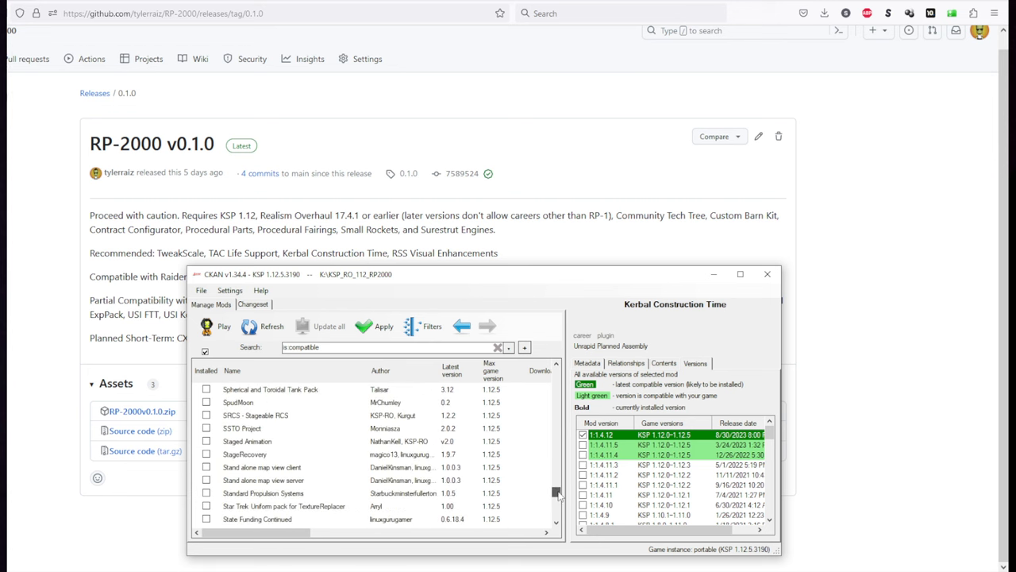
{"action": "scroll", "scroll_direction": "up", "scroll_amount": 3}
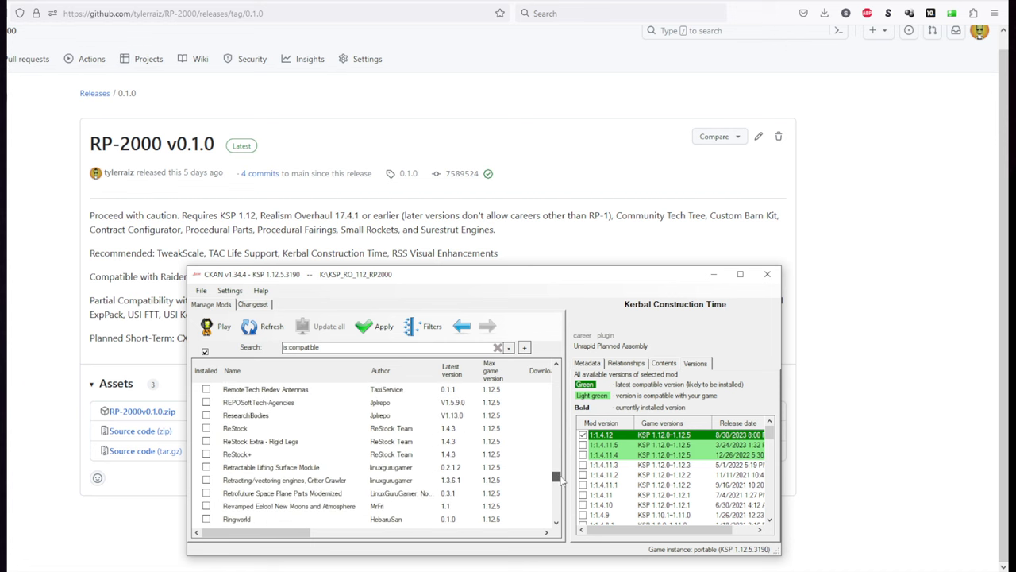
{"action": "scroll", "scroll_direction": "down", "scroll_amount": 3}
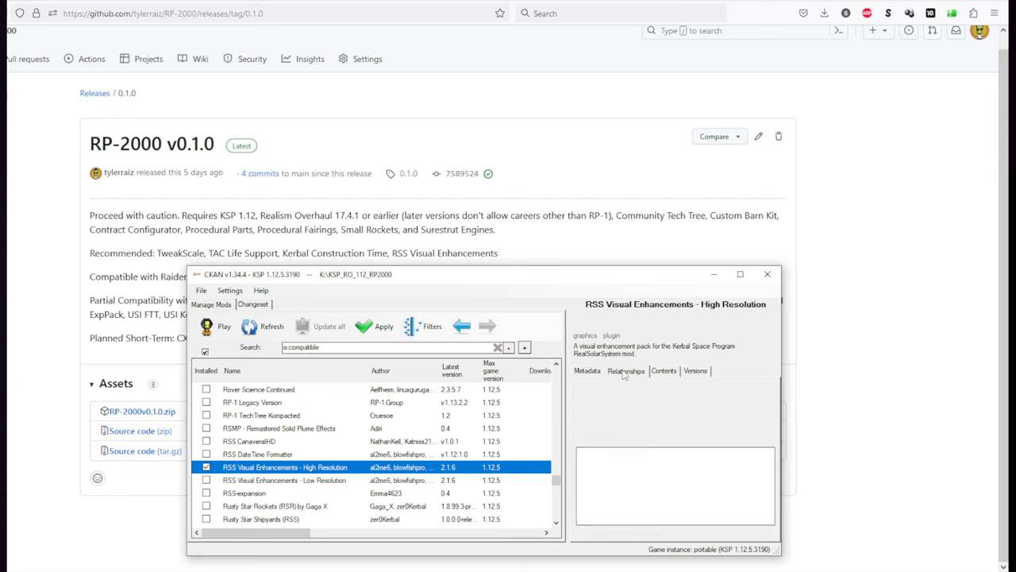
{"action": "left_click", "coordinate": [626, 371]}
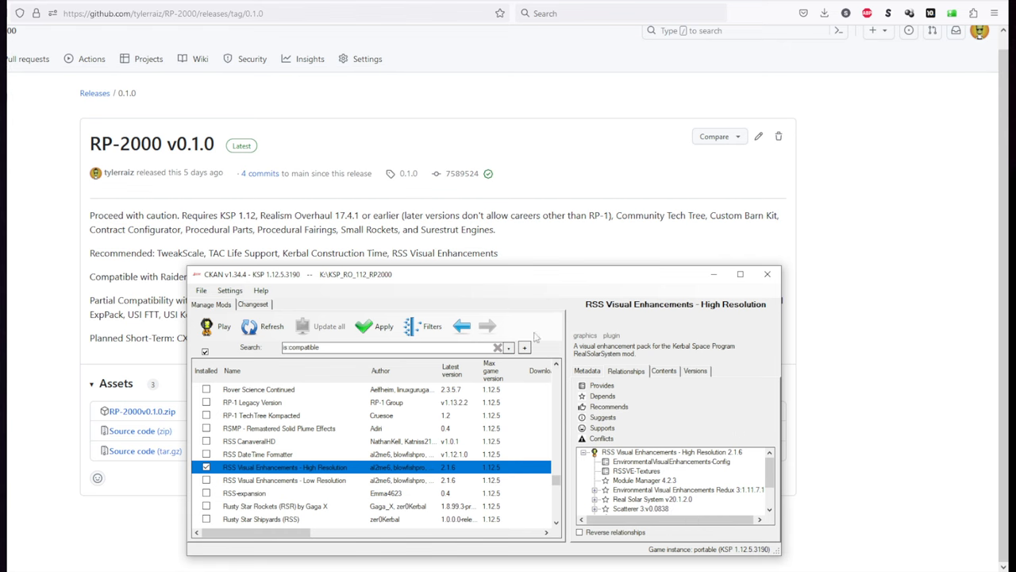
- Drag the CKAN window to a new position on screen
{"action": "left_click_drag", "start_coordinate": [476, 274], "coordinate": [572, 261]}
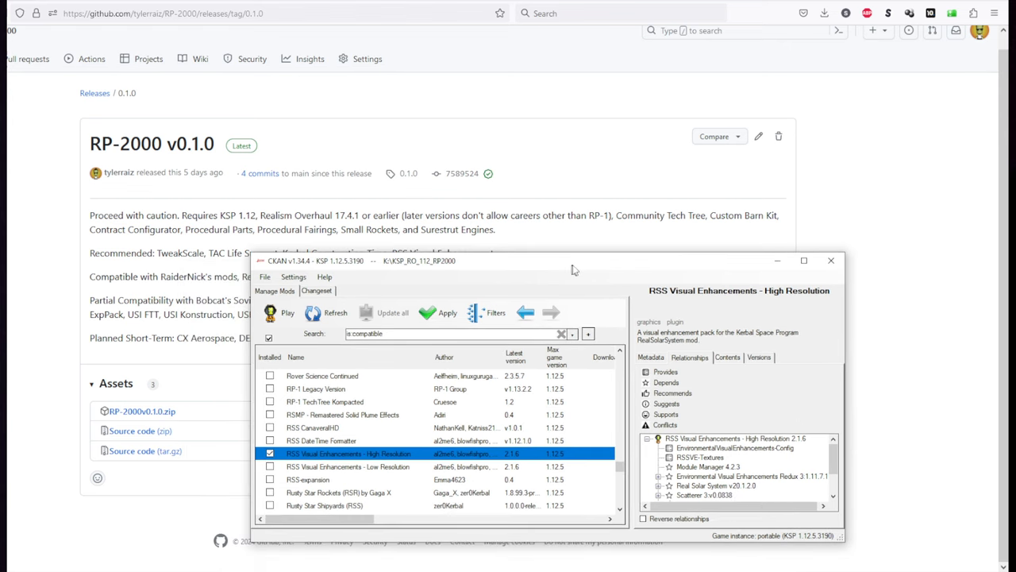
{"action": "left_click_drag", "start_coordinate": [574, 268], "coordinate": [587, 235]}
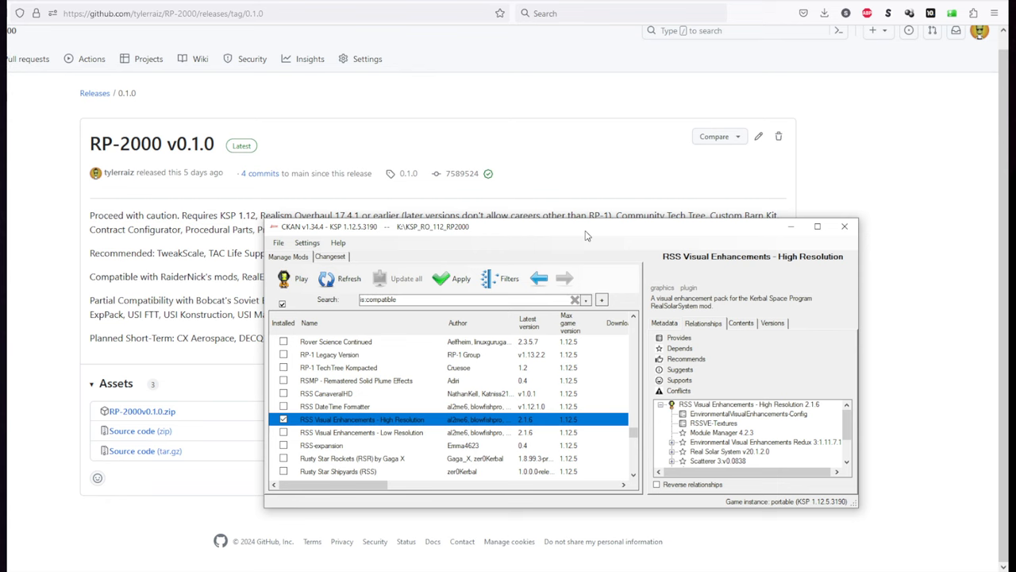
{"action": "left_click_drag", "start_coordinate": [555, 226], "coordinate": [556, 288]}
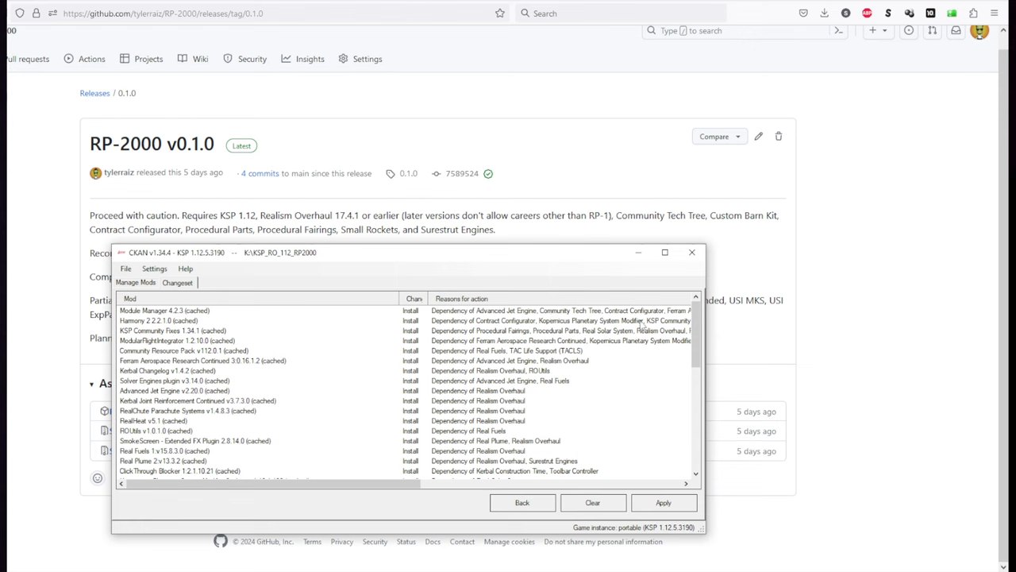
- Scroll through the changeset's install list and its Reasons for action column
{"action": "scroll", "scroll_direction": "down", "scroll_amount": 3}
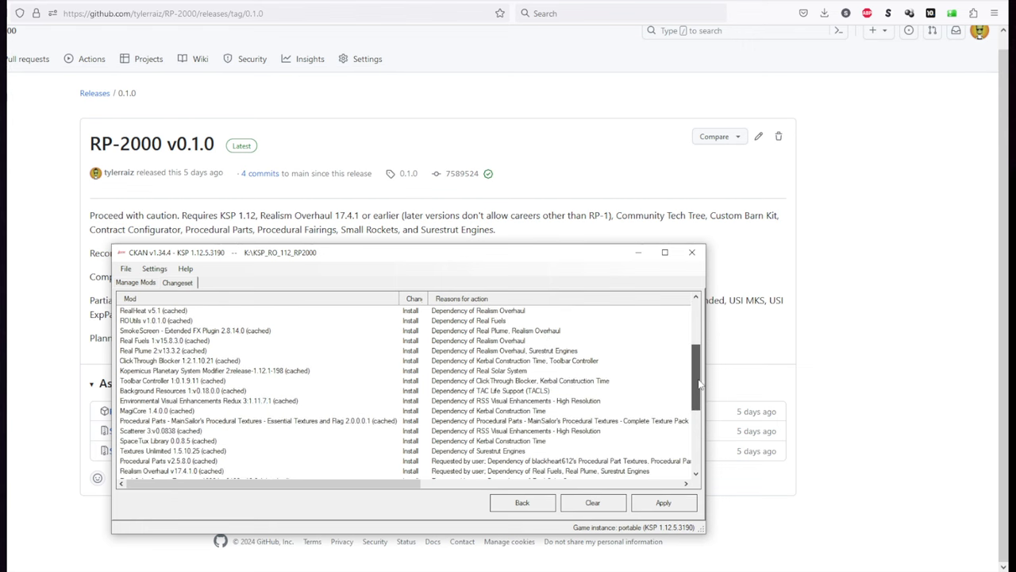
{"action": "scroll", "scroll_direction": "down", "scroll_amount": 3}
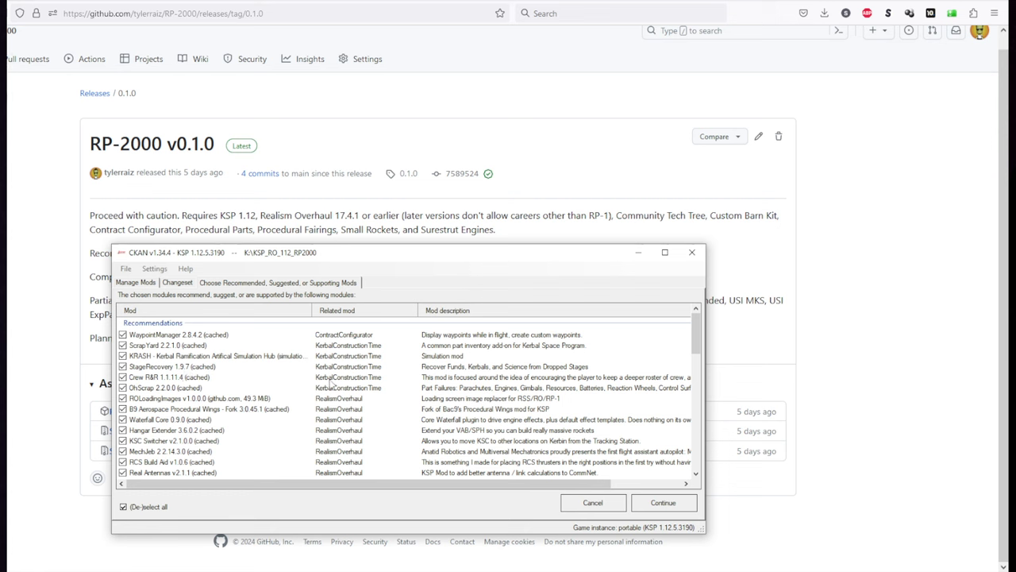
- Tick Kerbal Alarm Clock and a few other suggestions while scrolling CKAN's optional mods to Supported By
{"action": "left_click", "coordinate": [165, 387]}
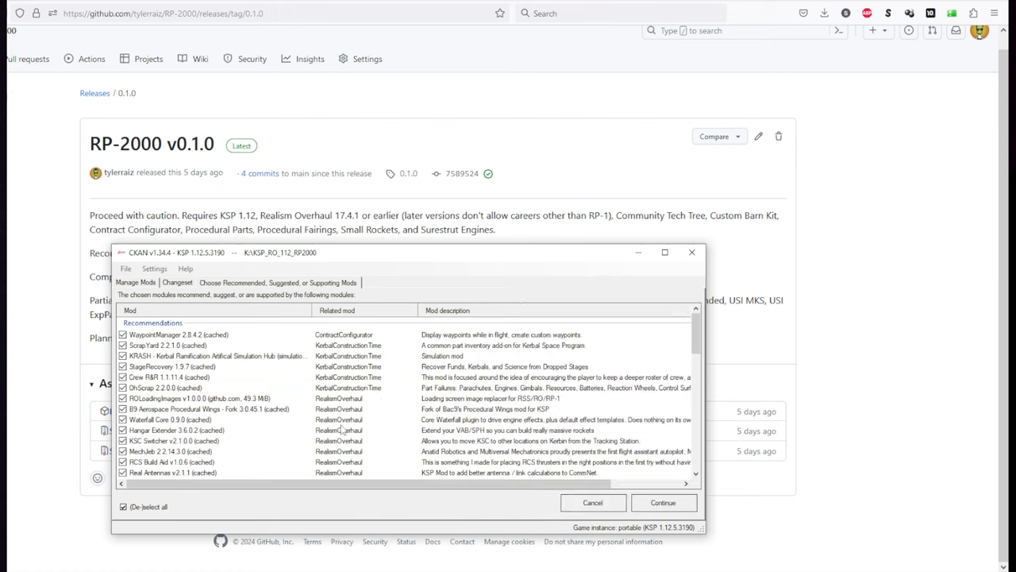
{"action": "scroll", "scroll_direction": "down", "scroll_amount": 3}
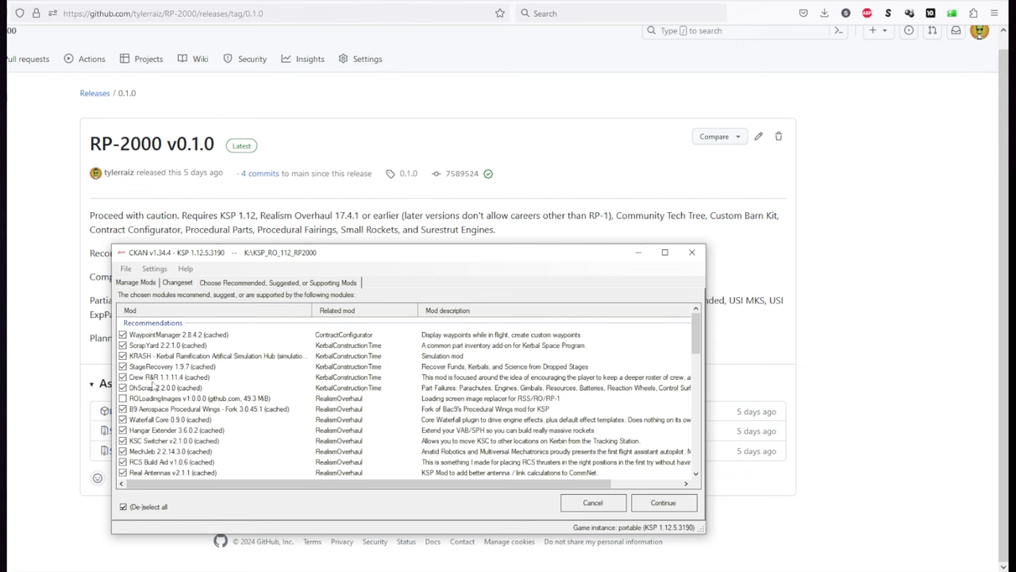
{"action": "scroll", "scroll_direction": "down", "scroll_amount": 3}
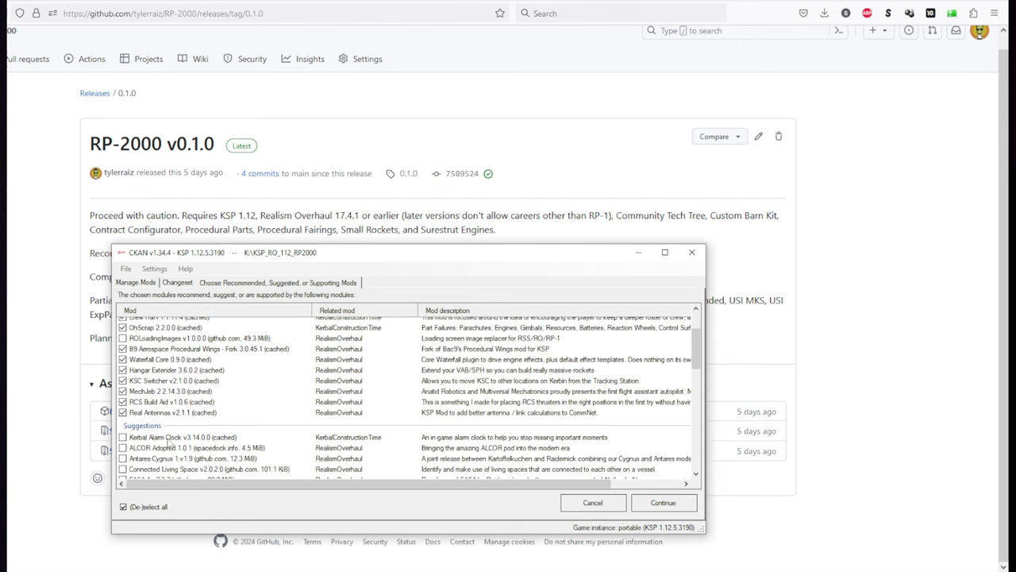
{"action": "scroll", "scroll_direction": "down", "scroll_amount": 3}
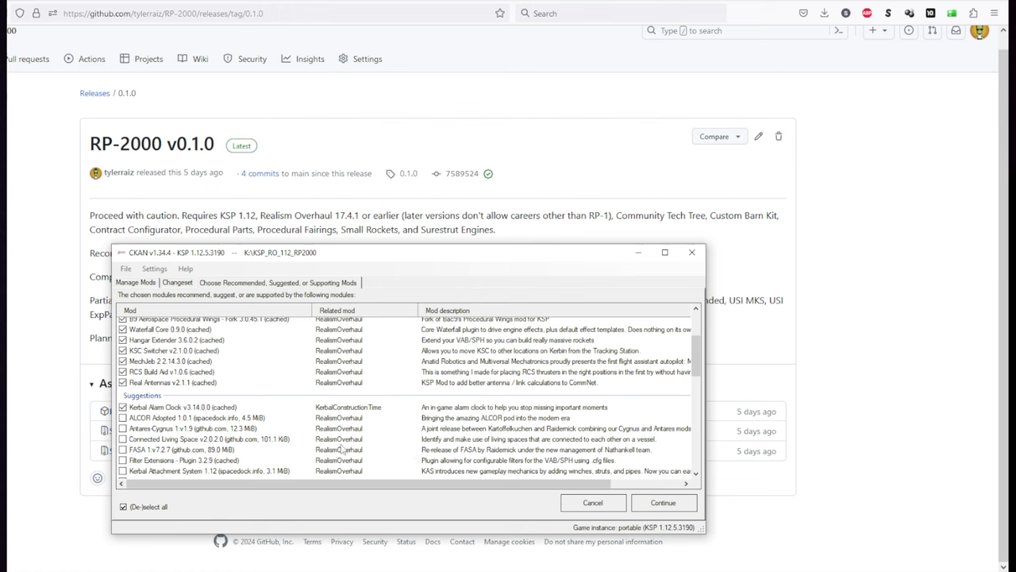
{"action": "scroll", "scroll_direction": "down", "scroll_amount": 3}
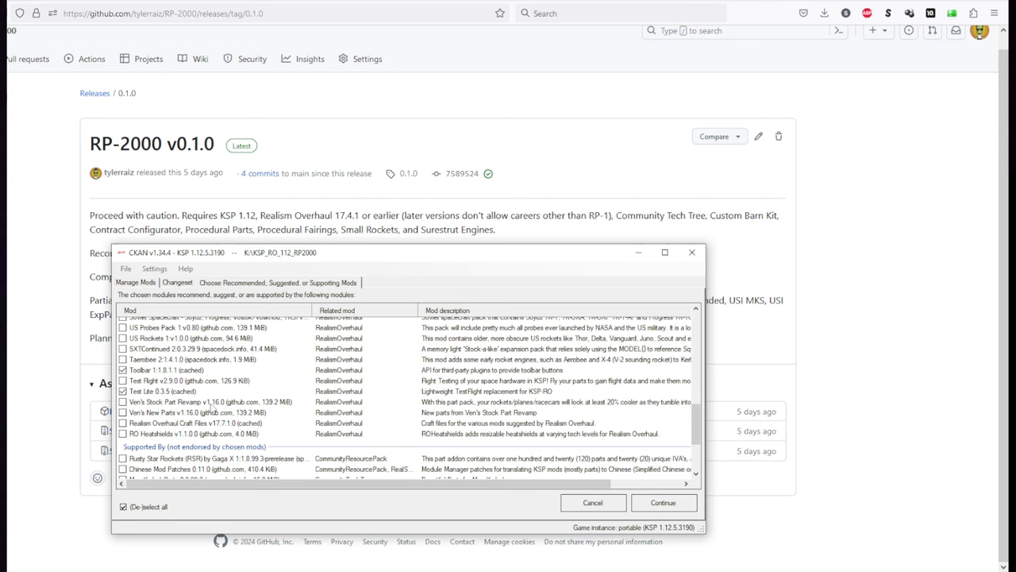
{"action": "scroll", "scroll_direction": "down", "scroll_amount": 3}
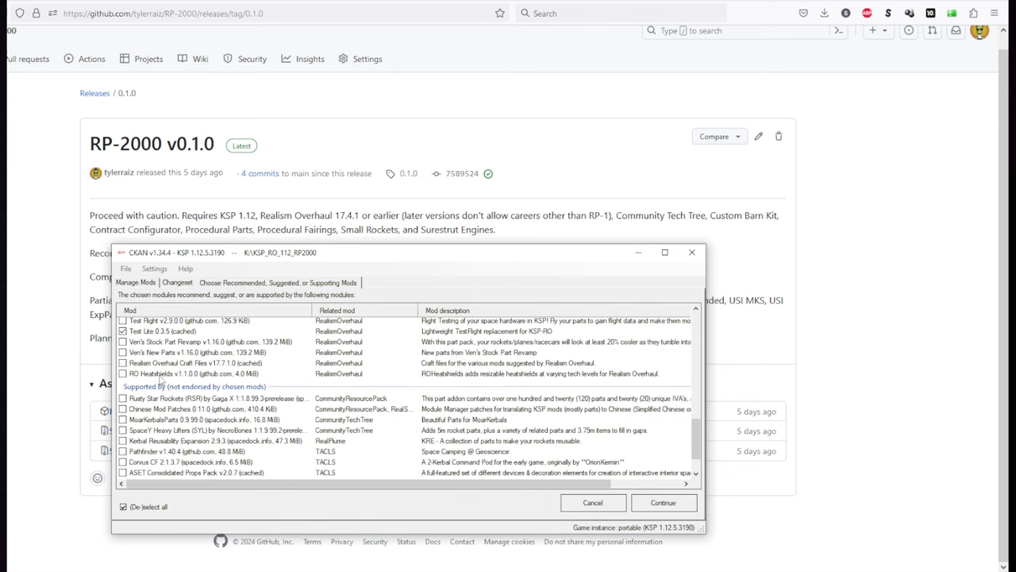
{"action": "scroll", "scroll_direction": "down", "scroll_amount": 3}
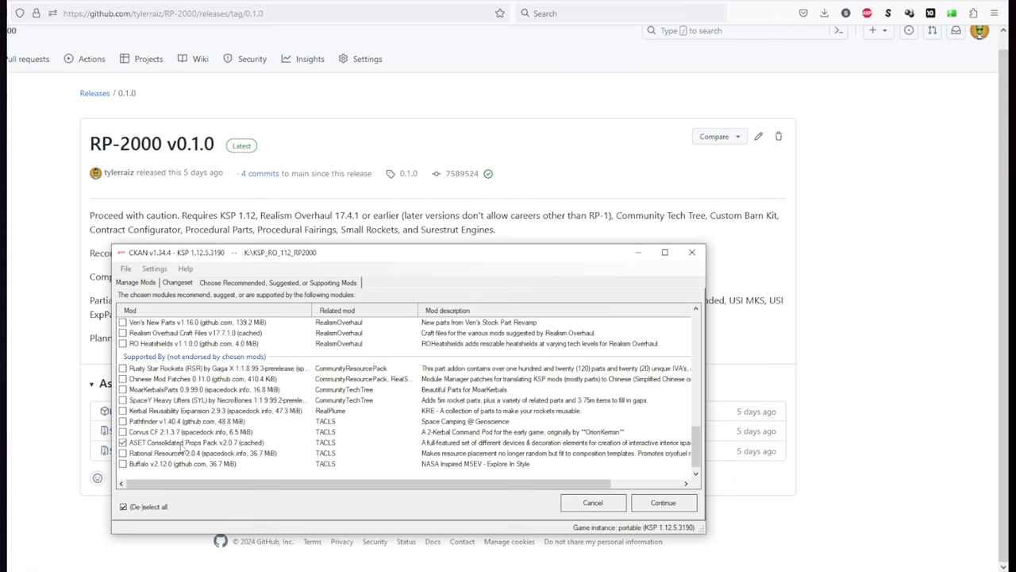
{"action": "scroll", "scroll_direction": "up", "scroll_amount": 3}
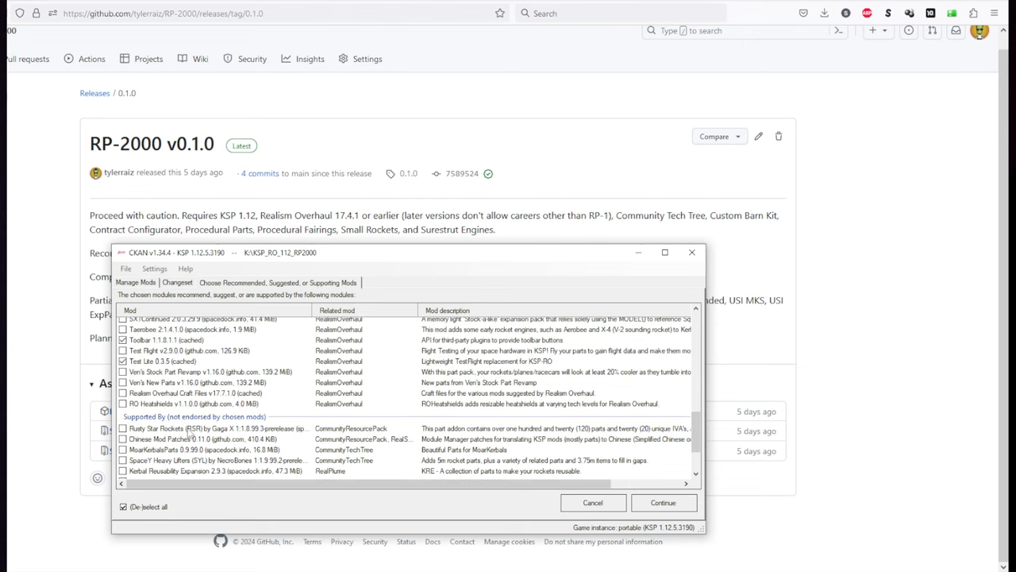
{"action": "scroll", "scroll_direction": "up", "scroll_amount": 3}
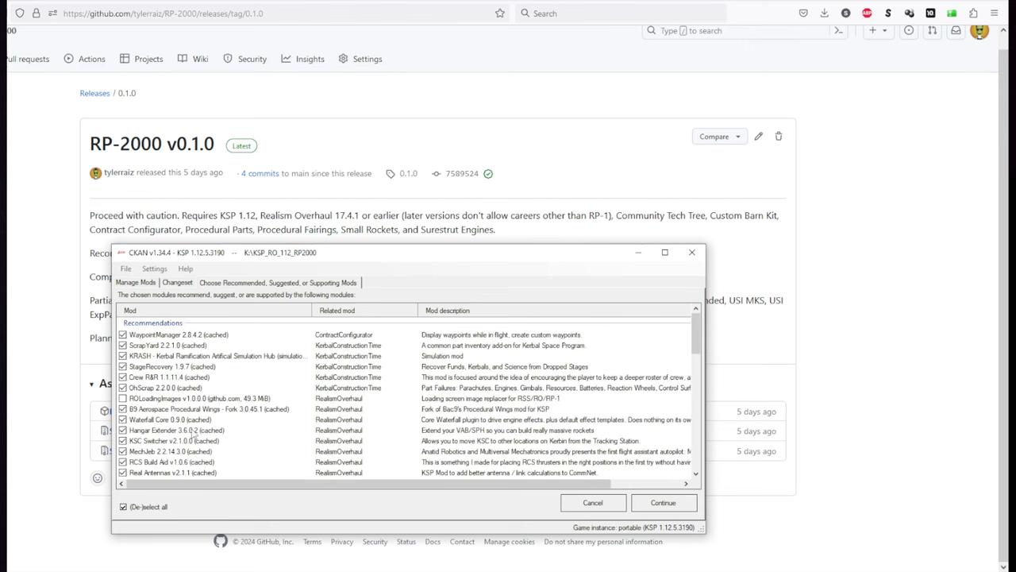
{"action": "scroll", "scroll_direction": "down", "scroll_amount": 3}
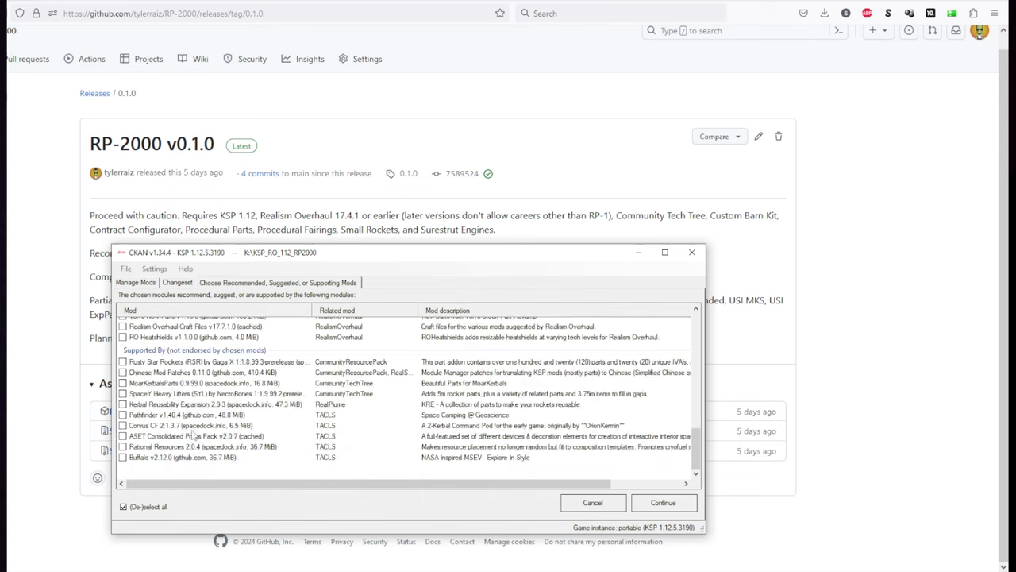
- Confirm the extras and keep default TweakScale-Redist, KSPBurst and Scatterer sunflare providers
{"action": "left_click", "coordinate": [663, 501]}
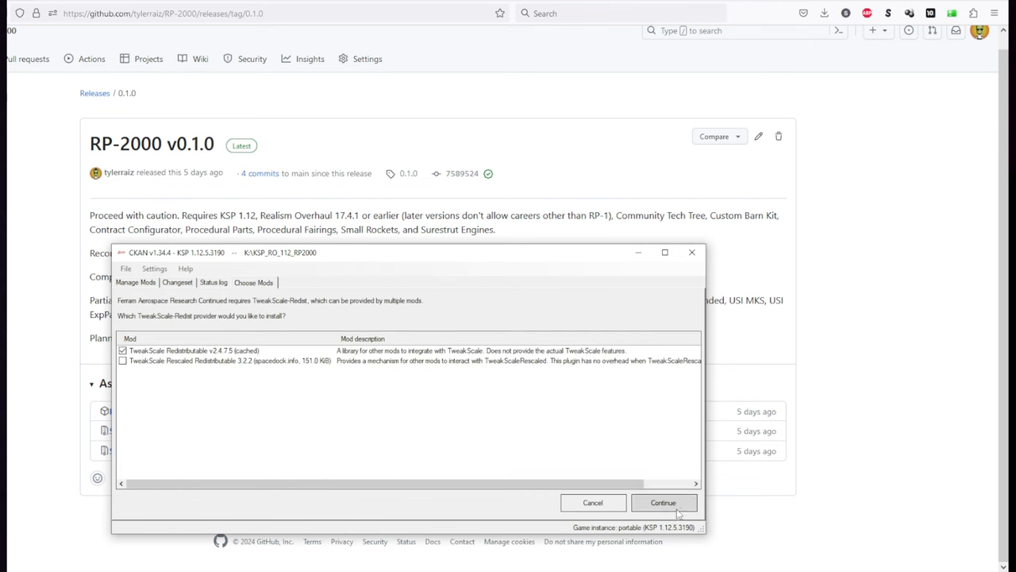
{"action": "left_click", "coordinate": [663, 502]}
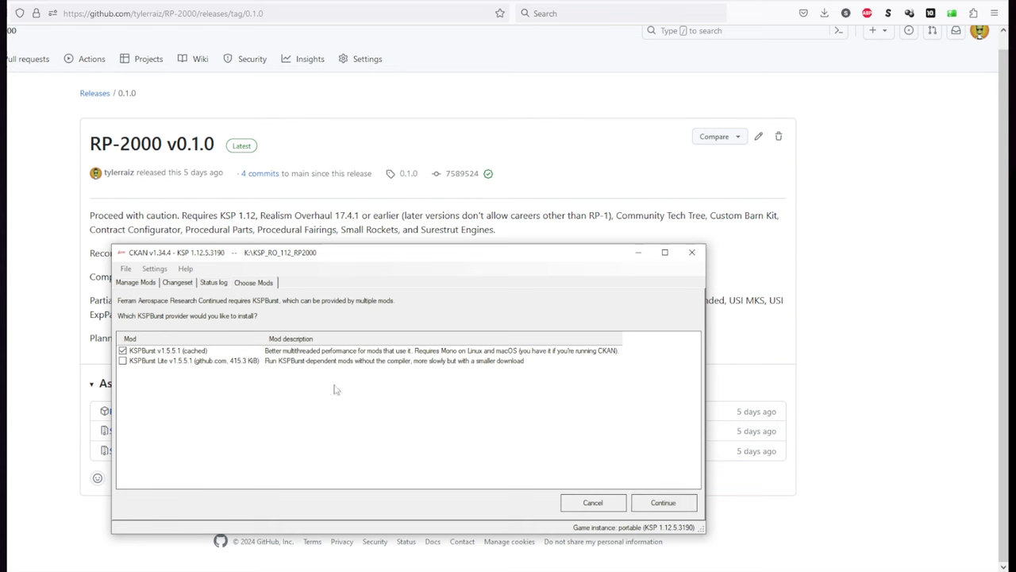
{"action": "left_click", "coordinate": [663, 502]}
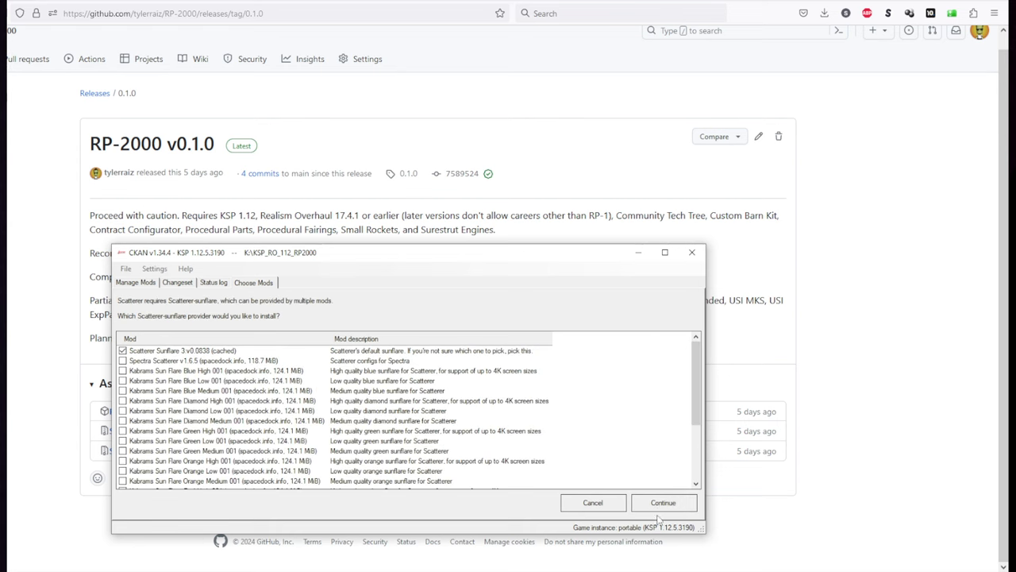
{"action": "left_click", "coordinate": [663, 502]}
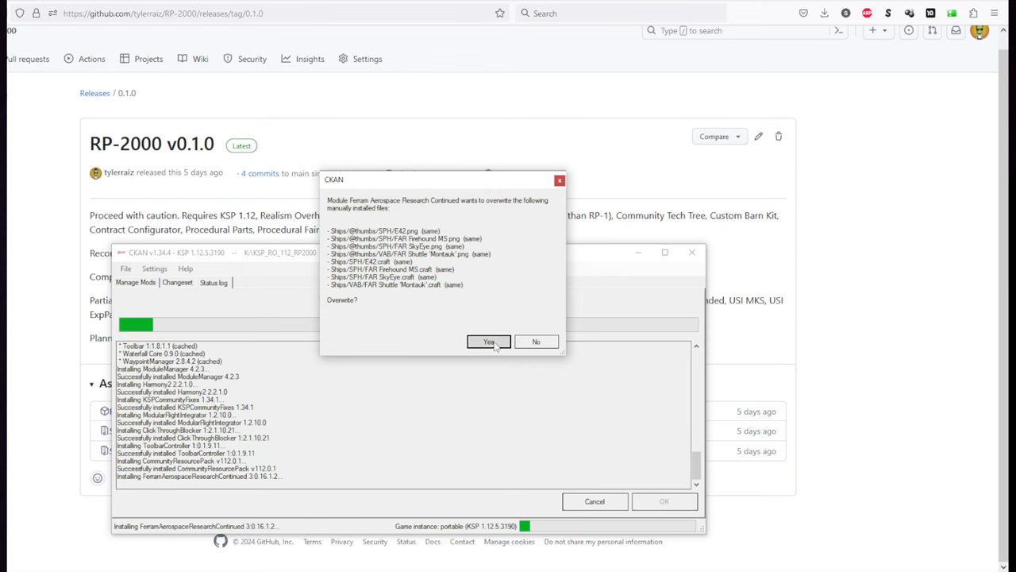
- Let Ferram Aerospace Research Continued overwrite its manually installed craft files
{"action": "left_click", "coordinate": [488, 341]}
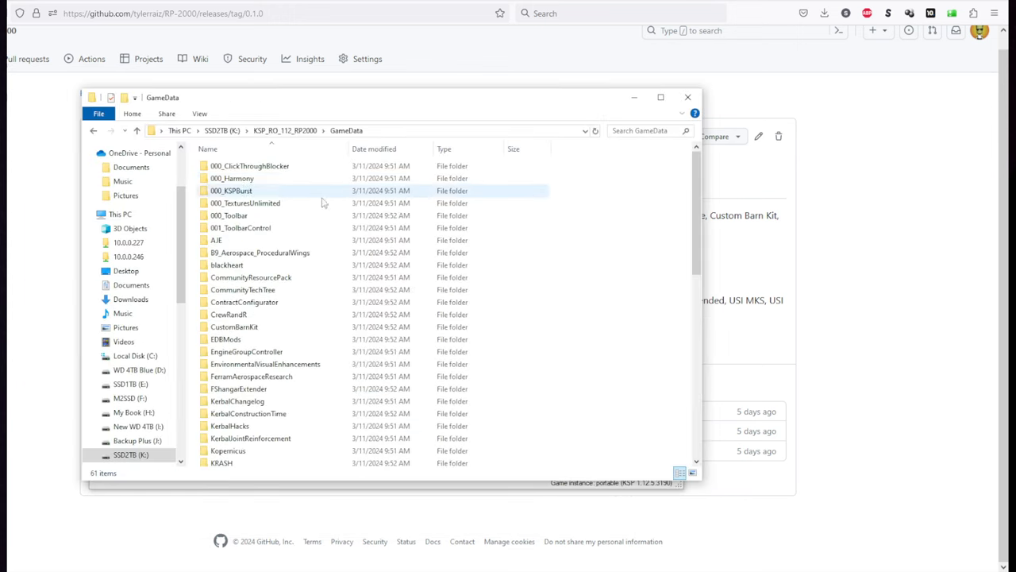
{"action": "scroll", "scroll_direction": "down", "scroll_amount": 3}
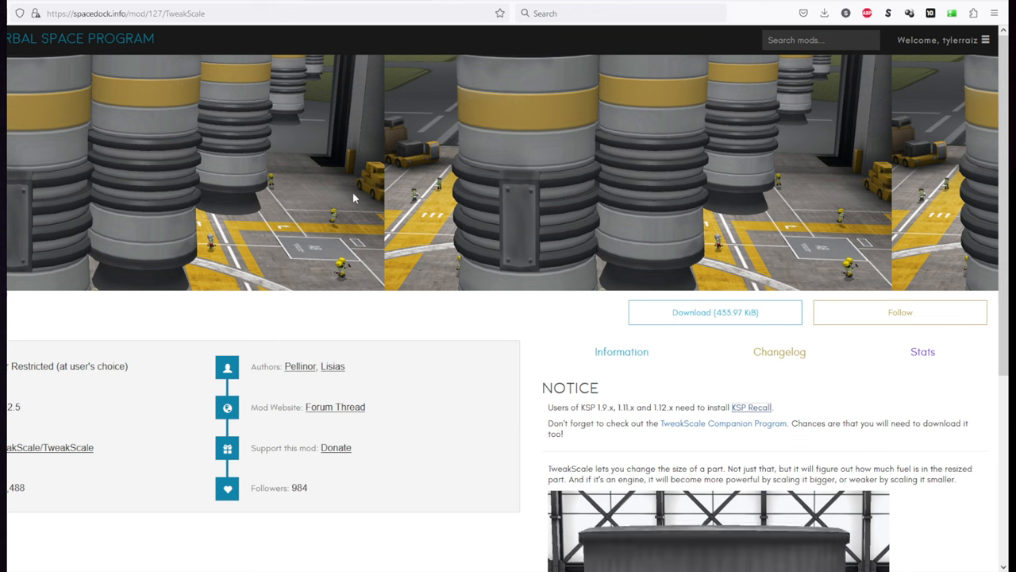
{"action": "mouse_move", "coordinate": [239, 491]}
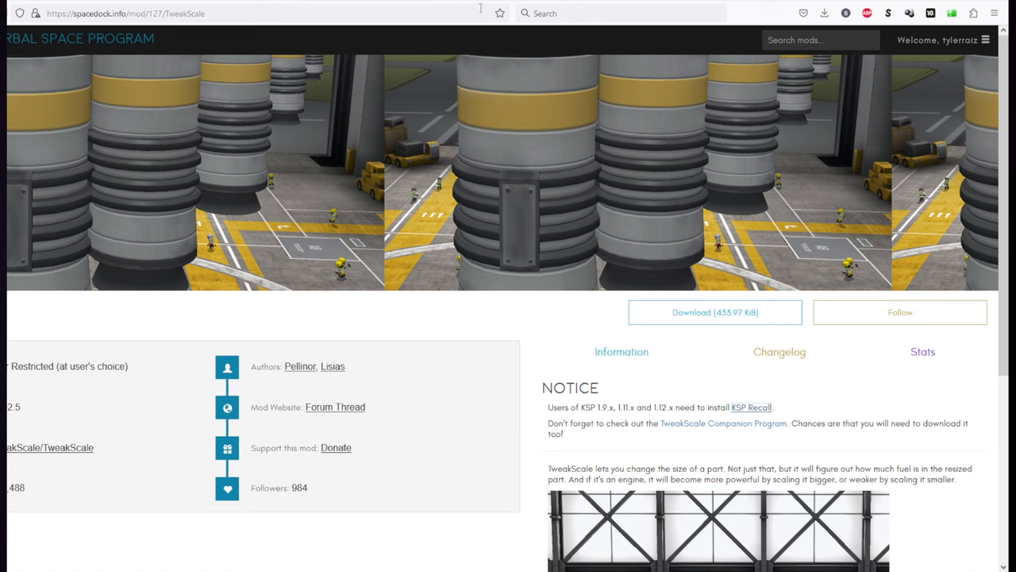
- Follow the TweakScale Companion Program link on SpaceDock's TweakScale page
{"action": "scroll", "scroll_direction": "down", "scroll_amount": 3}
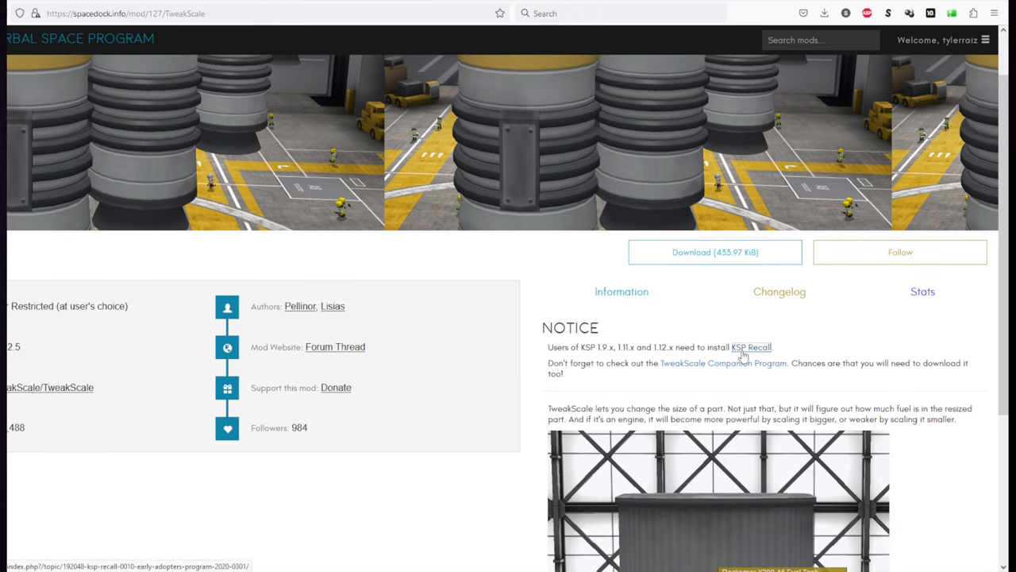
{"action": "mouse_move", "coordinate": [744, 368]}
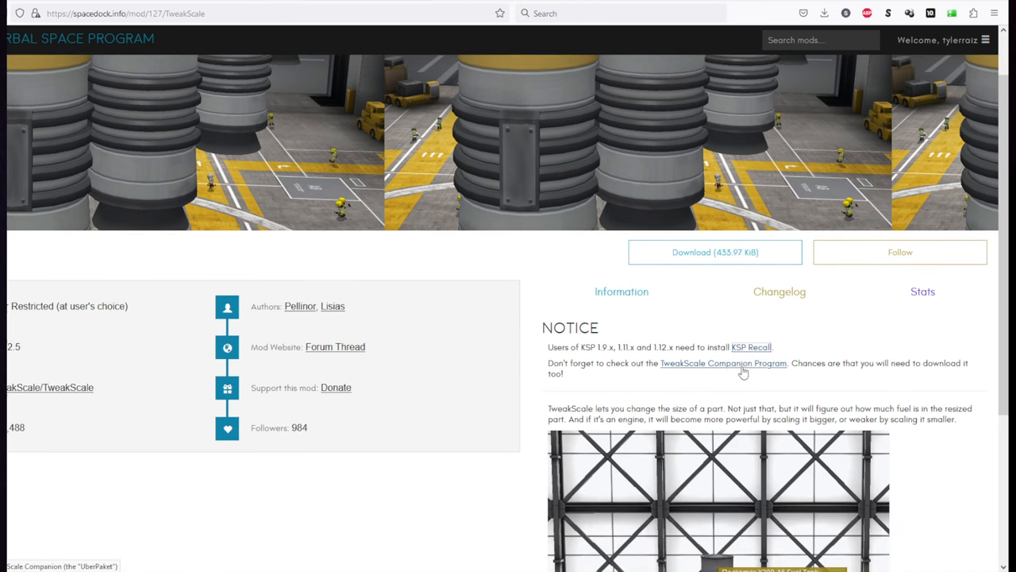
{"action": "left_click", "coordinate": [723, 363]}
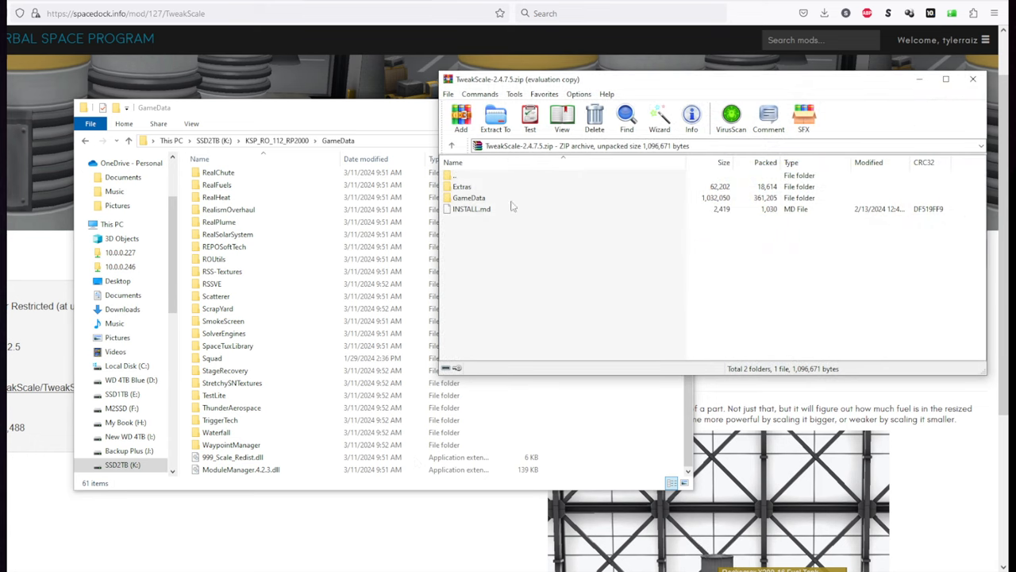
- Copy TweakScale and KSP Recall into GameData, keeping existing files, and read the INSTALL.md notes
{"action": "double_click", "coordinate": [469, 197]}
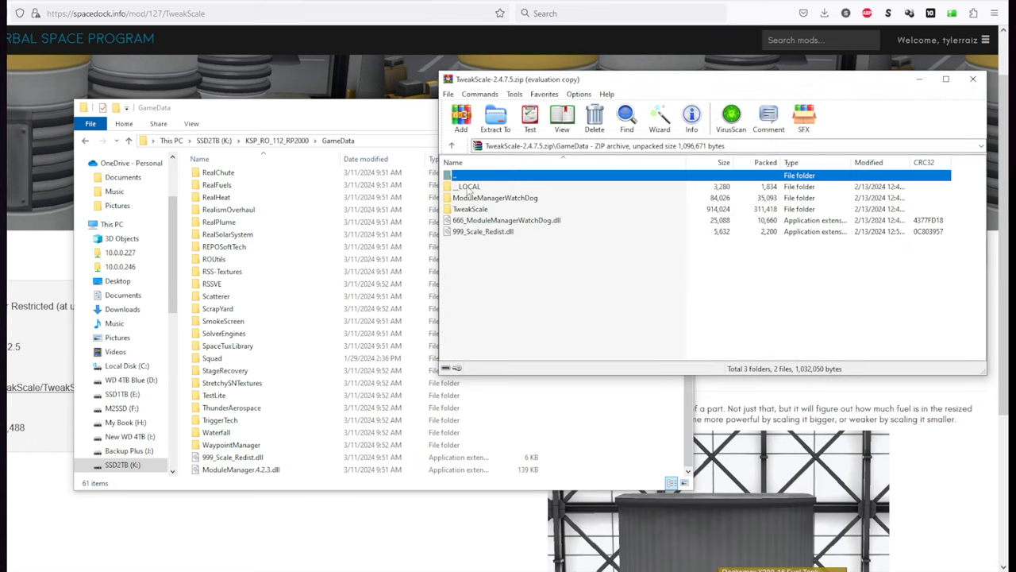
{"action": "key", "text": "ctrl+a"}
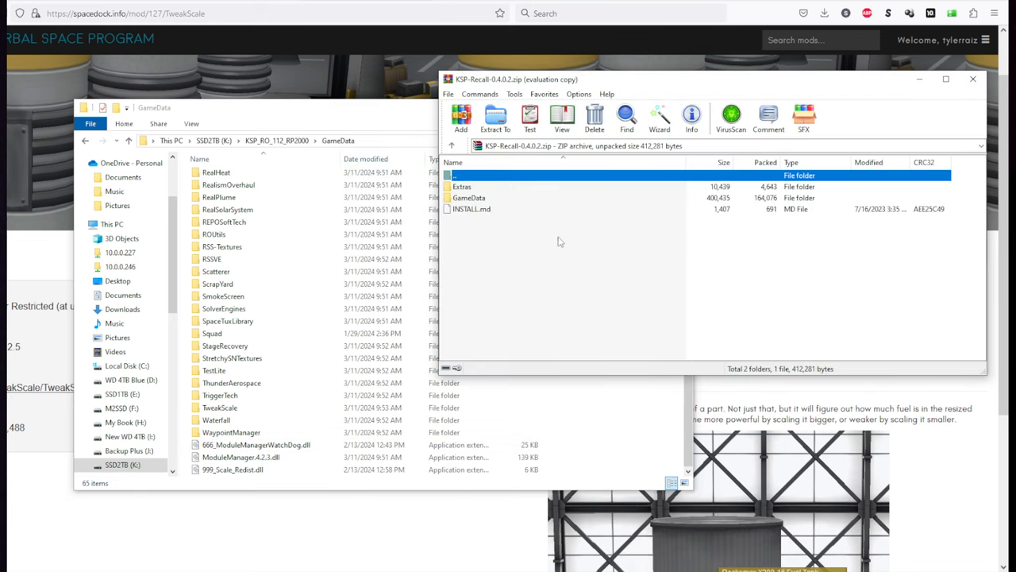
{"action": "double_click", "coordinate": [468, 197]}
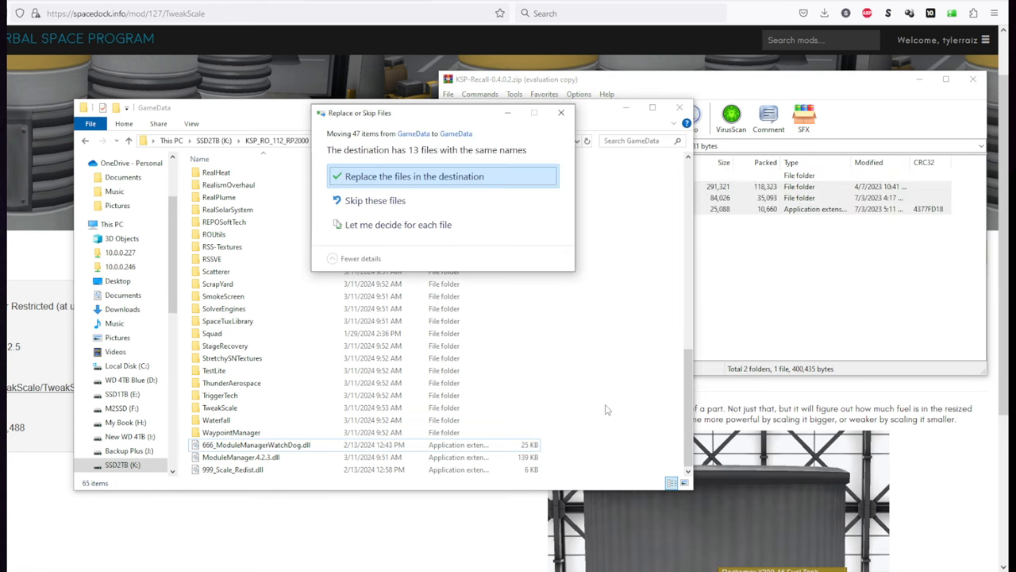
{"action": "left_click", "coordinate": [398, 223]}
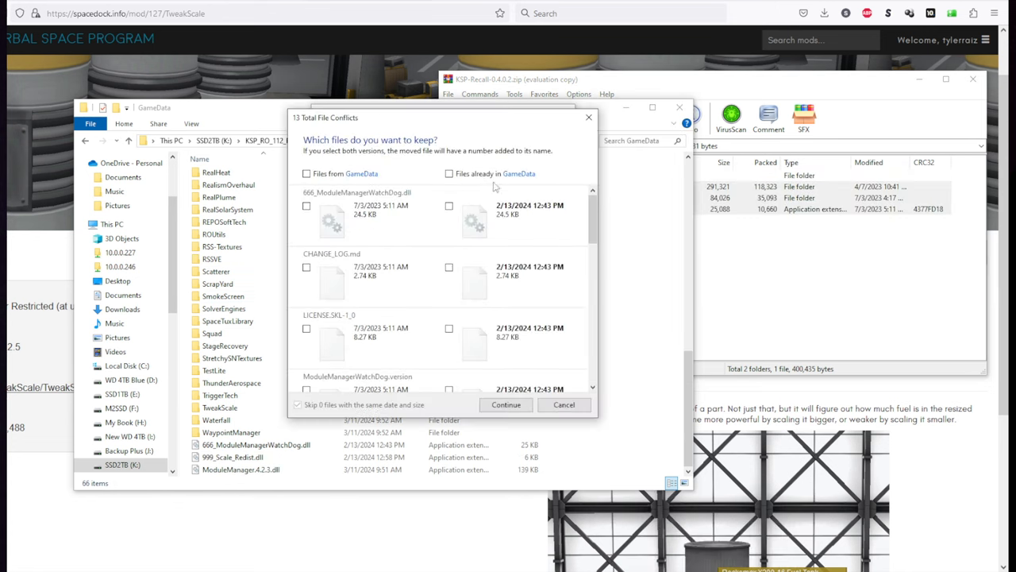
{"action": "left_click", "coordinate": [505, 404]}
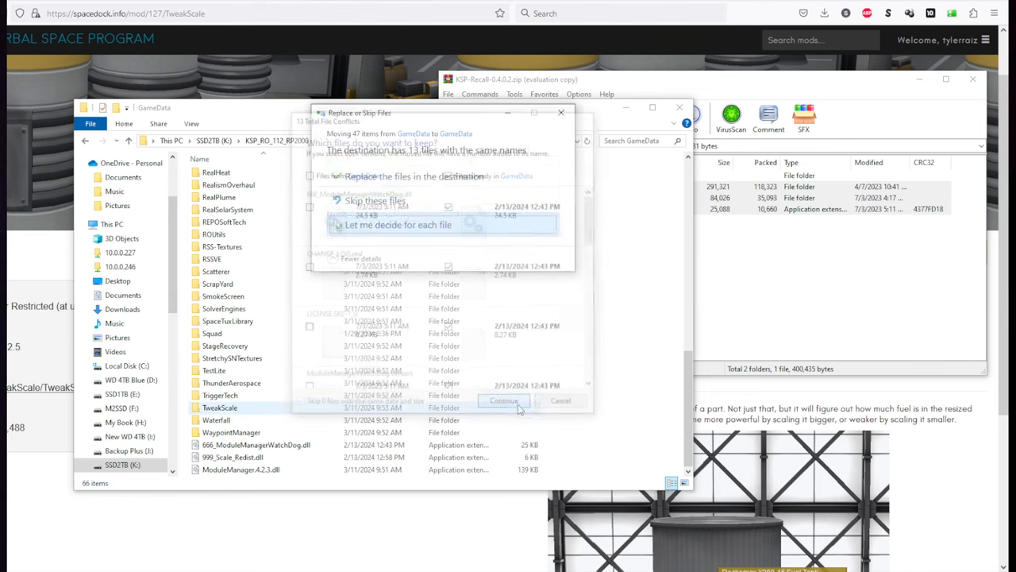
{"action": "left_click", "coordinate": [504, 400]}
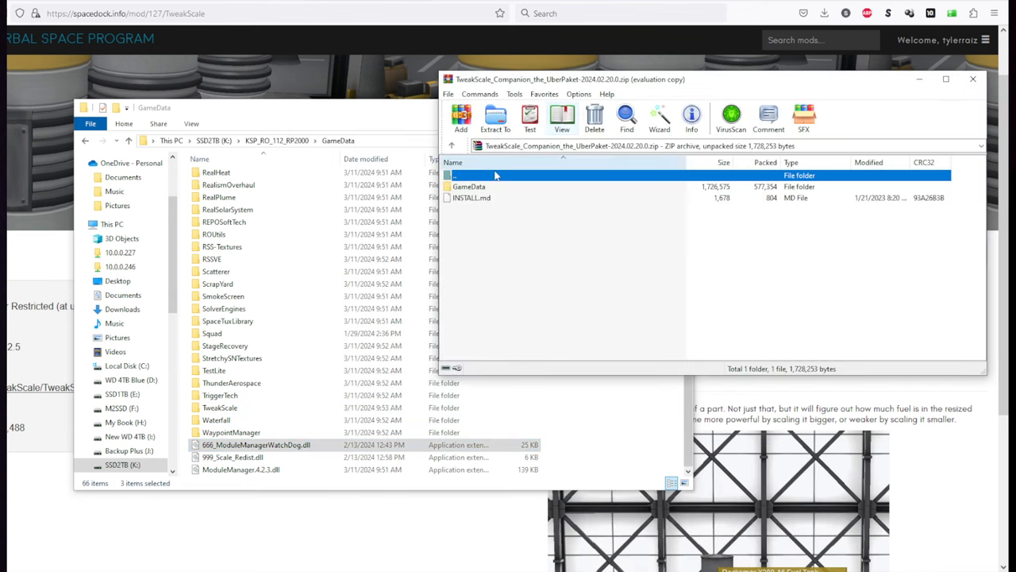
{"action": "left_click", "coordinate": [471, 197]}
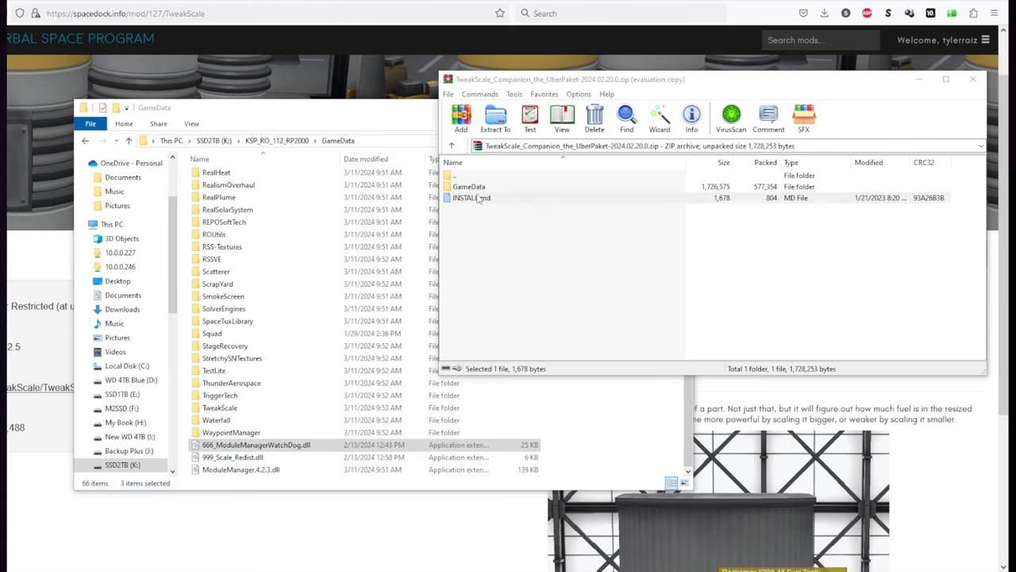
{"action": "double_click", "coordinate": [469, 185]}
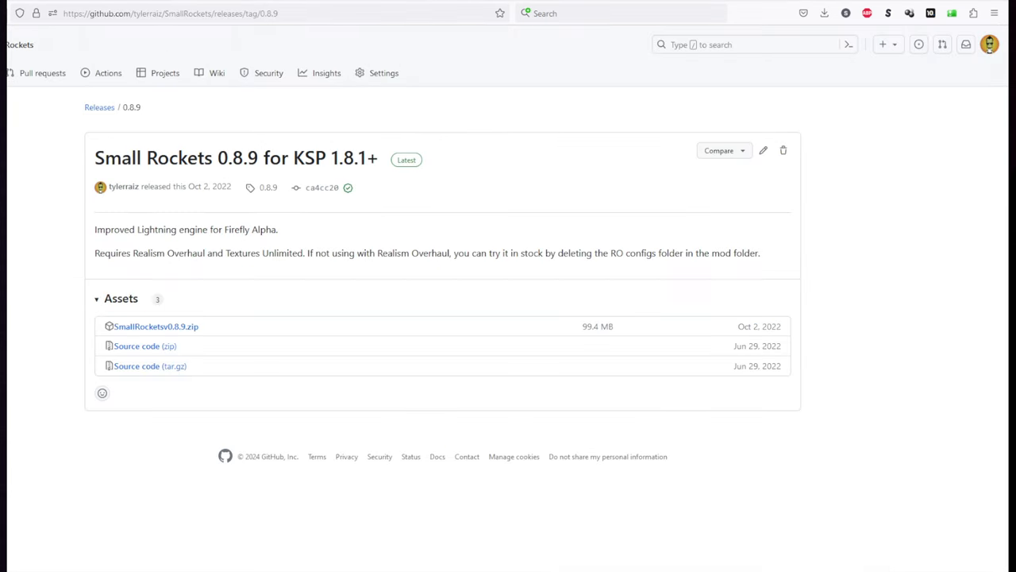
{"action": "mouse_move", "coordinate": [192, 273]}
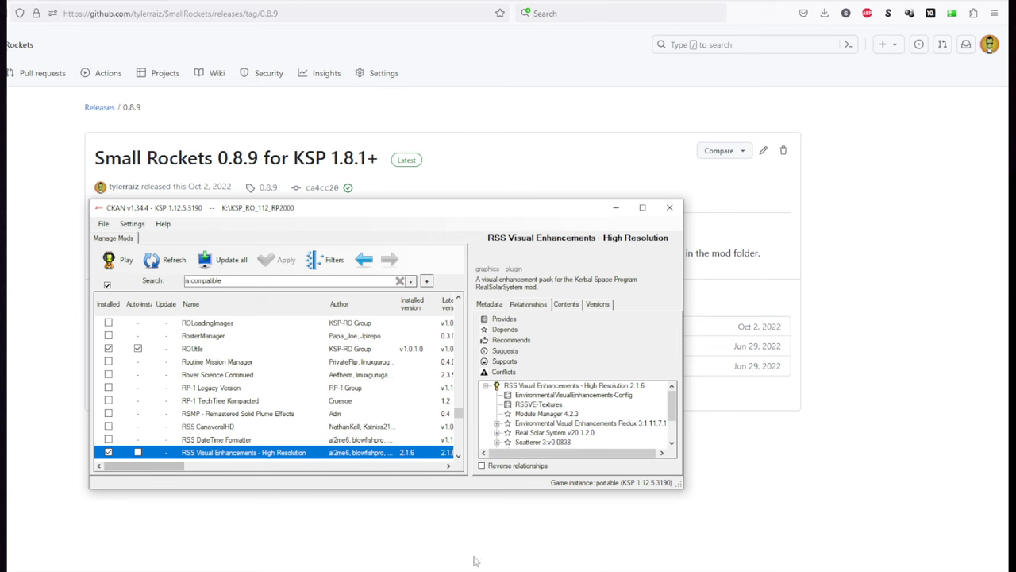
- Review CKAN's File menu options, such as Export modpack
{"action": "left_click", "coordinate": [104, 223]}
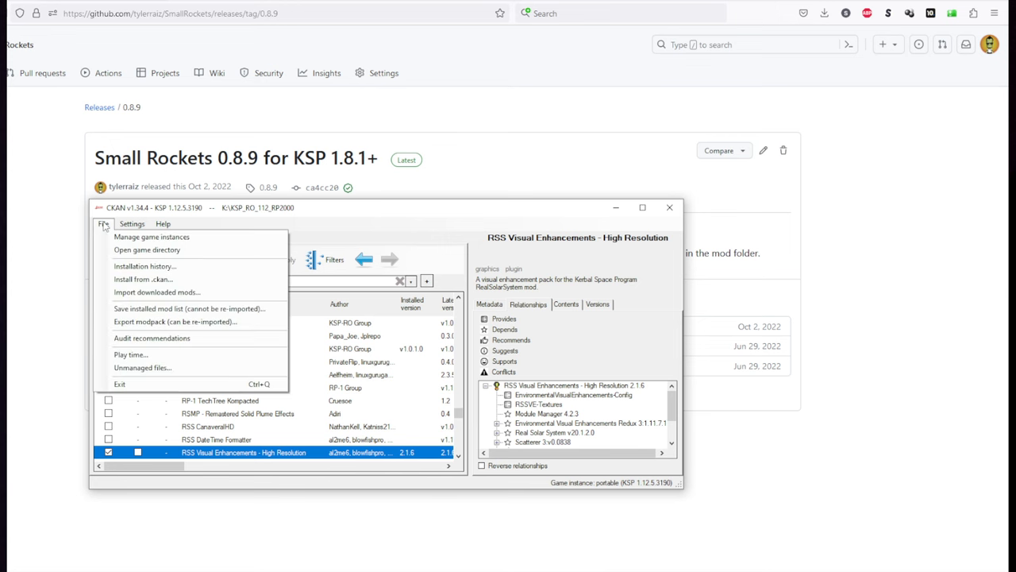
{"action": "mouse_move", "coordinate": [164, 333]}
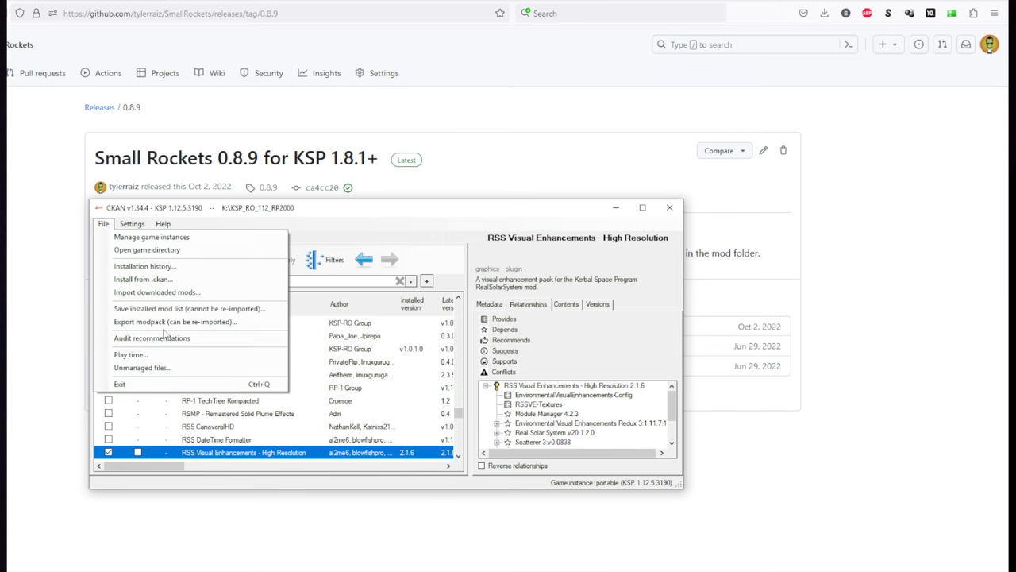
{"action": "mouse_move", "coordinate": [174, 322]}
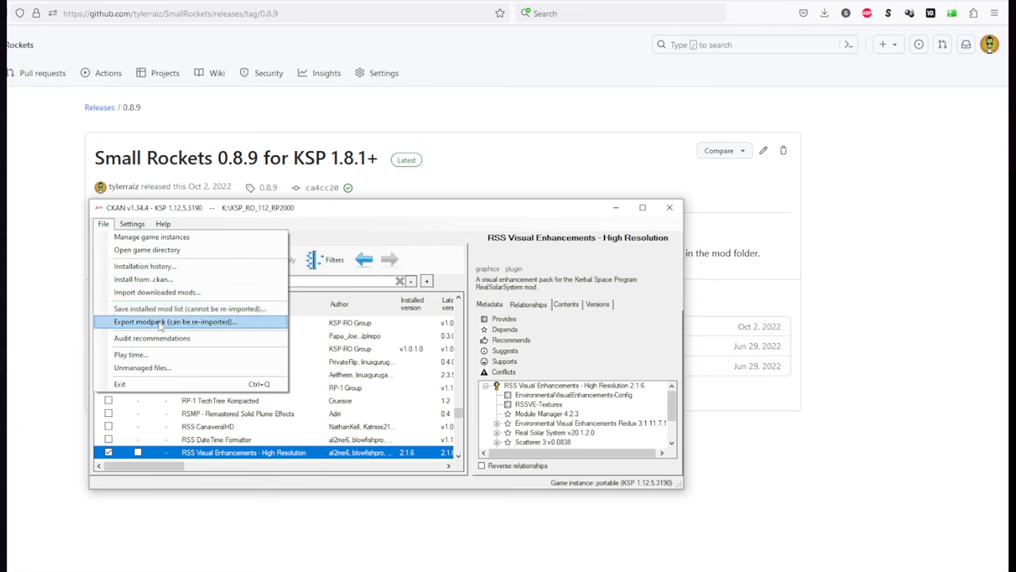
{"action": "mouse_move", "coordinate": [189, 308]}
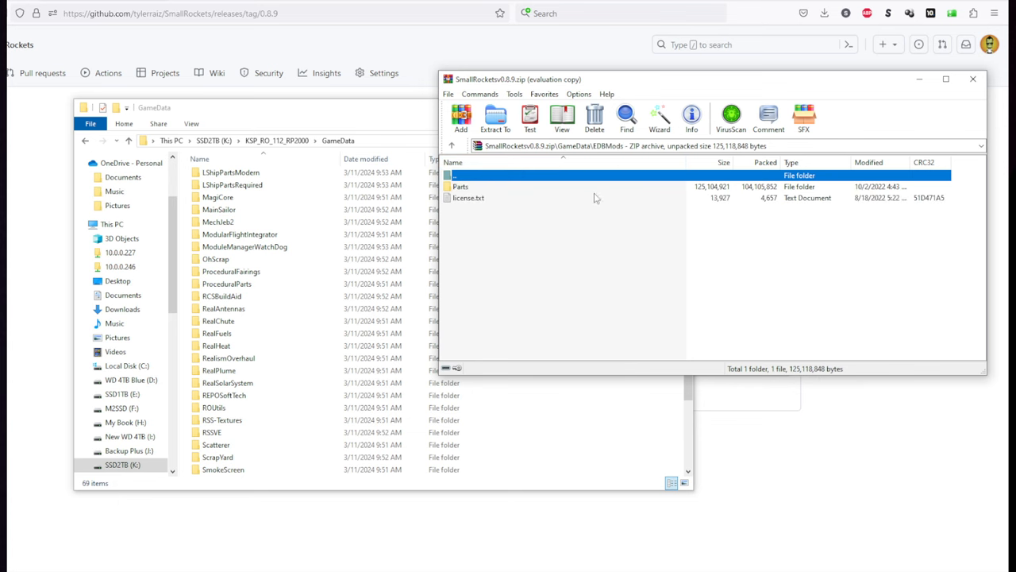
{"action": "mouse_move", "coordinate": [479, 187]}
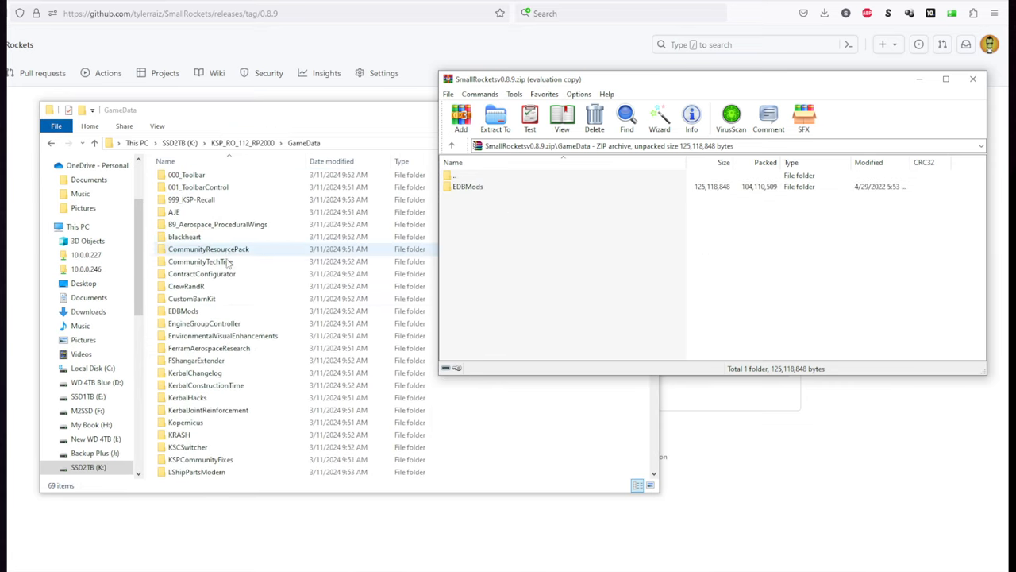
- Confirm Small Rockets' EDBMods folder already exists in the game's GameData
{"action": "left_click", "coordinate": [184, 310]}
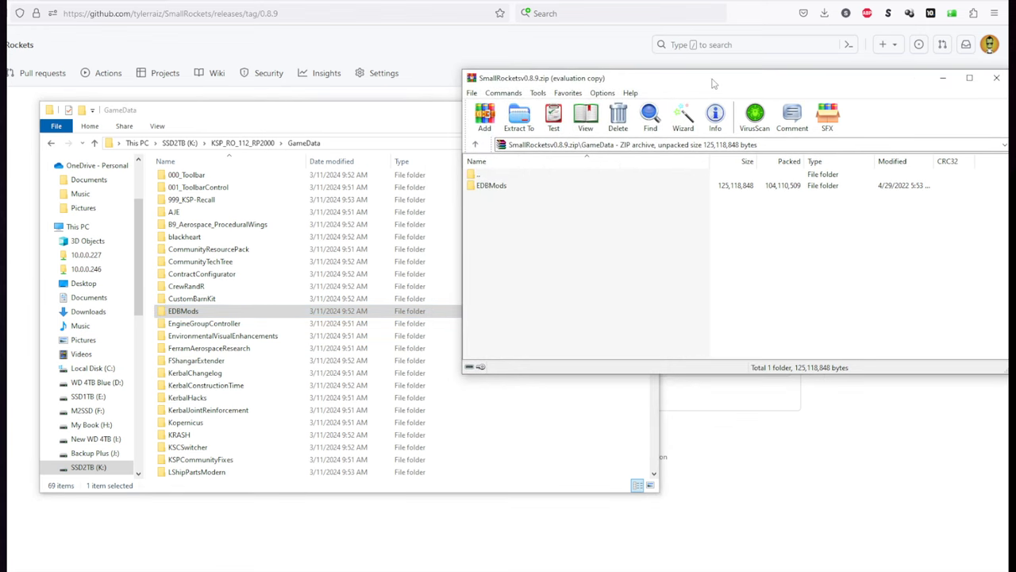
{"action": "left_click", "coordinate": [491, 185]}
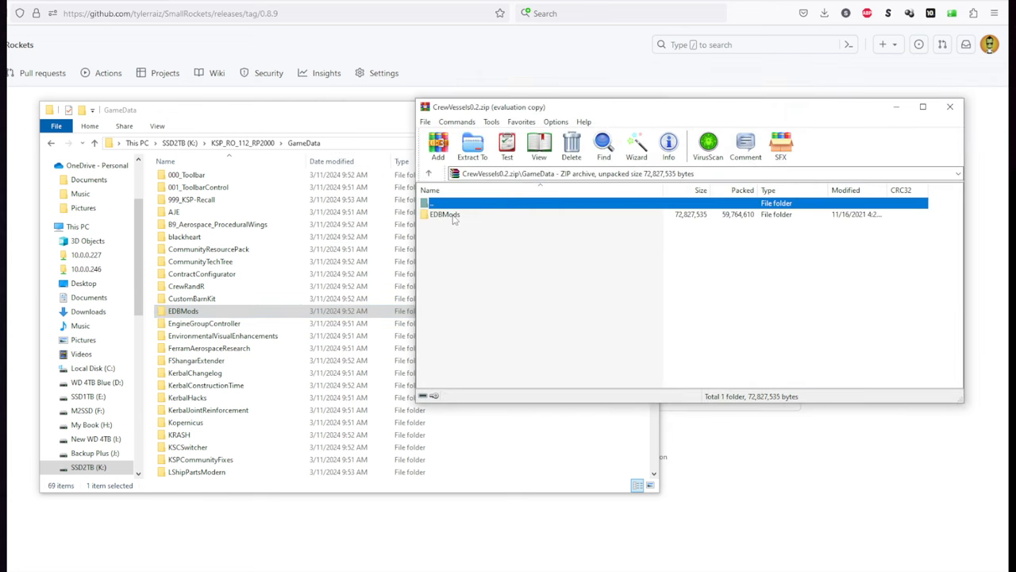
- Check that the Crew Vessels parts are in GameData's EDBMods Parts folder
{"action": "left_click", "coordinate": [444, 214]}
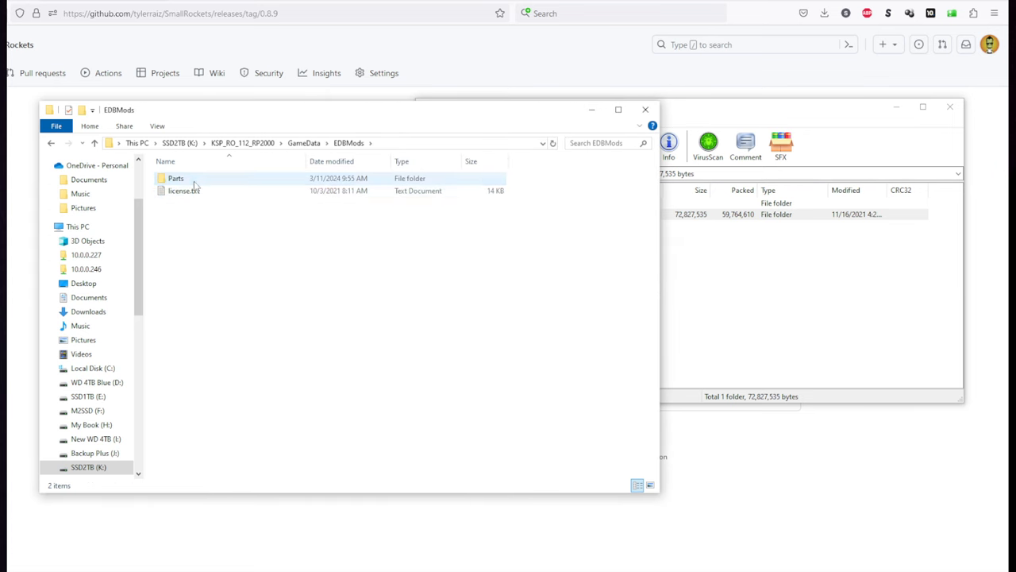
{"action": "double_click", "coordinate": [176, 178]}
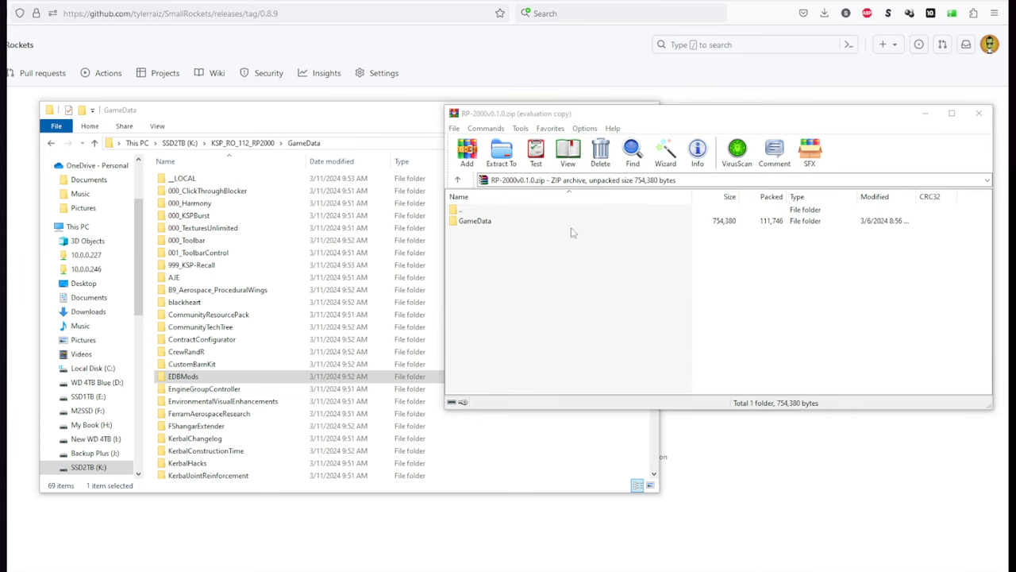
- Move RP-2000's five folders, KerbalConstructionTime through TriggerTech, into GameData, replacing duplicates
{"action": "double_click", "coordinate": [473, 220]}
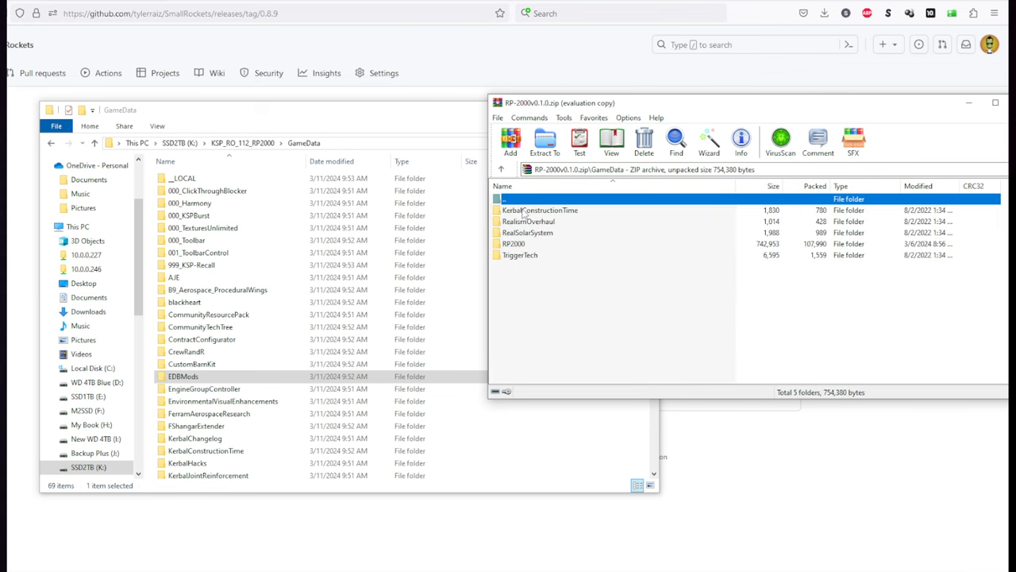
{"action": "left_click", "coordinate": [540, 209]}
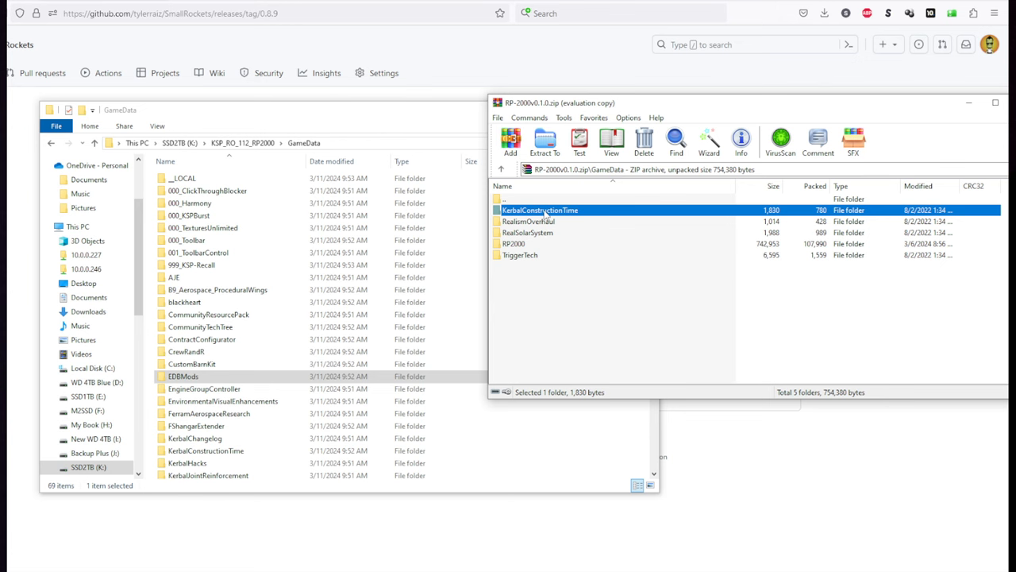
{"action": "mouse_move", "coordinate": [538, 123]}
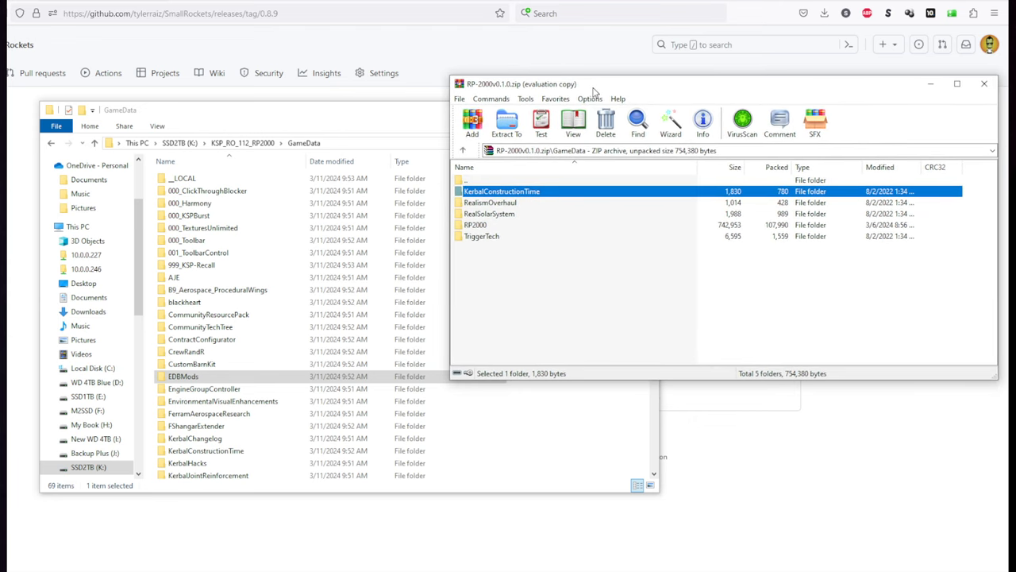
{"action": "left_click", "coordinate": [490, 202]}
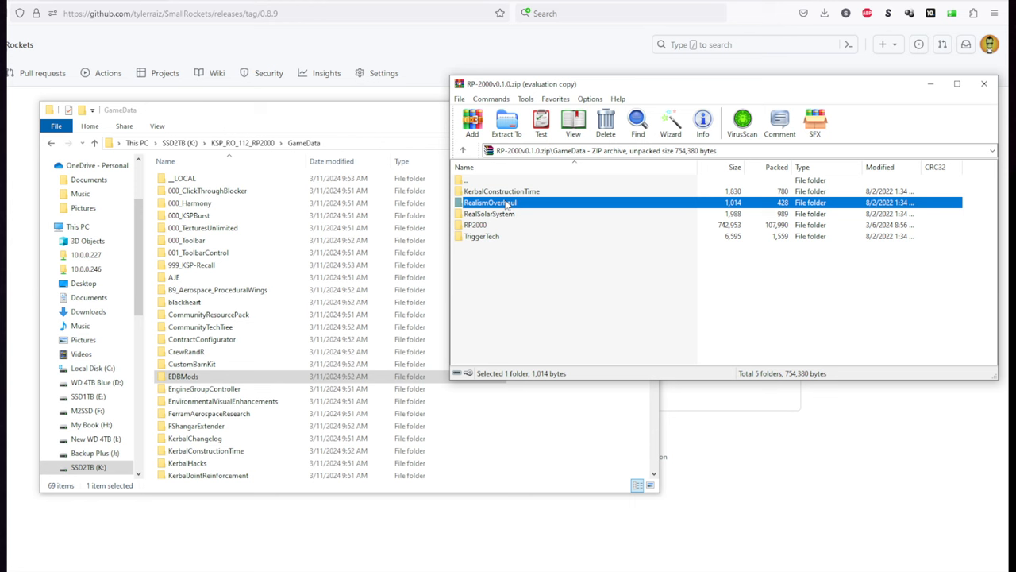
{"action": "mouse_move", "coordinate": [490, 215]}
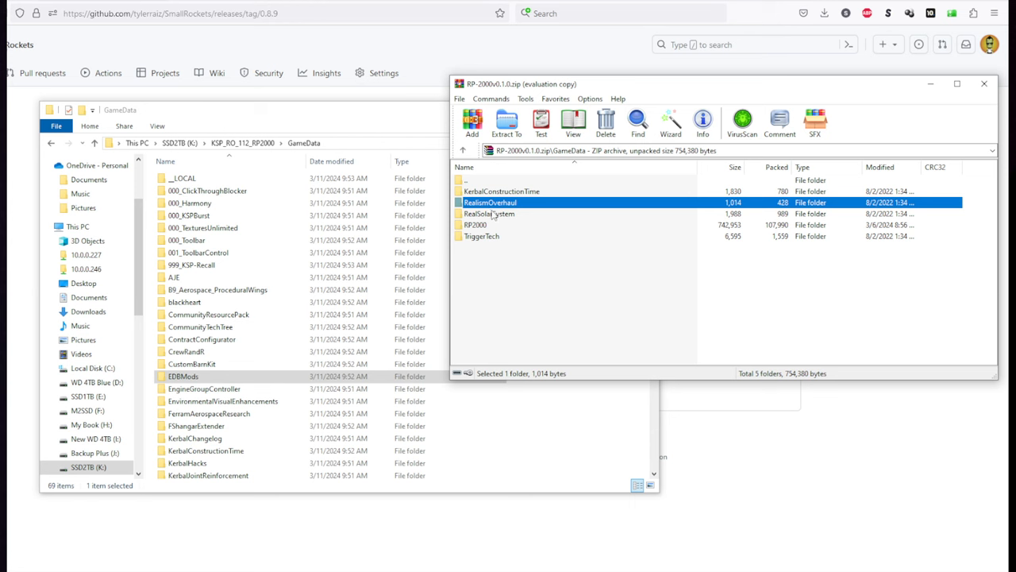
{"action": "left_click", "coordinate": [489, 213]}
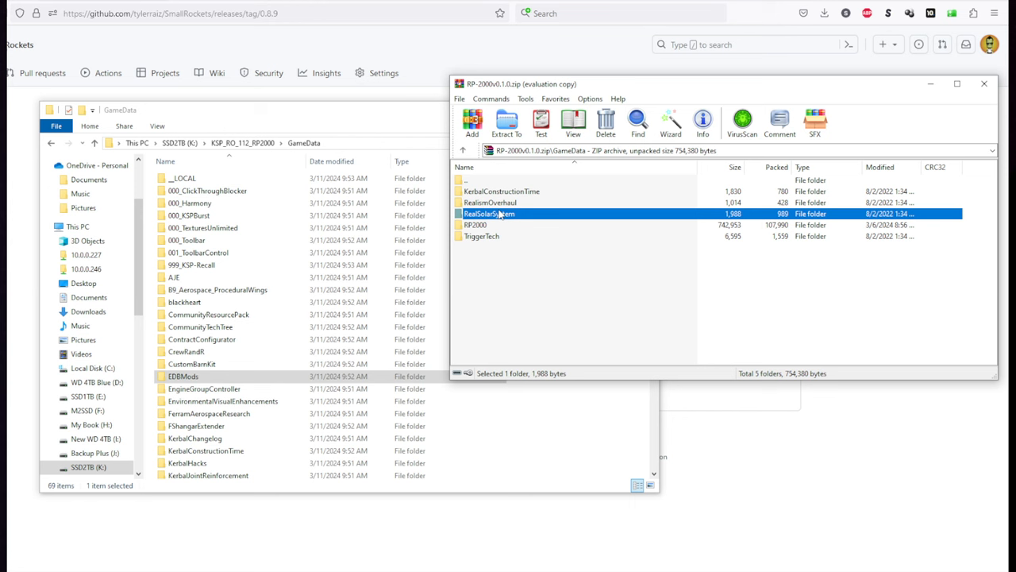
{"action": "left_click", "coordinate": [475, 225]}
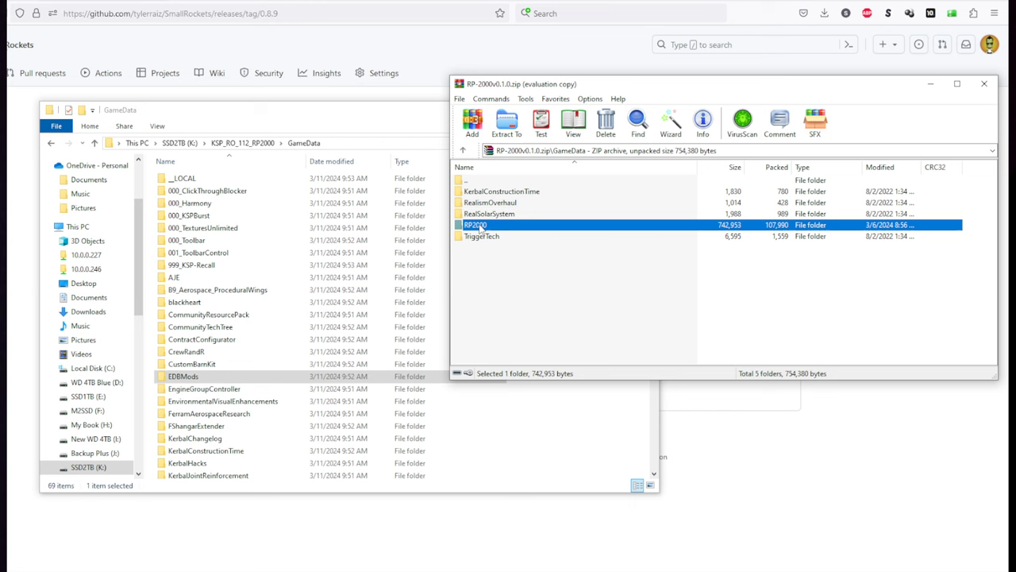
{"action": "mouse_move", "coordinate": [481, 241]}
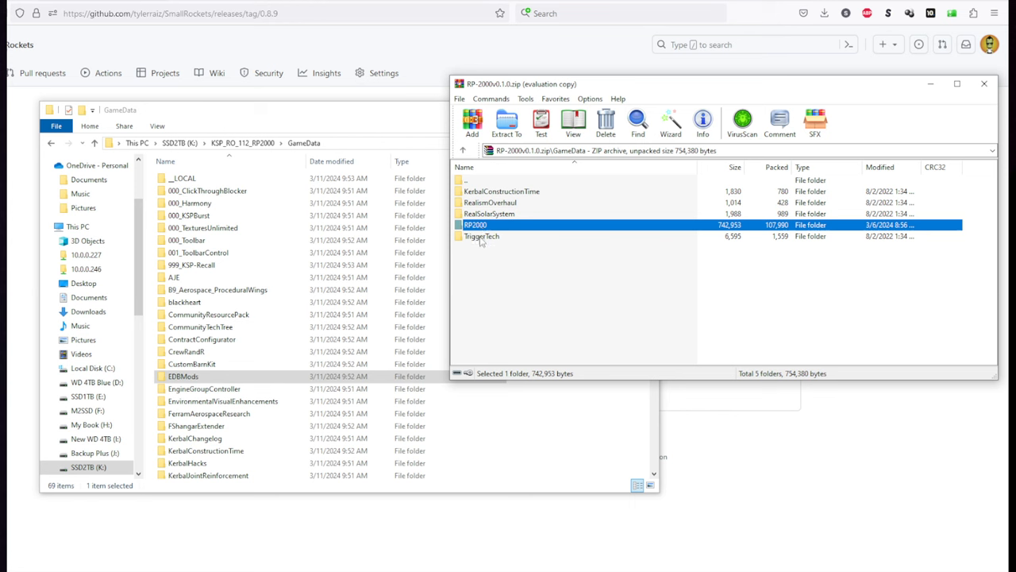
{"action": "left_click", "coordinate": [482, 236]}
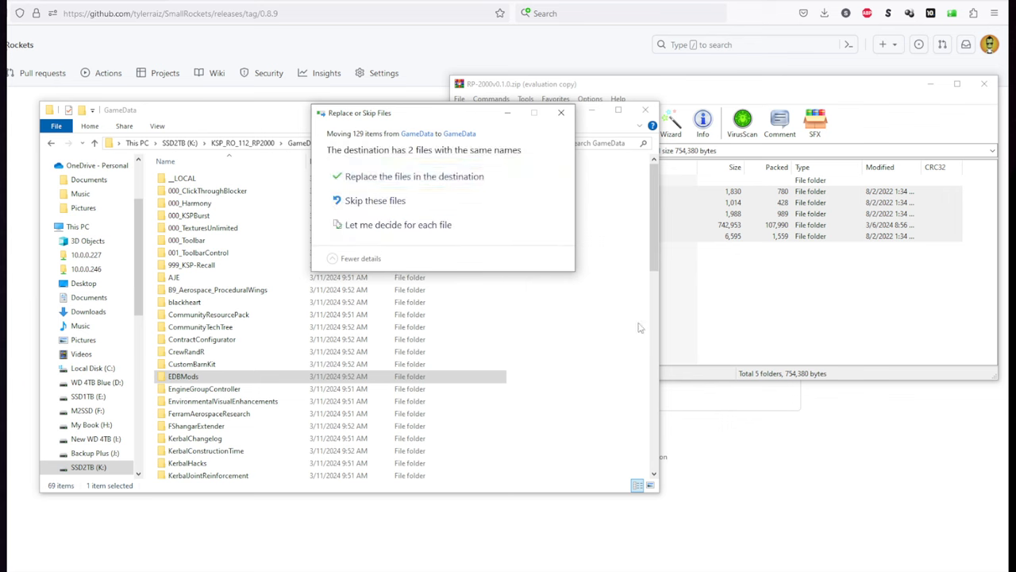
{"action": "left_click", "coordinate": [414, 176]}
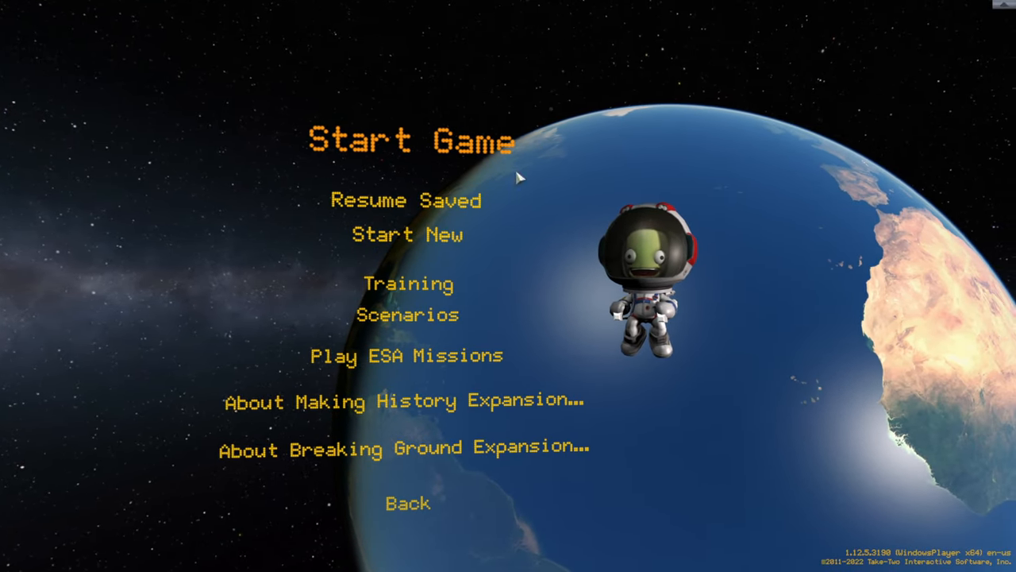
- Start a new Career save named RP-2000 and bring up its difficulty settings
{"action": "left_click", "coordinate": [407, 234]}
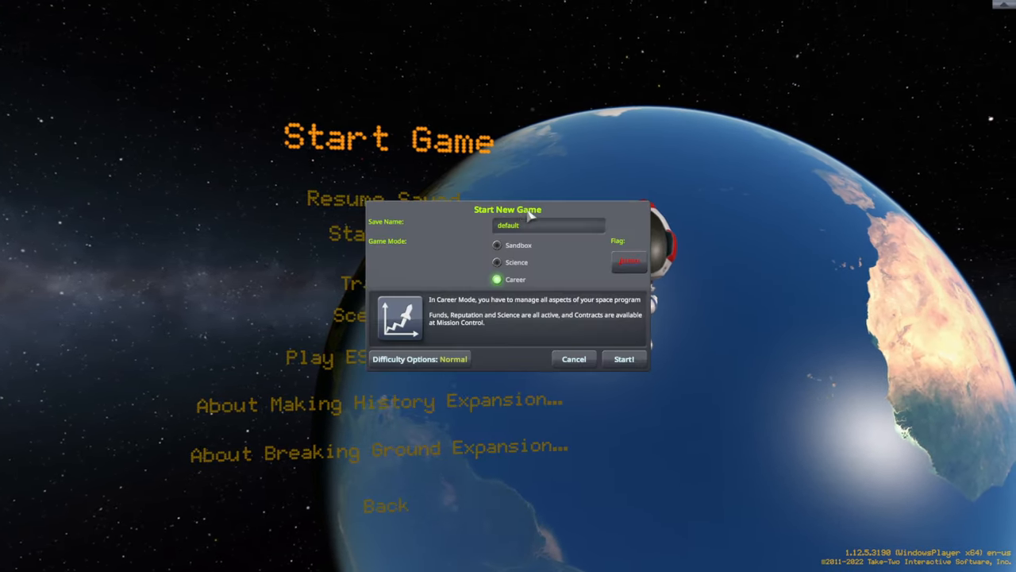
{"action": "type", "text": "RP-2000"}
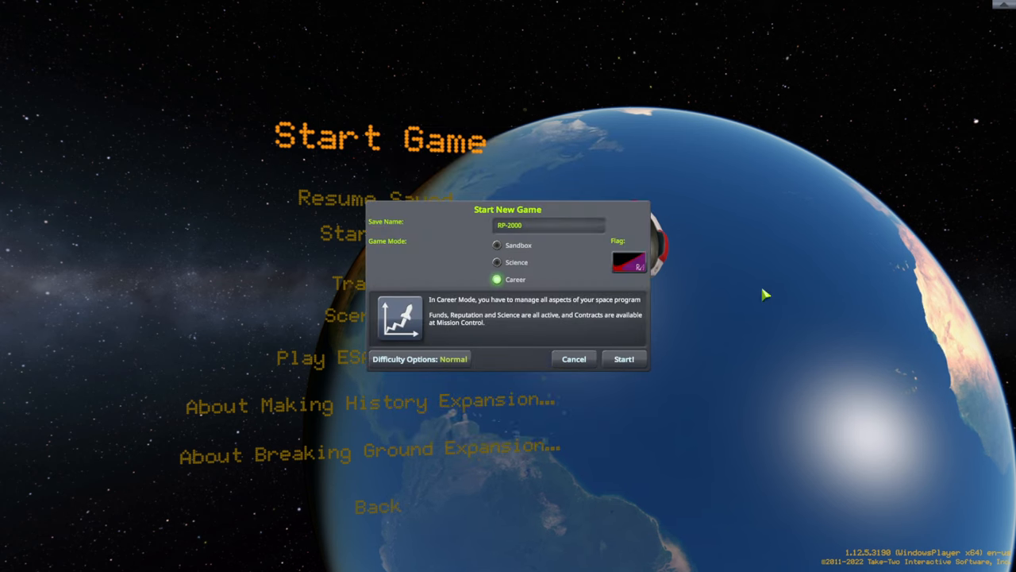
{"action": "left_click", "coordinate": [453, 359]}
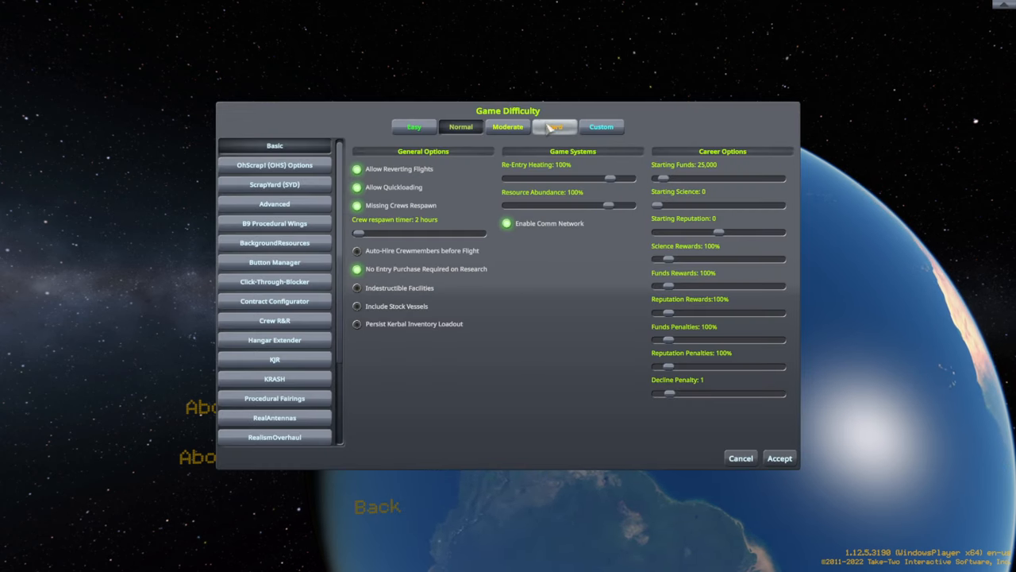
- Apply Hard difficulty with indestructible facilities, reverting and quickloading off, then view Advanced options
{"action": "left_click", "coordinate": [554, 127]}
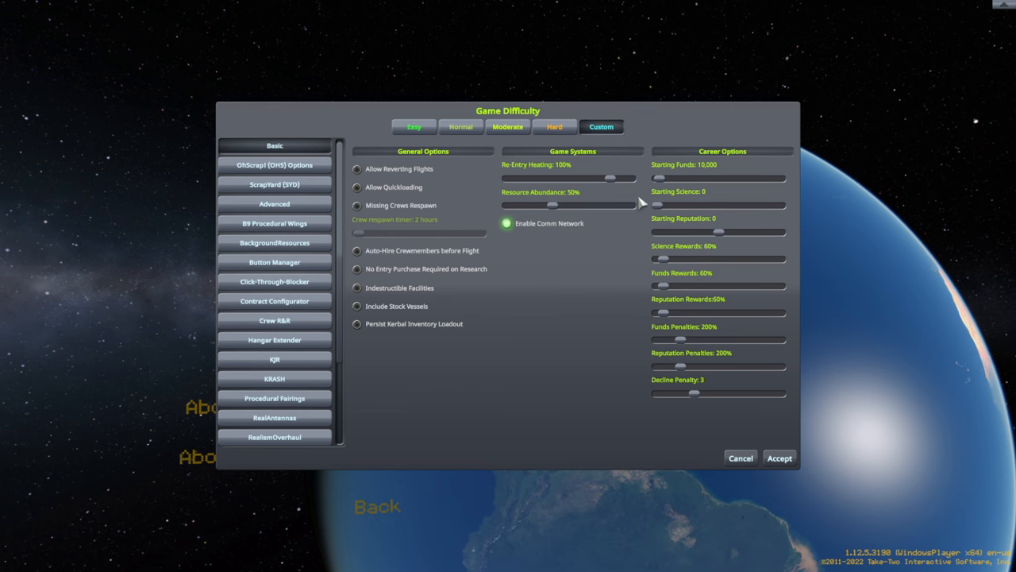
{"action": "mouse_move", "coordinate": [520, 236]}
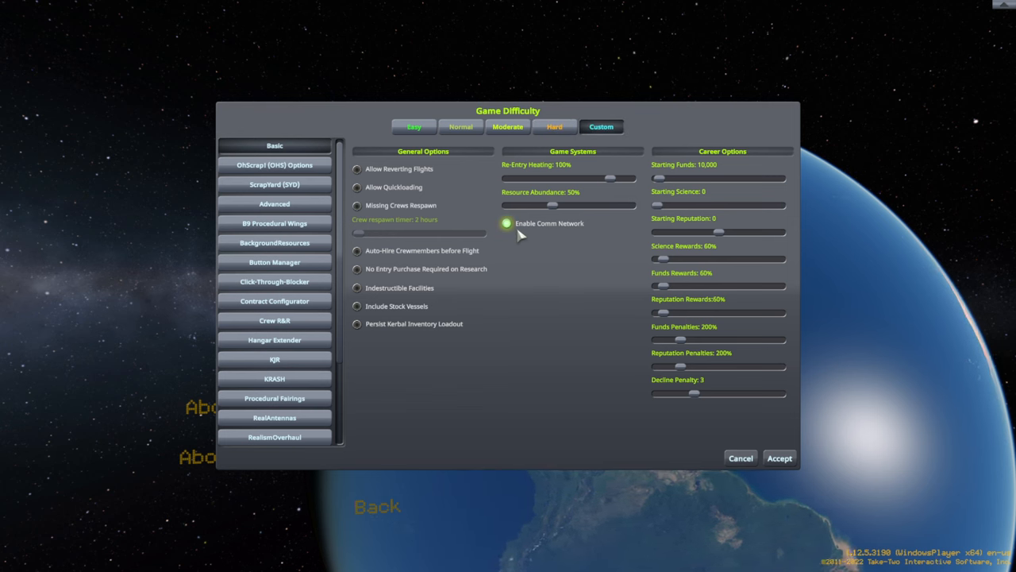
{"action": "mouse_move", "coordinate": [522, 226]}
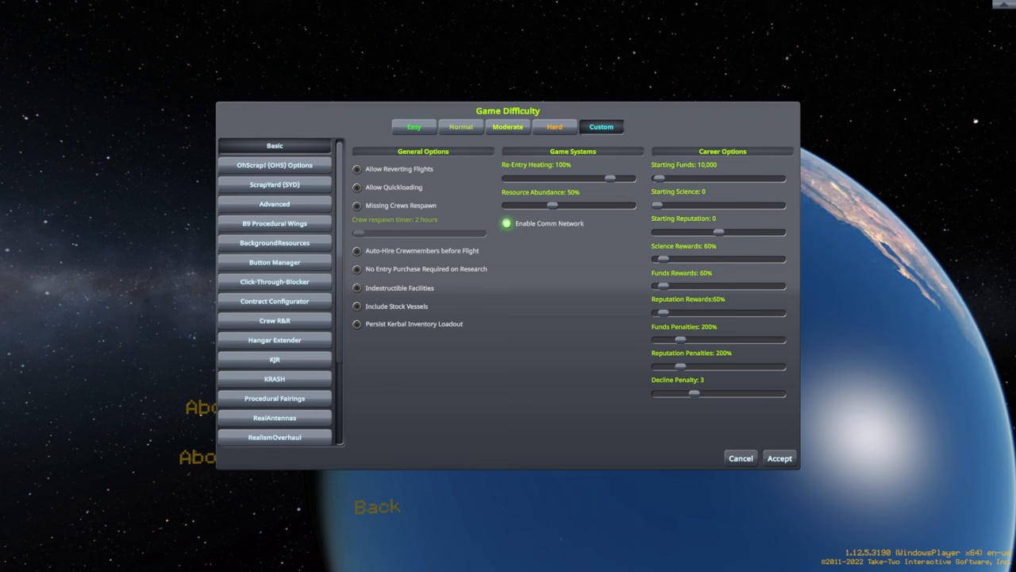
{"action": "left_click", "coordinate": [356, 269]}
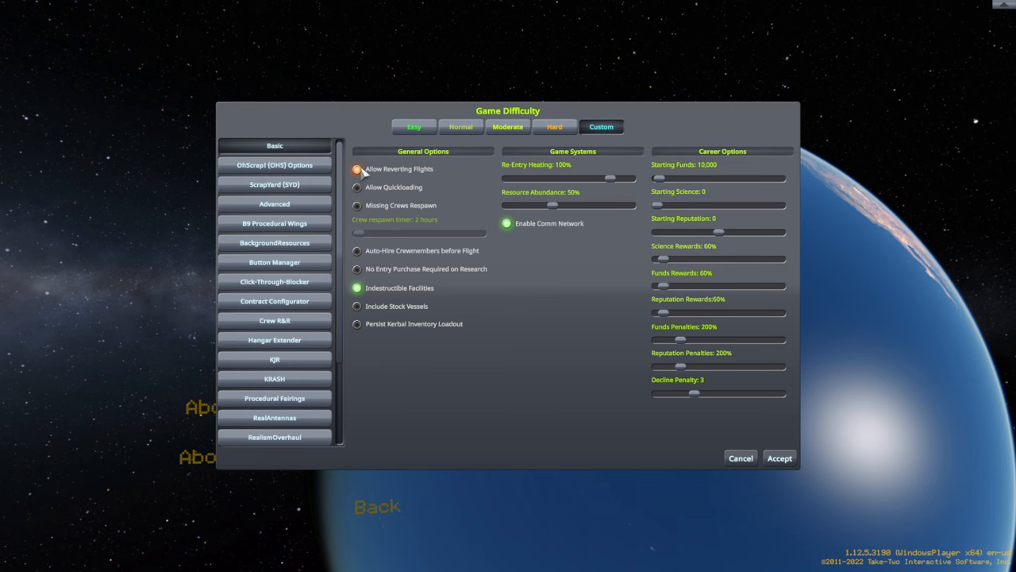
{"action": "left_click", "coordinate": [357, 168]}
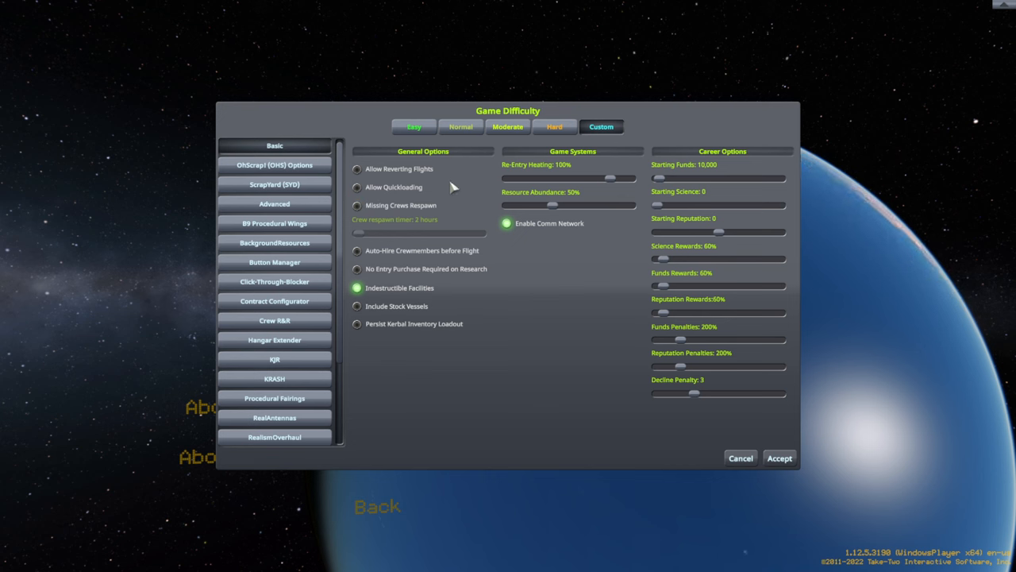
{"action": "left_click", "coordinate": [357, 168]}
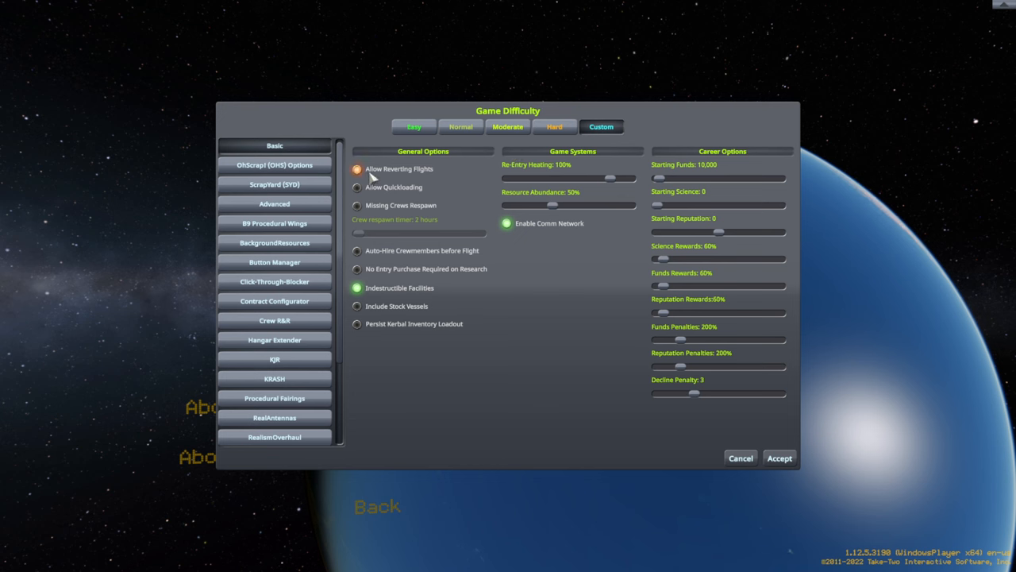
{"action": "left_click", "coordinate": [357, 187]}
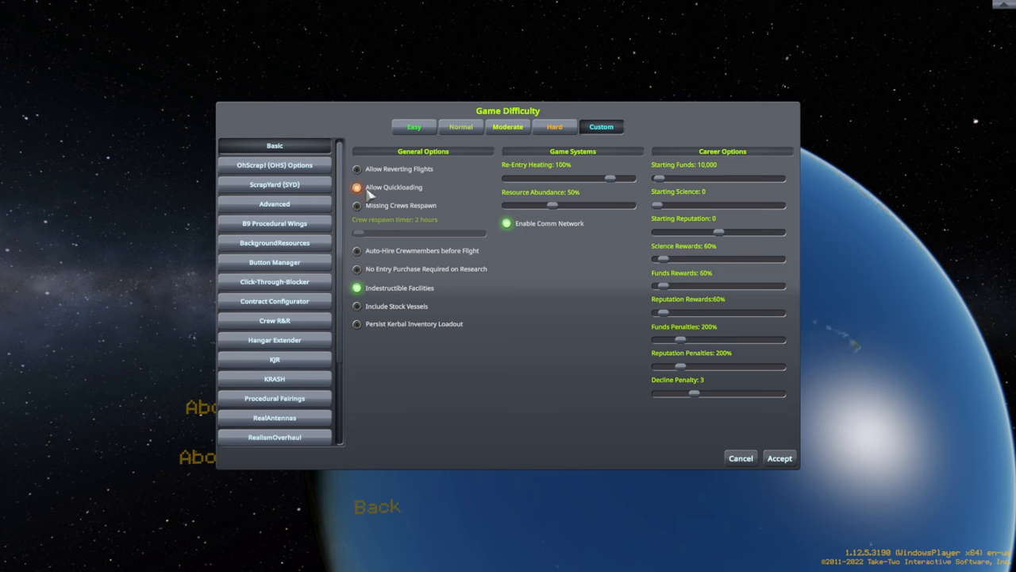
{"action": "left_click", "coordinate": [357, 168]}
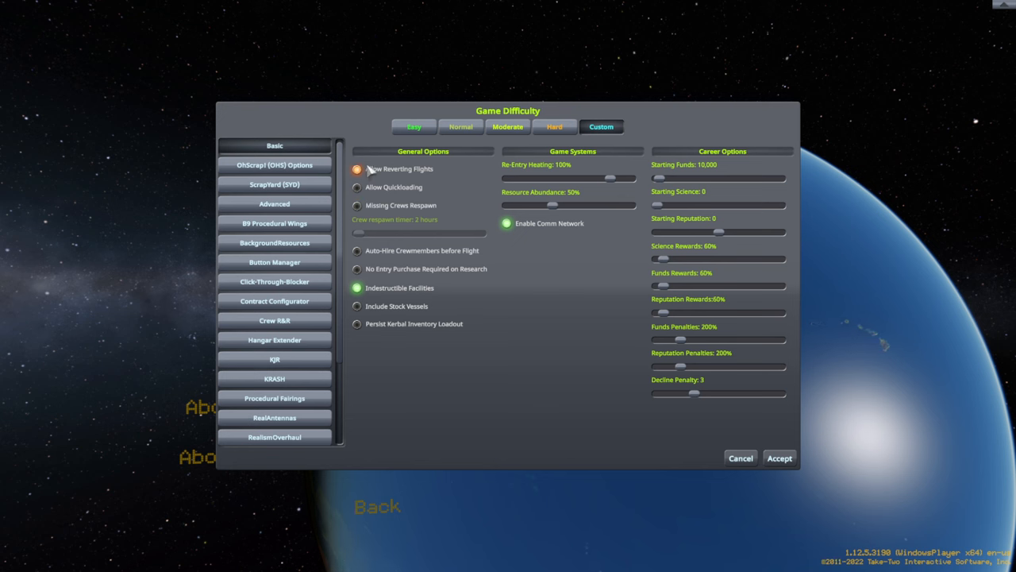
{"action": "left_click", "coordinate": [356, 169]}
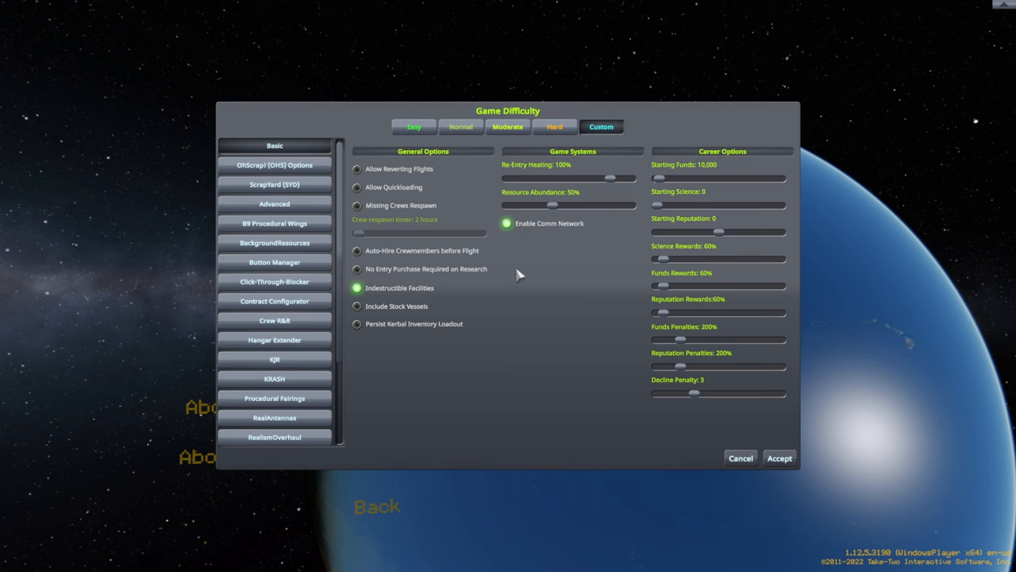
{"action": "left_click", "coordinate": [356, 306]}
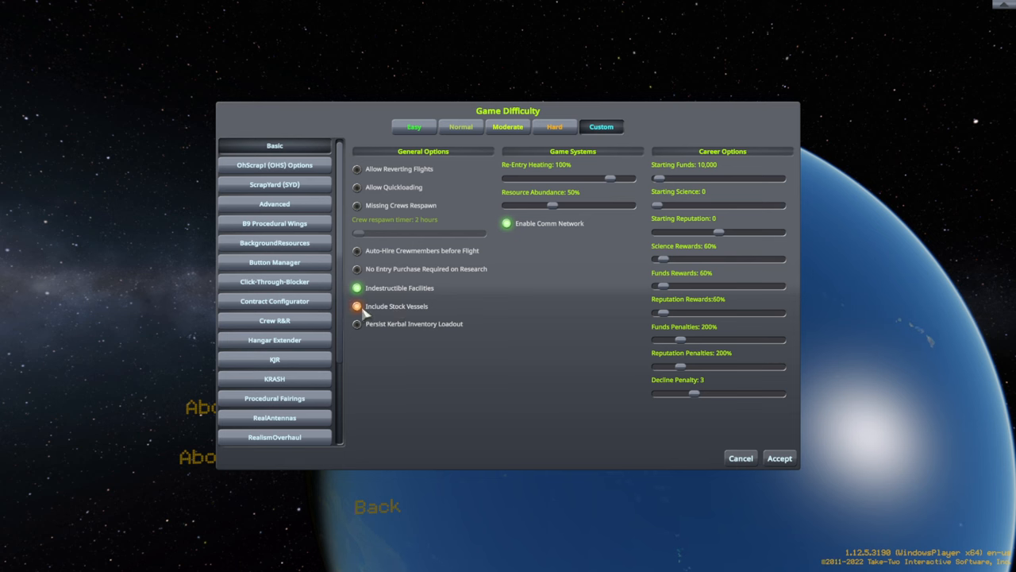
{"action": "left_click", "coordinate": [274, 204]}
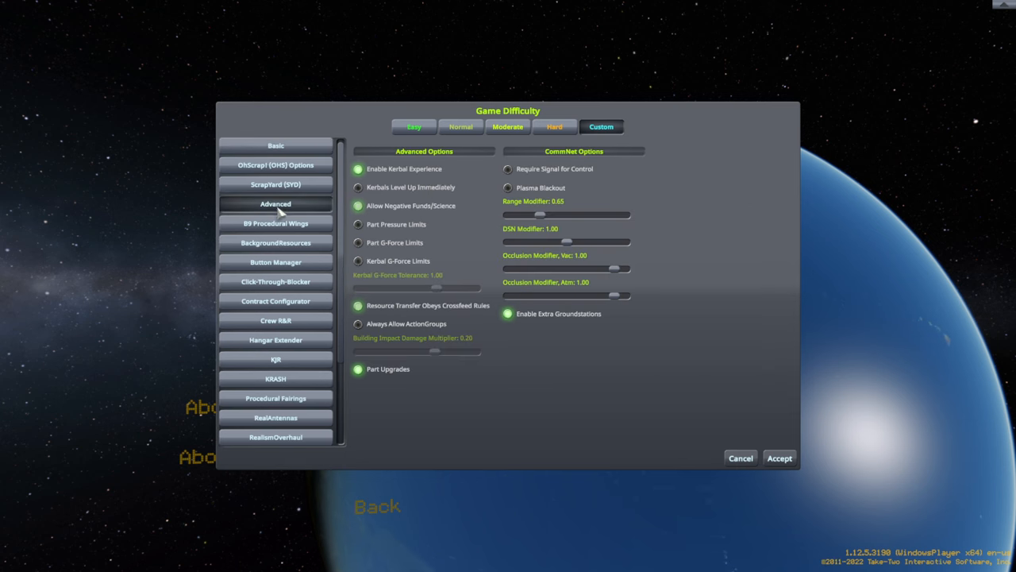
- Adjust Advanced difficulty toggles, turning off crossfeed rules for transfers, and scroll further down
{"action": "left_click", "coordinate": [508, 169]}
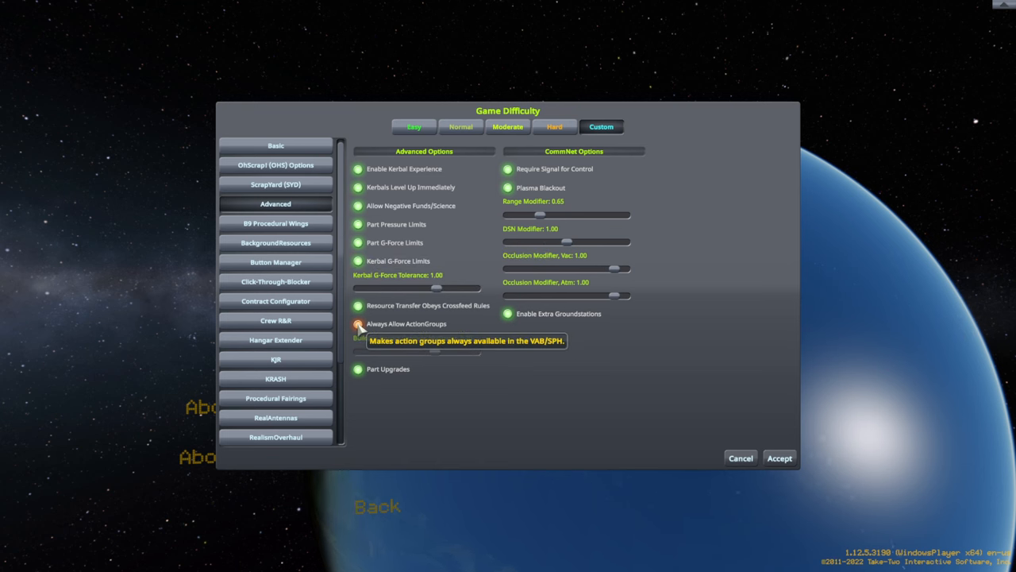
{"action": "mouse_move", "coordinate": [365, 306]}
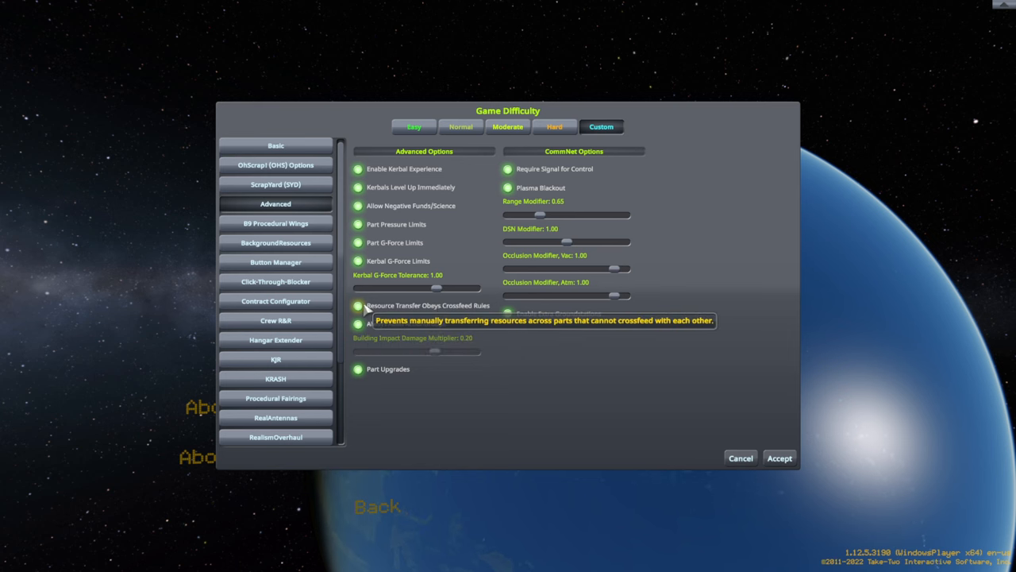
{"action": "left_click", "coordinate": [358, 305]}
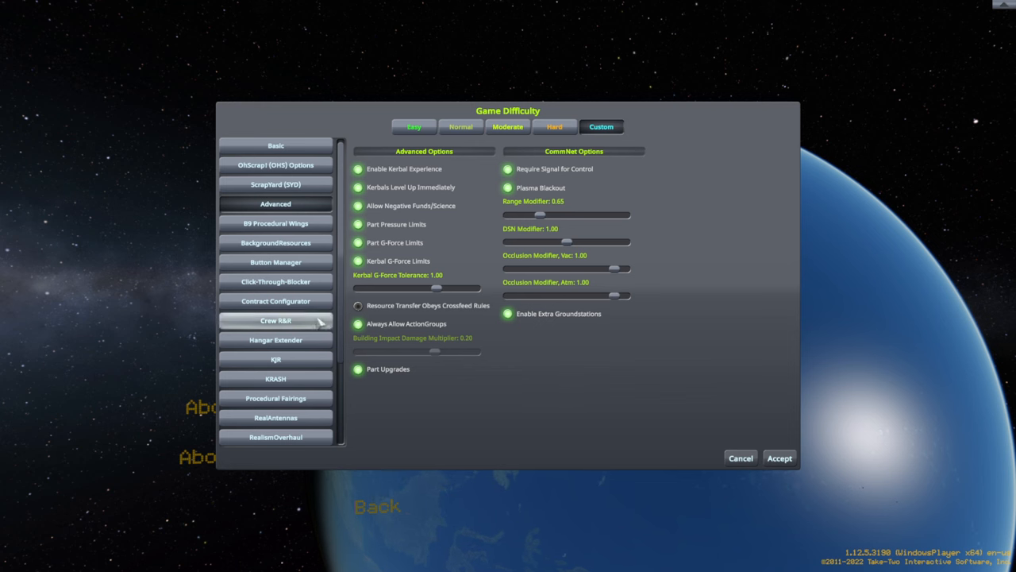
{"action": "scroll", "scroll_direction": "down", "scroll_amount": 3}
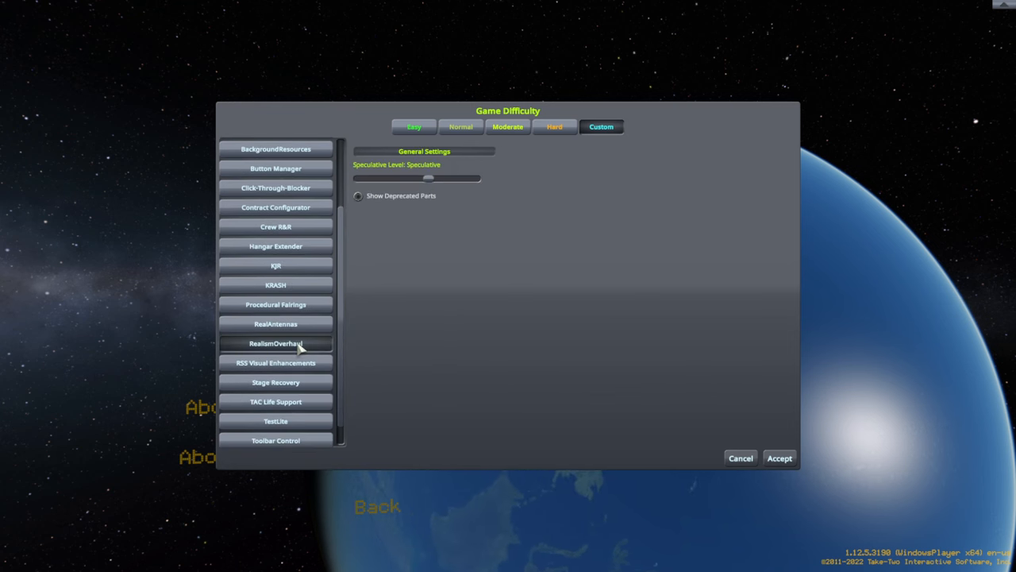
- Set the Realism Overhaul speculative level to SciFi and browse the TestLite settings
{"action": "left_click_drag", "start_coordinate": [427, 178], "coordinate": [475, 178]}
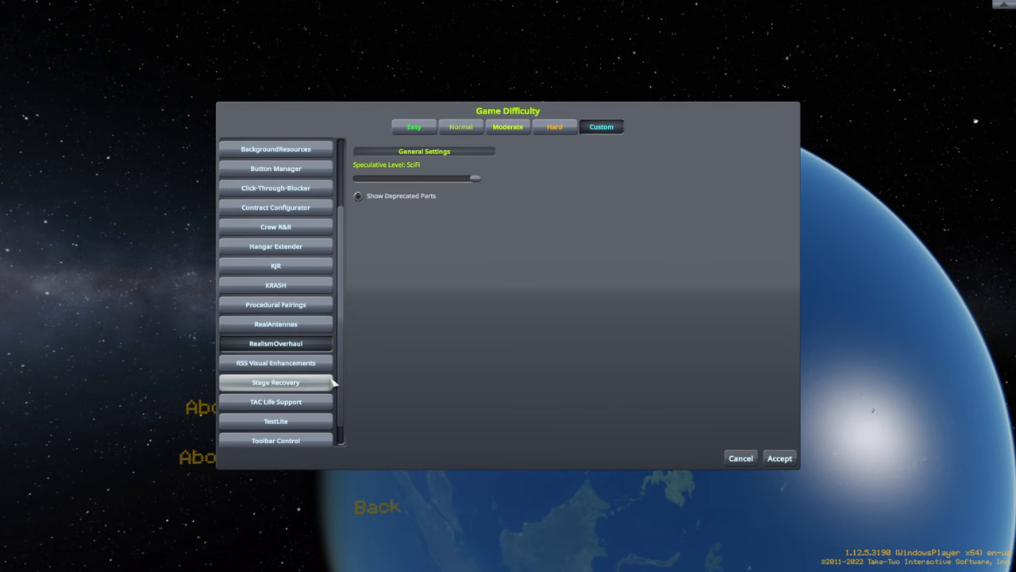
{"action": "scroll", "scroll_direction": "down", "scroll_amount": 3}
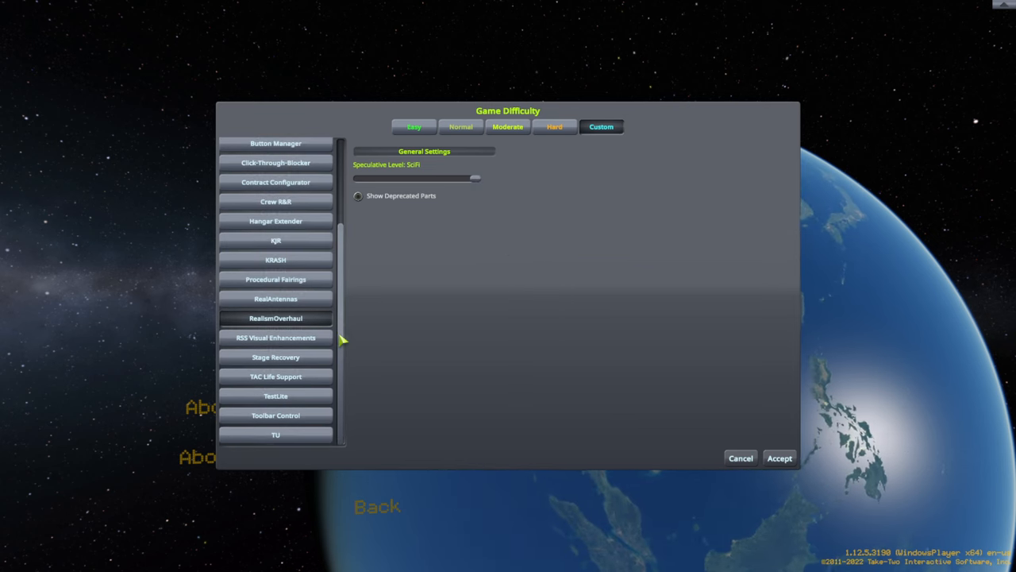
{"action": "left_click", "coordinate": [275, 395]}
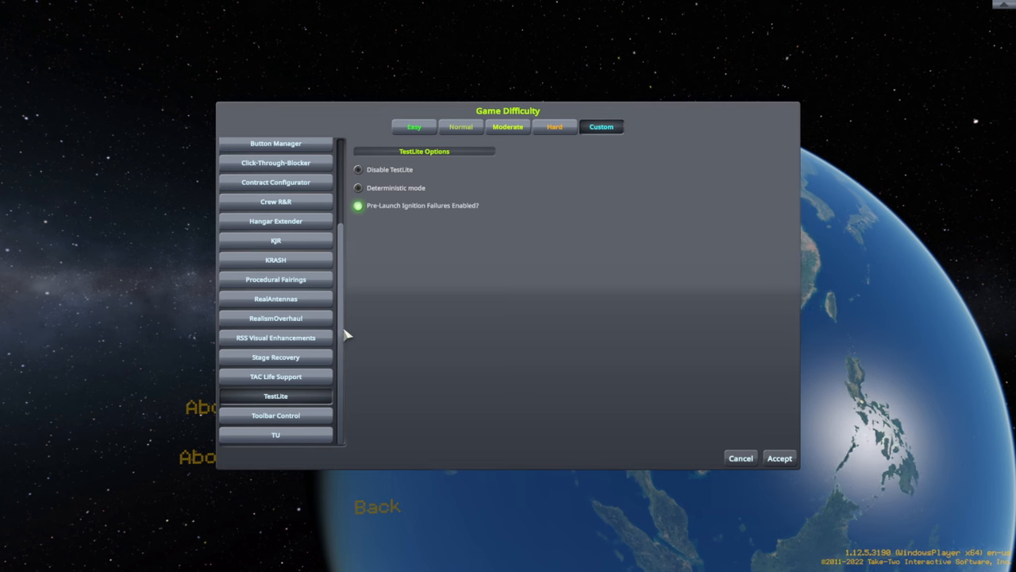
{"action": "scroll", "scroll_direction": "up", "scroll_amount": 3}
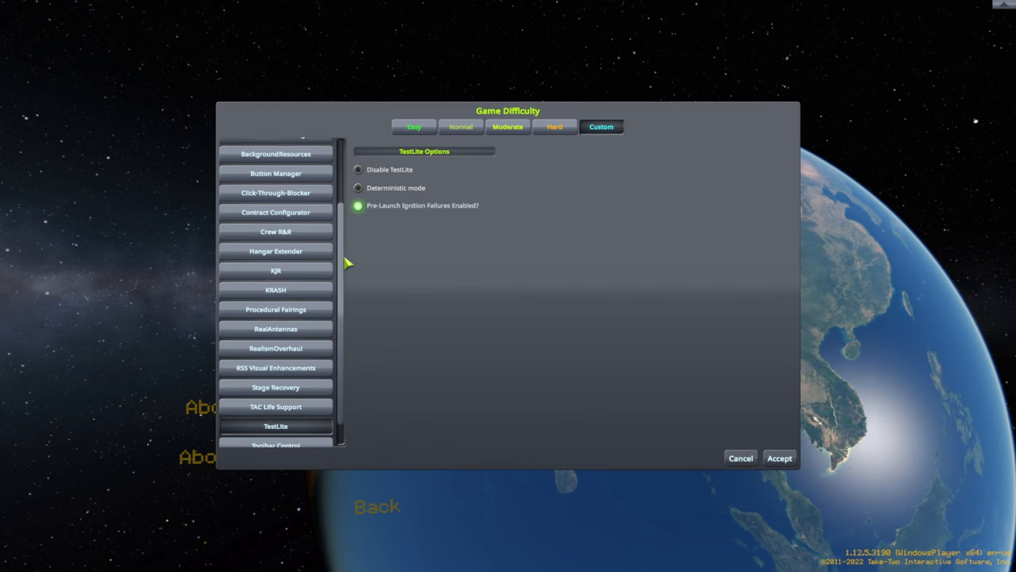
{"action": "scroll", "scroll_direction": "up", "scroll_amount": 3}
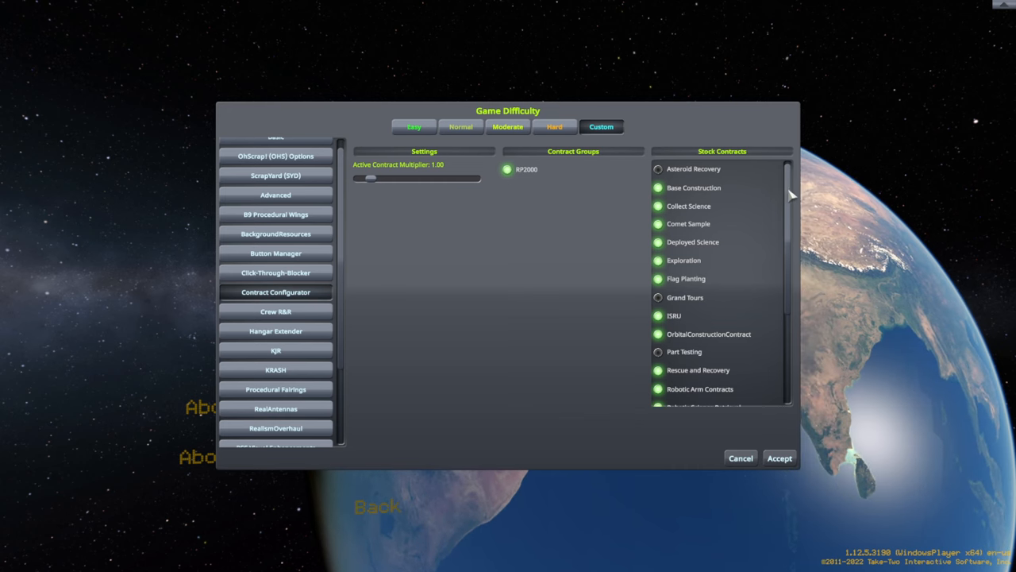
{"action": "scroll", "scroll_direction": "down", "scroll_amount": 3}
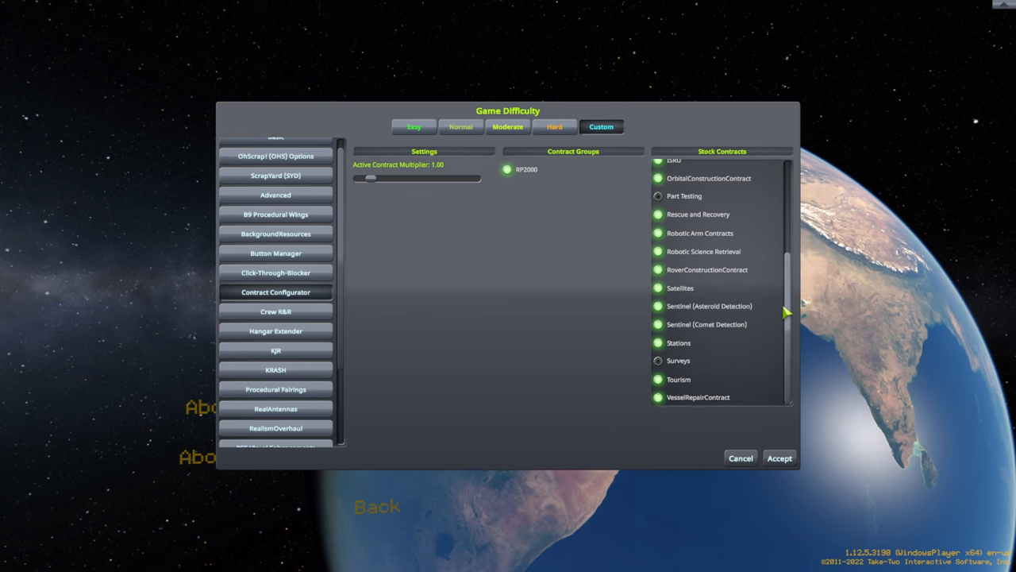
{"action": "scroll", "scroll_direction": "up", "scroll_amount": 3}
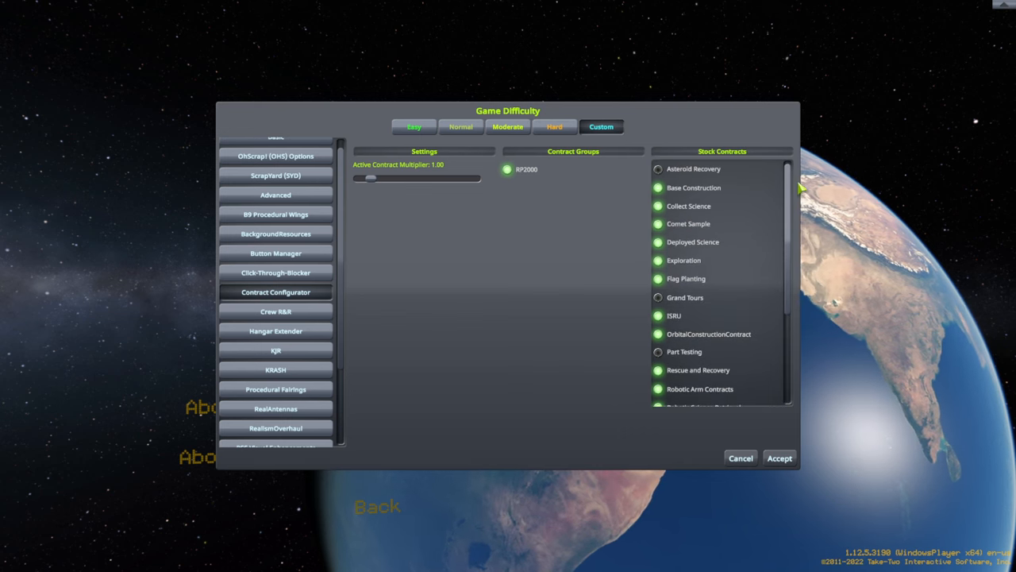
{"action": "mouse_move", "coordinate": [524, 289]}
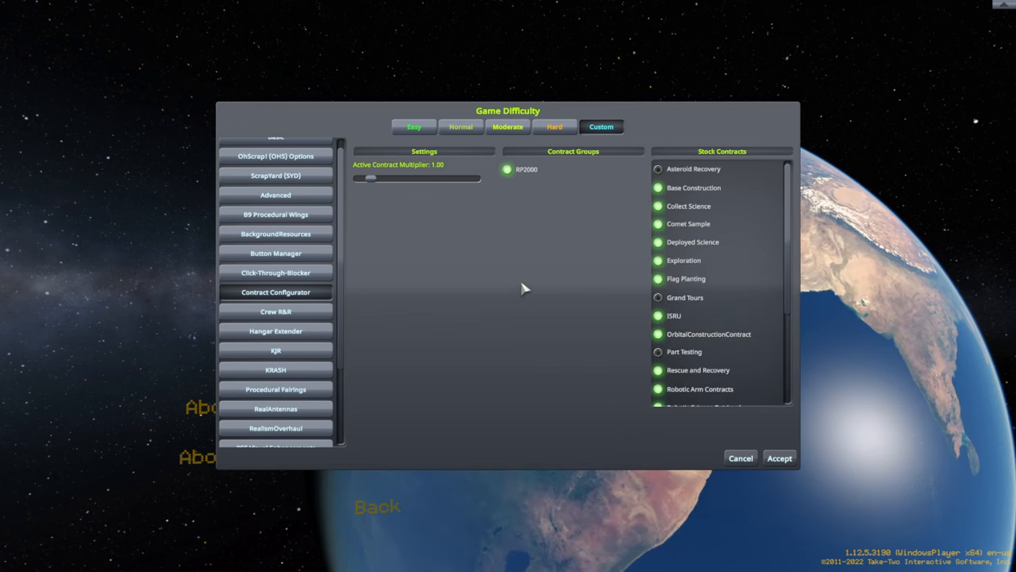
- Accept the custom difficulty settings and start the new RP-2000 career game
{"action": "left_click", "coordinate": [274, 145]}
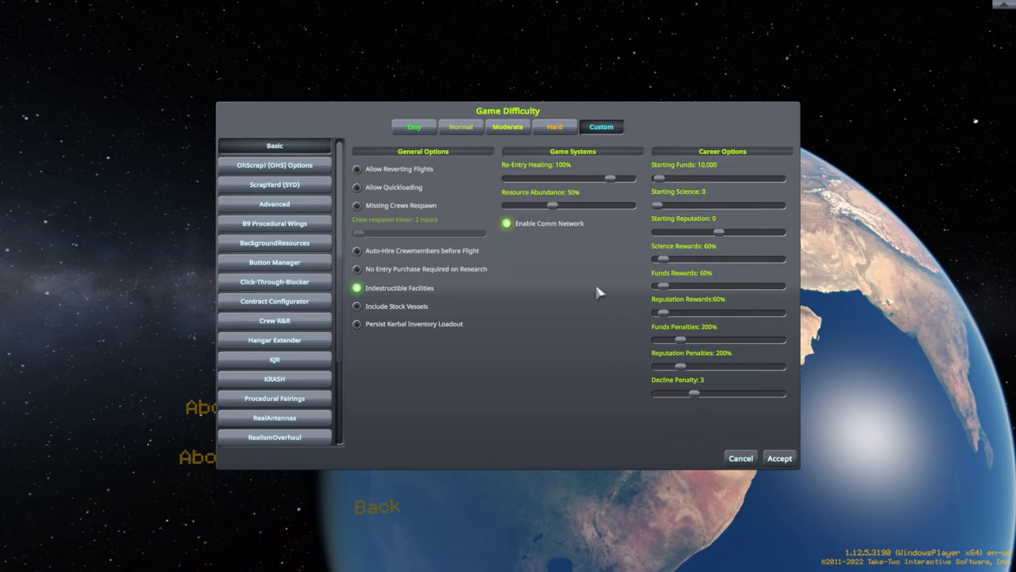
{"action": "left_click", "coordinate": [777, 457]}
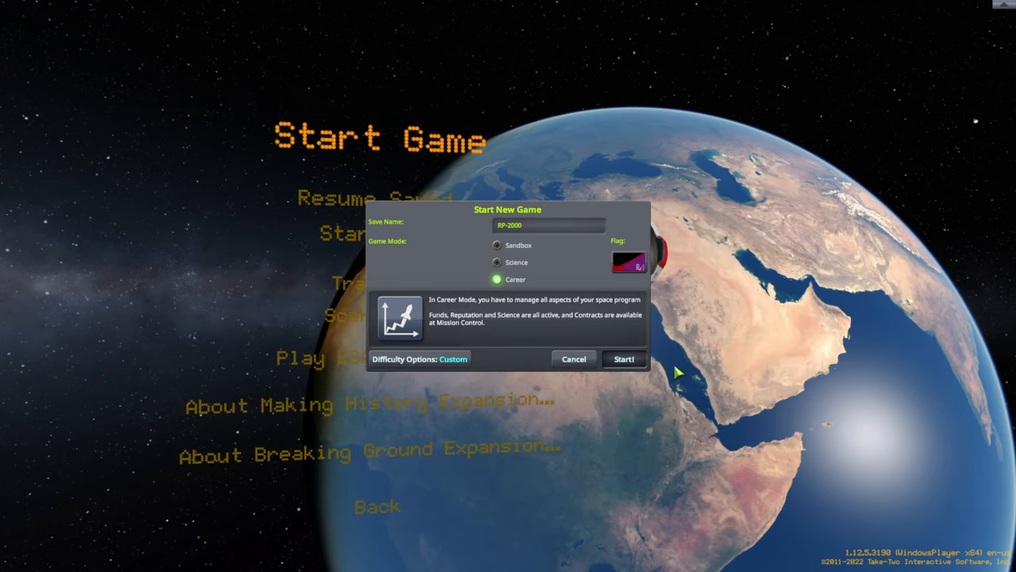
{"action": "left_click", "coordinate": [623, 359]}
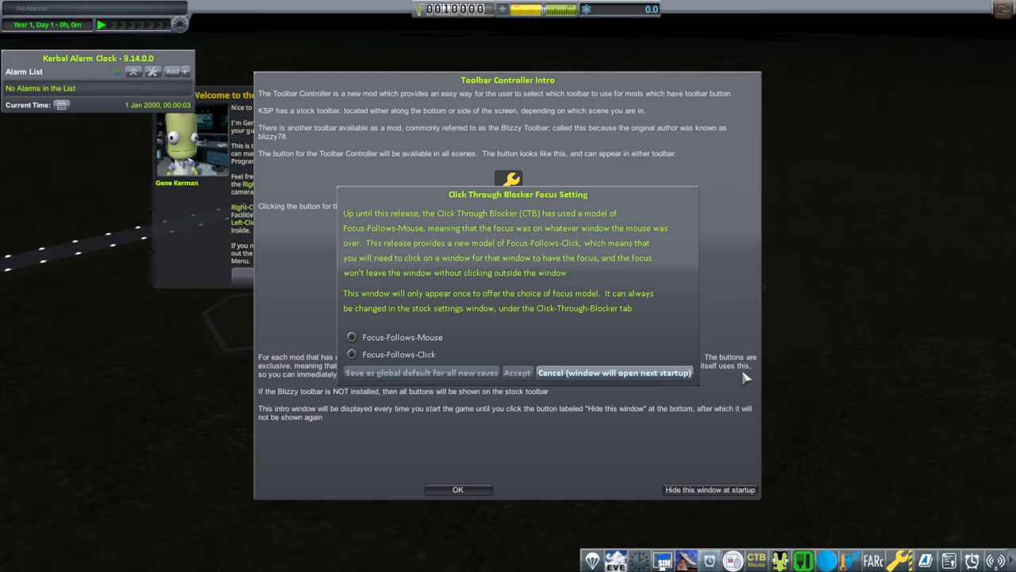
{"action": "mouse_move", "coordinate": [434, 377]}
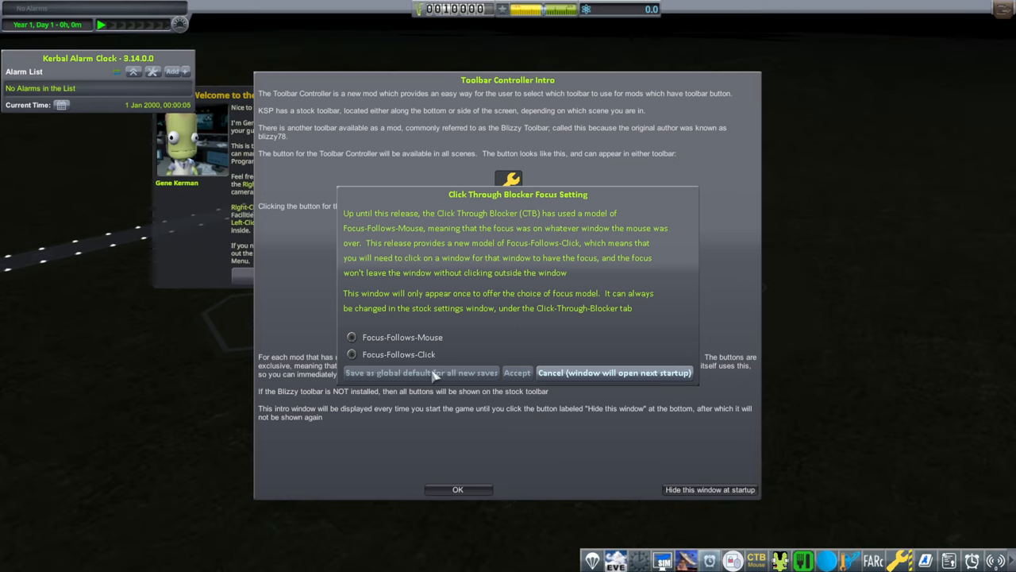
- Choose Focus-Follows-Click in Click Through Blocker and dismiss the Toolbar Controller intro
{"action": "left_click", "coordinate": [352, 337]}
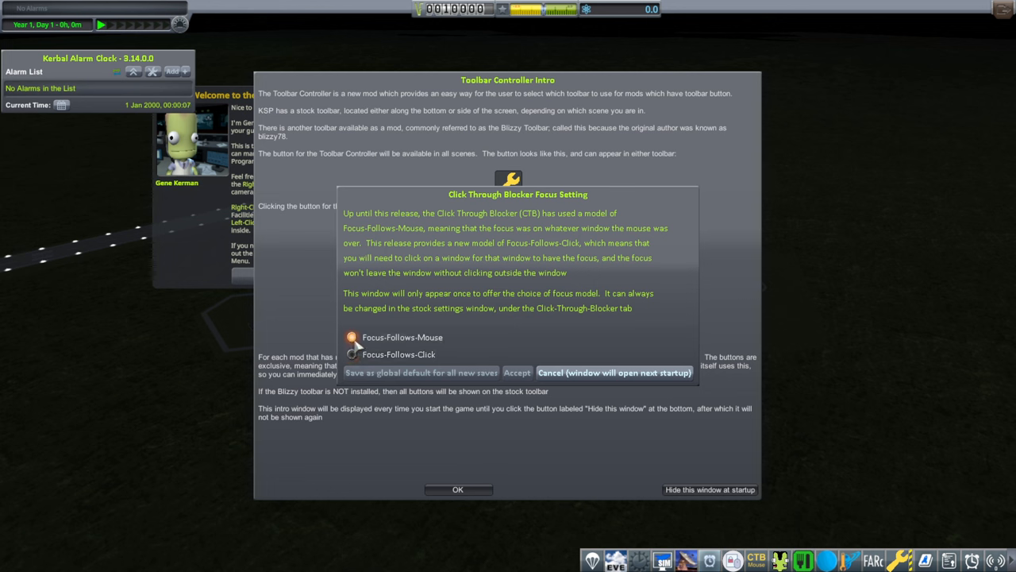
{"action": "left_click", "coordinate": [352, 354]}
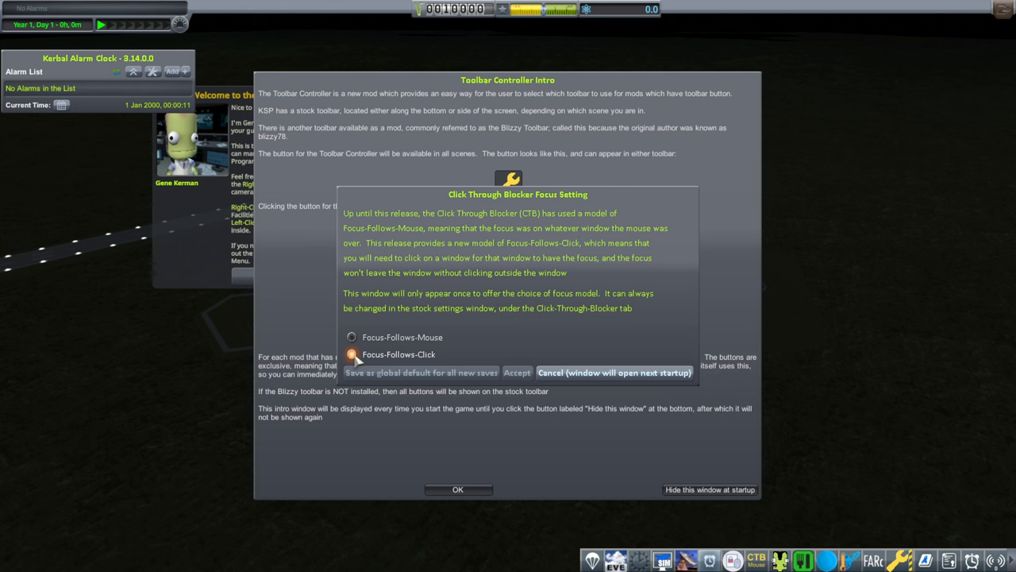
{"action": "left_click", "coordinate": [351, 336]}
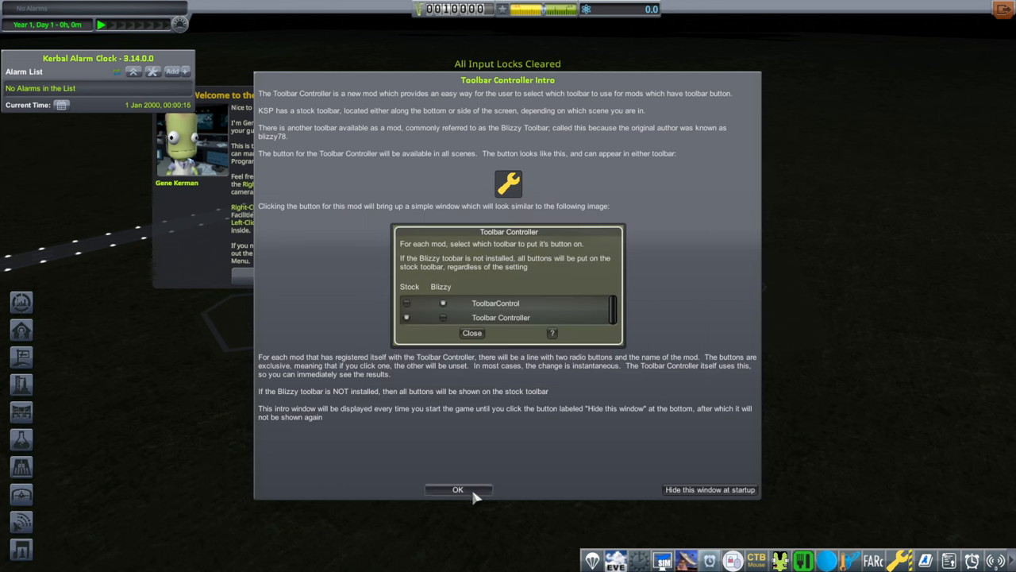
{"action": "left_click", "coordinate": [457, 489]}
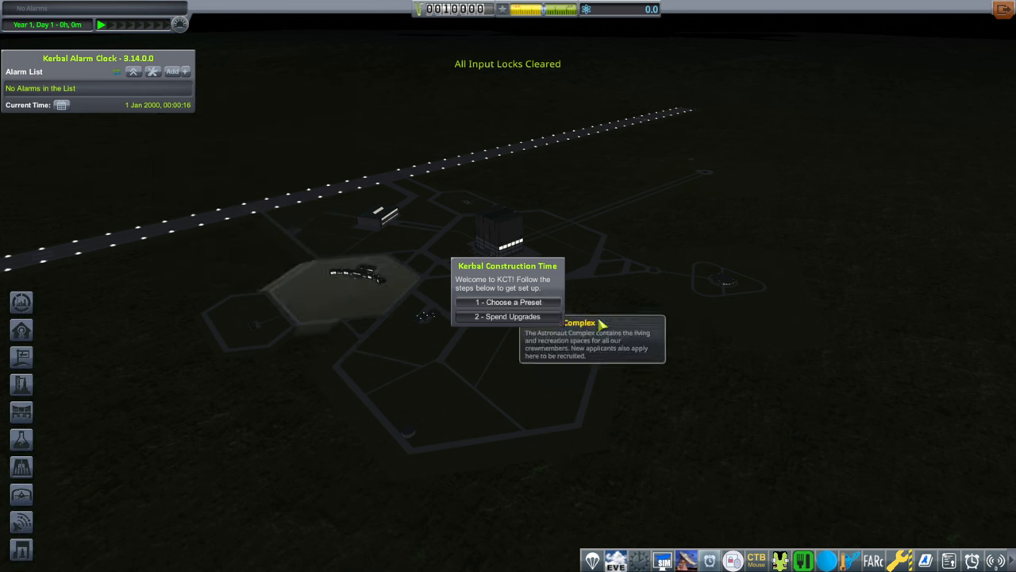
{"action": "mouse_move", "coordinate": [641, 308]}
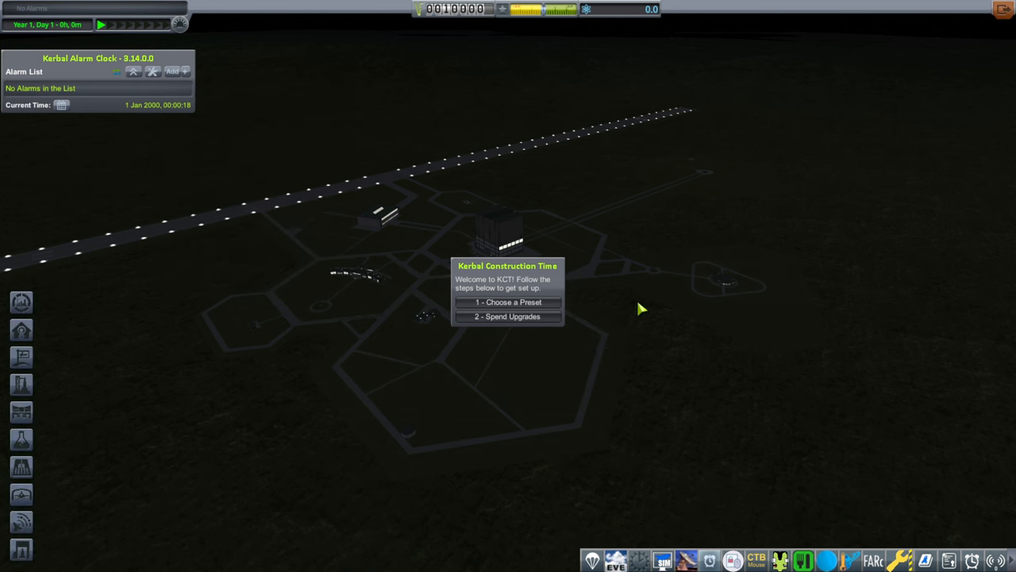
{"action": "mouse_move", "coordinate": [642, 295]}
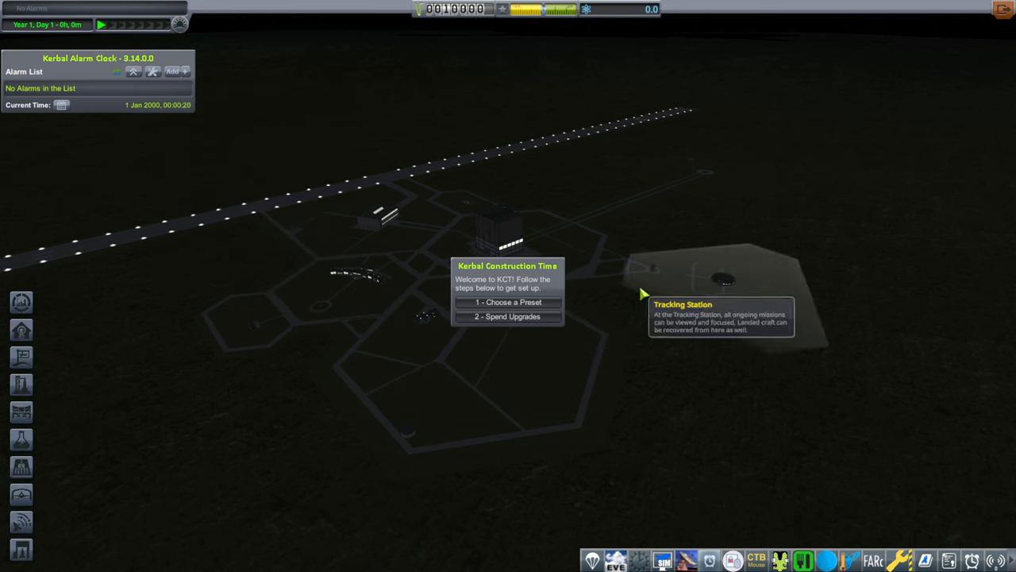
- Select the RP2000 preset in Kerbal Construction Time settings and save it
{"action": "left_click", "coordinate": [507, 301]}
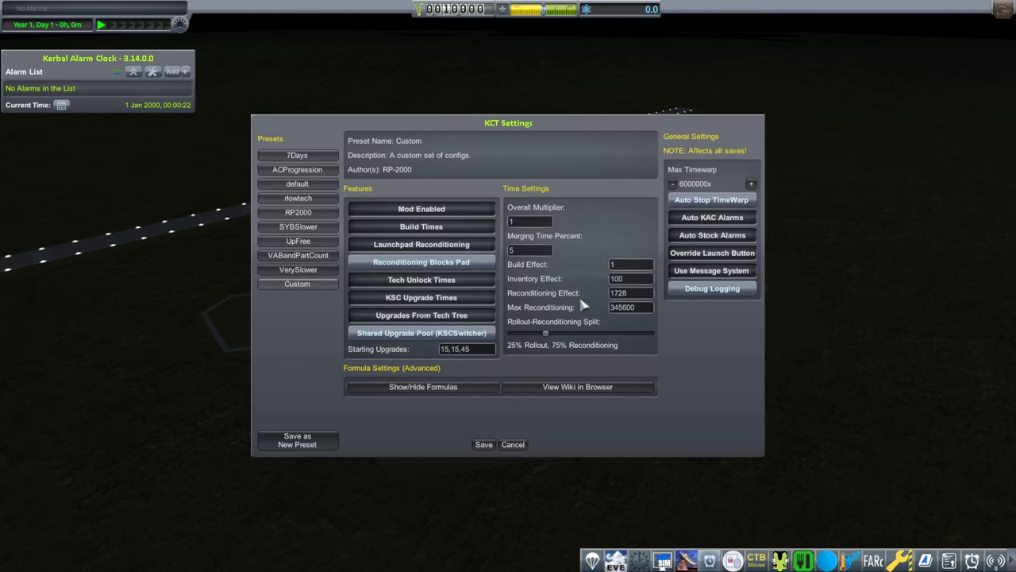
{"action": "mouse_move", "coordinate": [484, 248]}
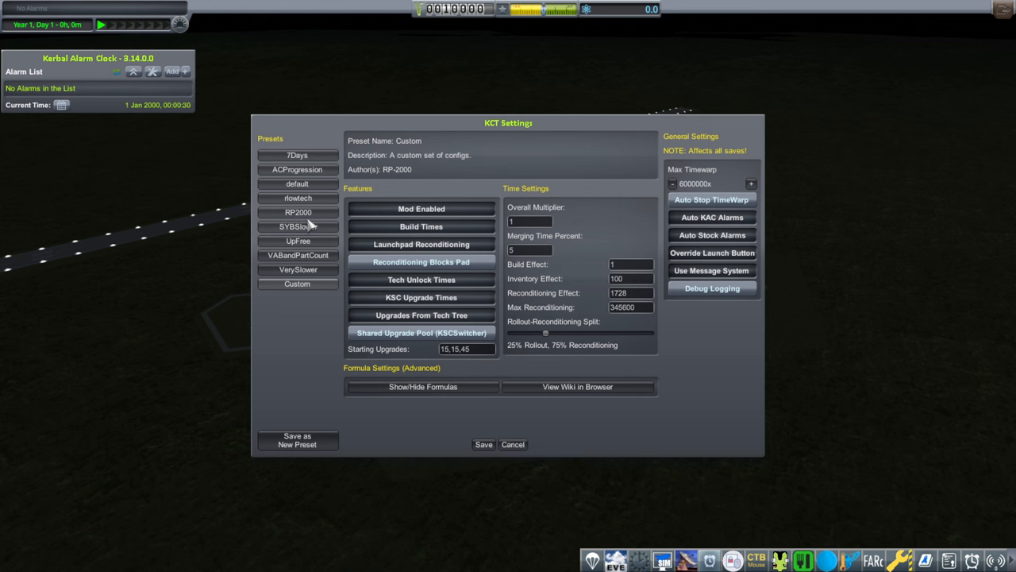
{"action": "left_click", "coordinate": [297, 212]}
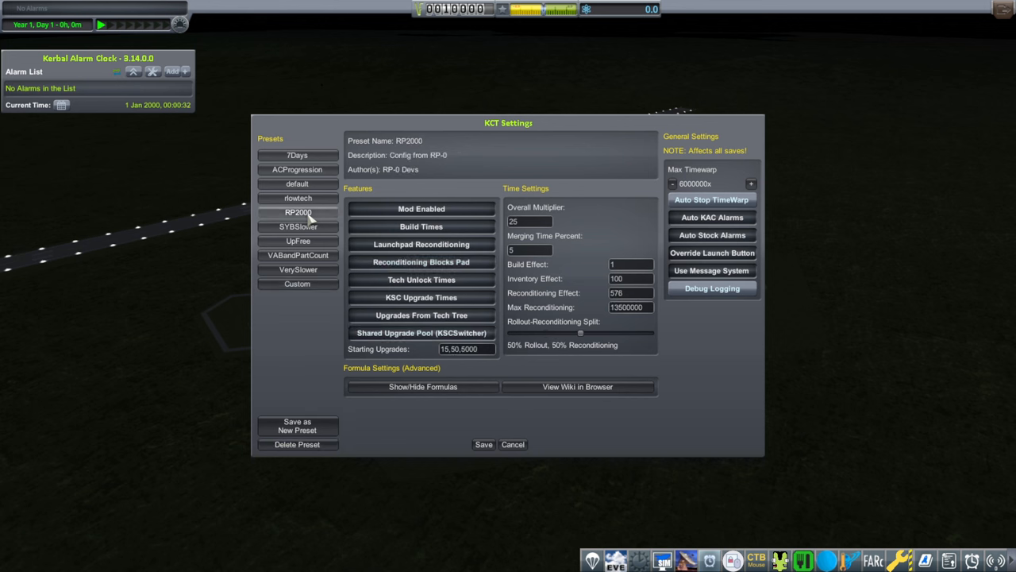
{"action": "left_click", "coordinate": [297, 283]}
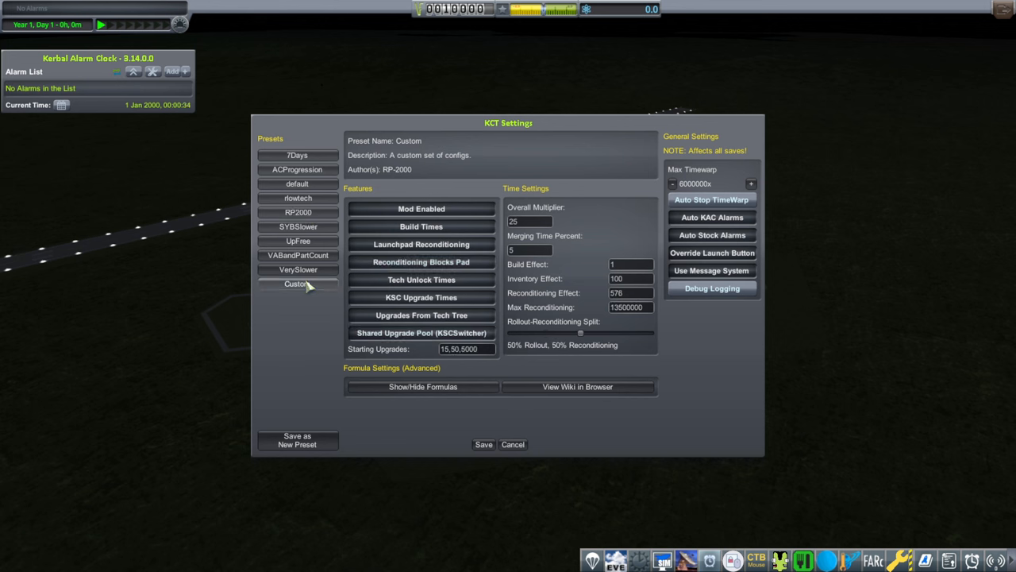
{"action": "left_click", "coordinate": [297, 212]}
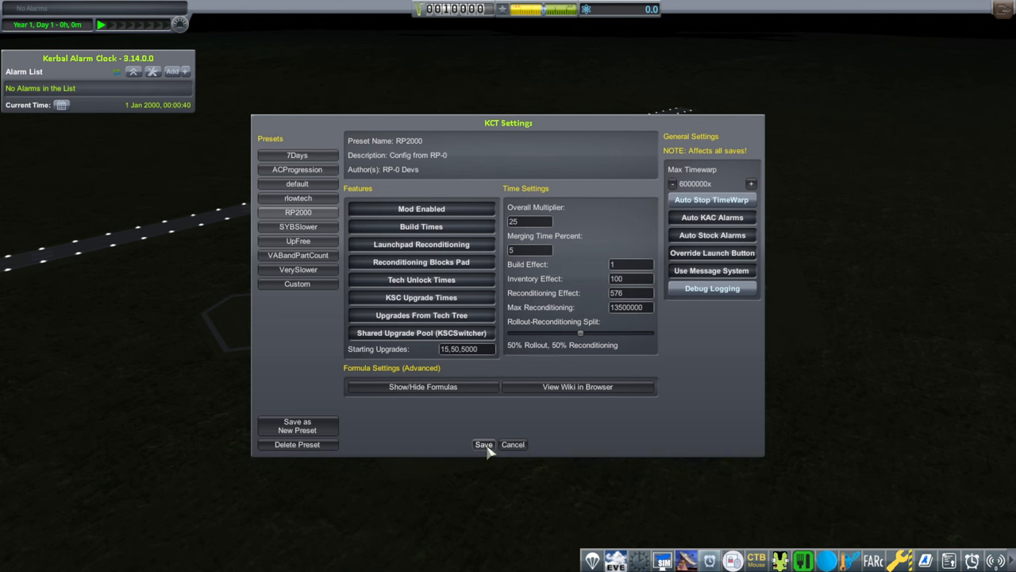
{"action": "left_click", "coordinate": [483, 444]}
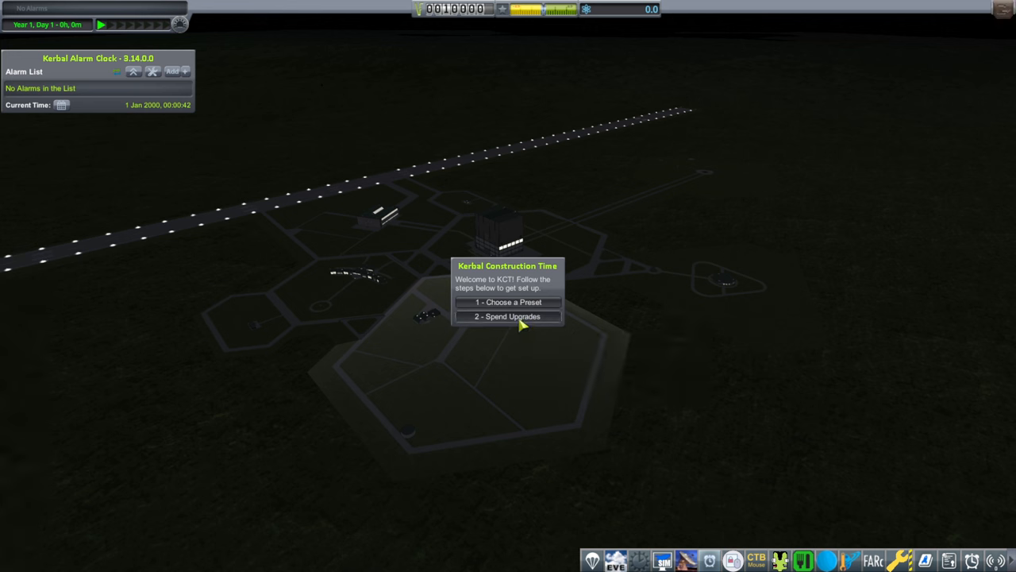
- Open the Kerbal Construction Time Upgrades window showing 16 available points
{"action": "left_click", "coordinate": [507, 316]}
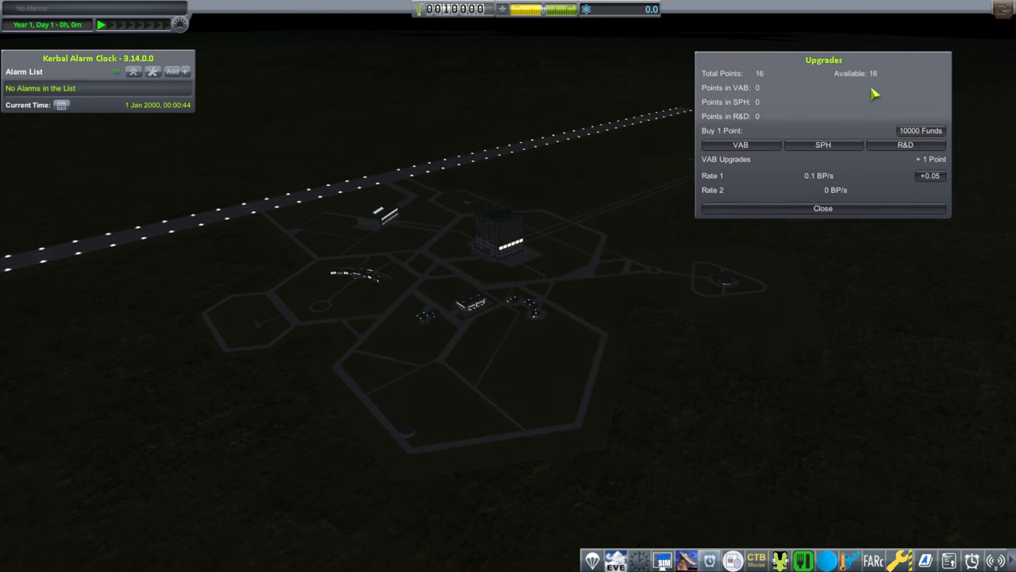
{"action": "mouse_move", "coordinate": [911, 159]}
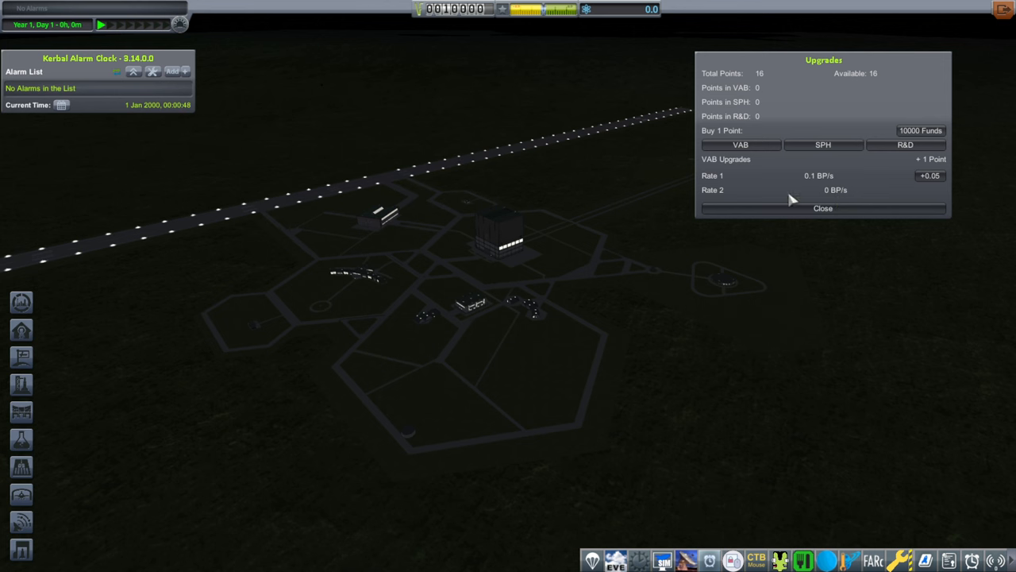
{"action": "mouse_move", "coordinate": [808, 323]}
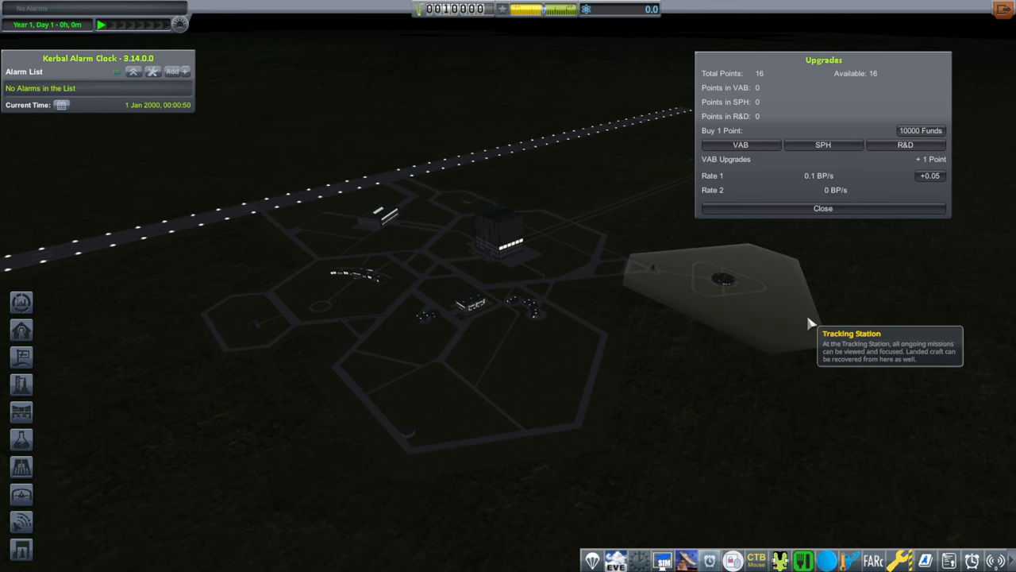
{"action": "mouse_move", "coordinate": [599, 363]}
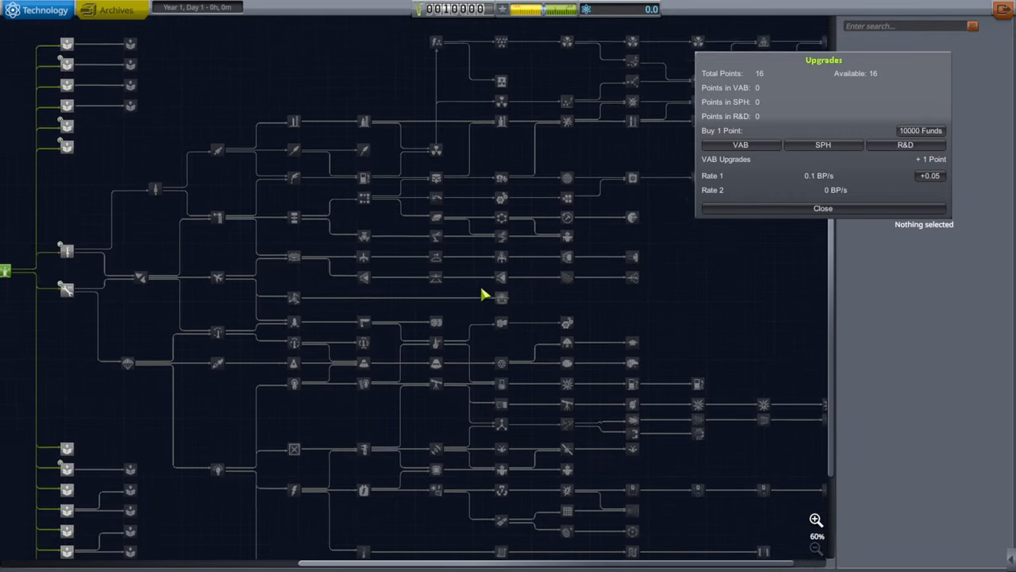
- Inspect the Engineering 101, Survivability and another tech node, then close the Upgrades panel
{"action": "left_click", "coordinate": [67, 270]}
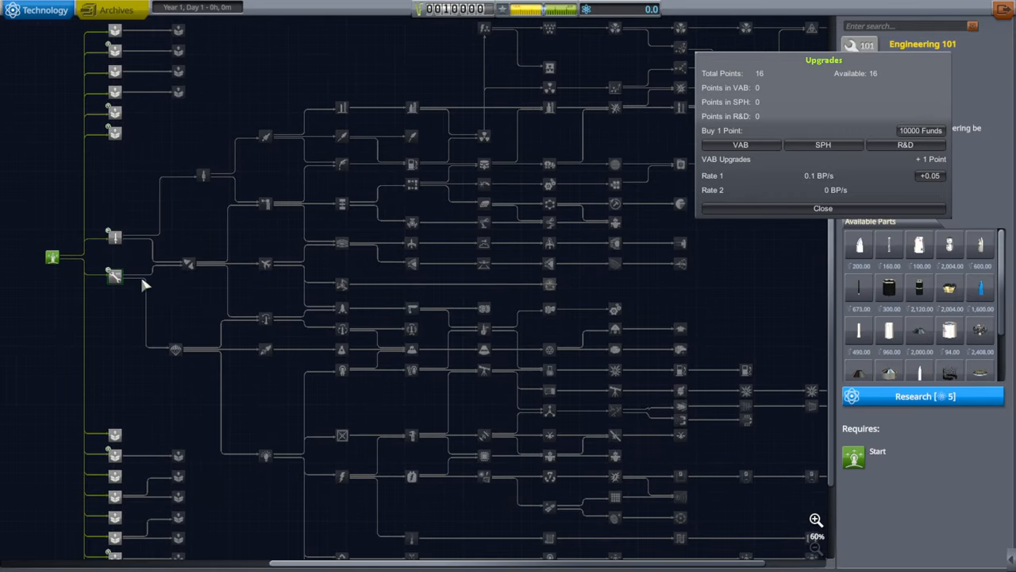
{"action": "left_click", "coordinate": [175, 349]}
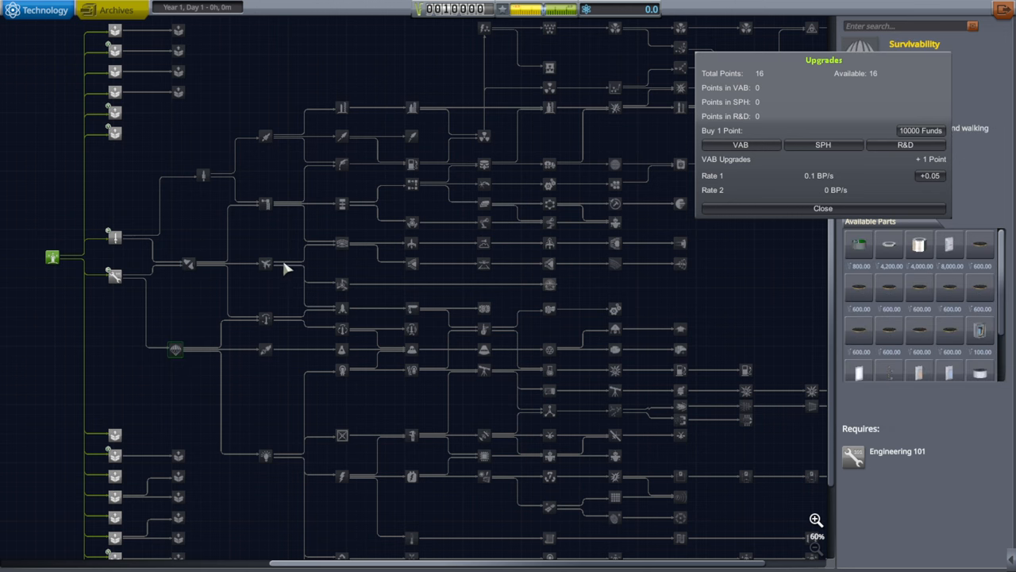
{"action": "left_click", "coordinate": [266, 318]}
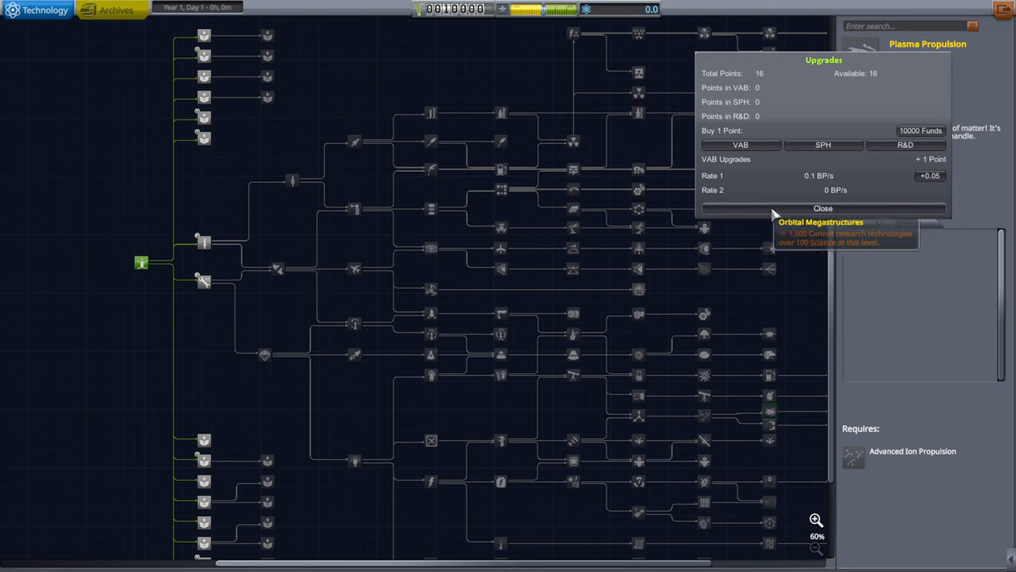
{"action": "left_click", "coordinate": [823, 208]}
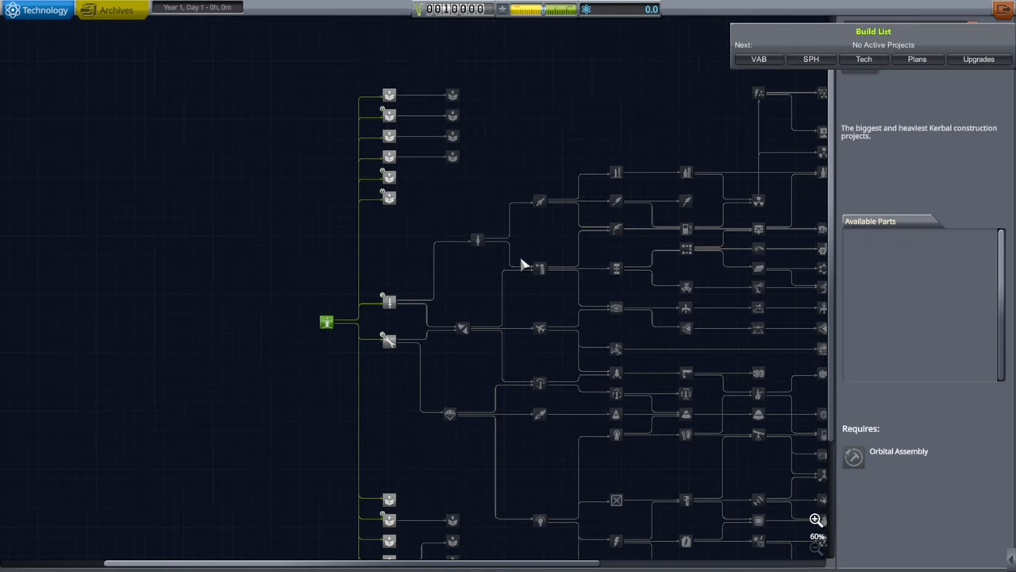
{"action": "mouse_move", "coordinate": [389, 98]}
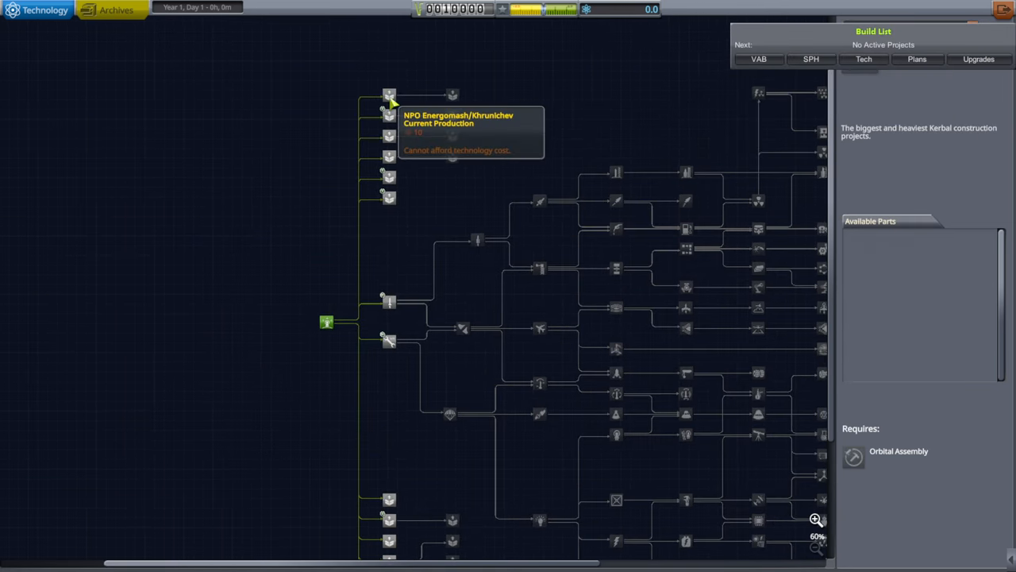
- View a starting manufacturer node, then the ISRO and Yuzhnoye production nodes
{"action": "left_click", "coordinate": [389, 156]}
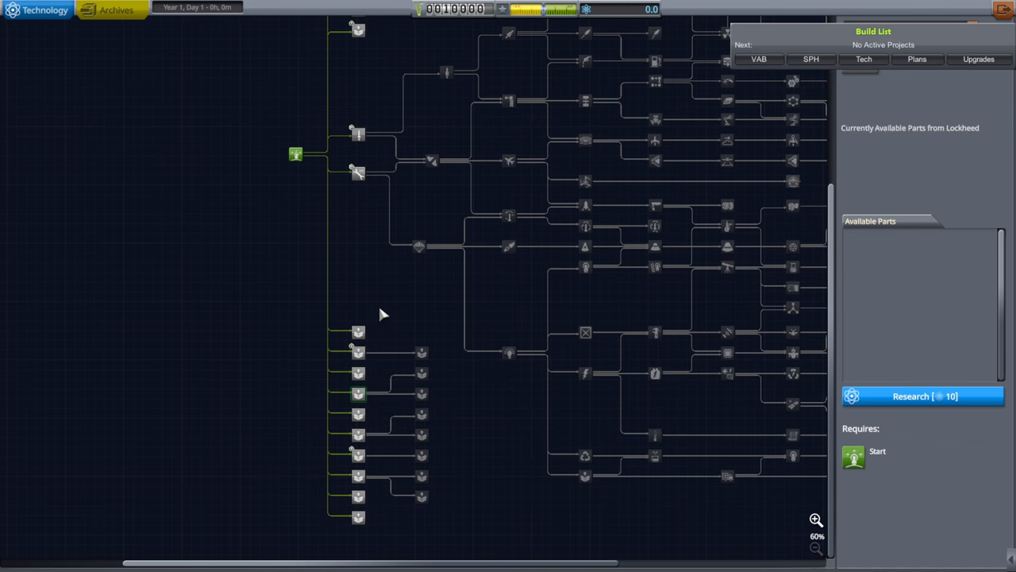
{"action": "mouse_move", "coordinate": [376, 275]}
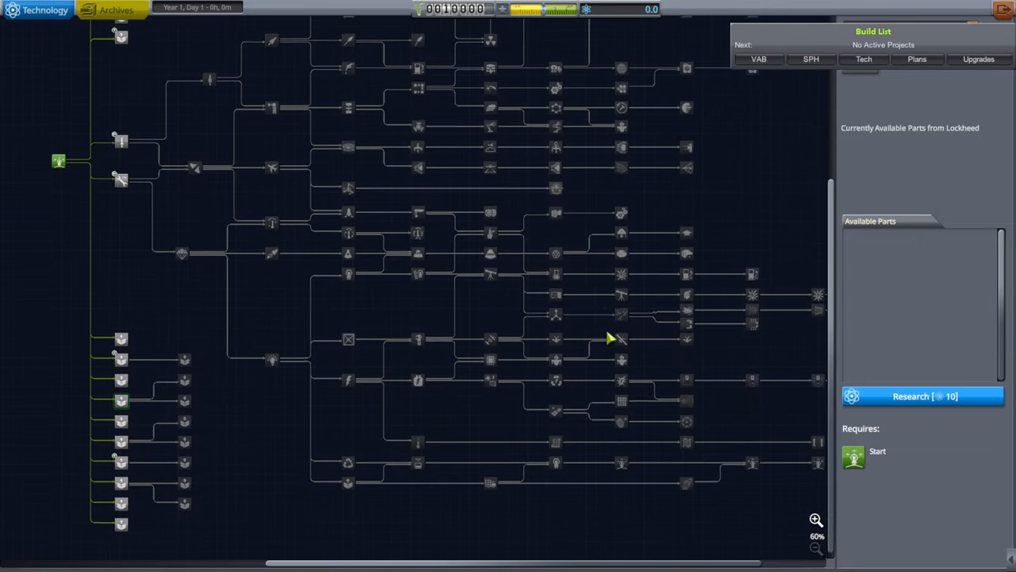
{"action": "left_click_drag", "start_coordinate": [610, 339], "coordinate": [317, 262]}
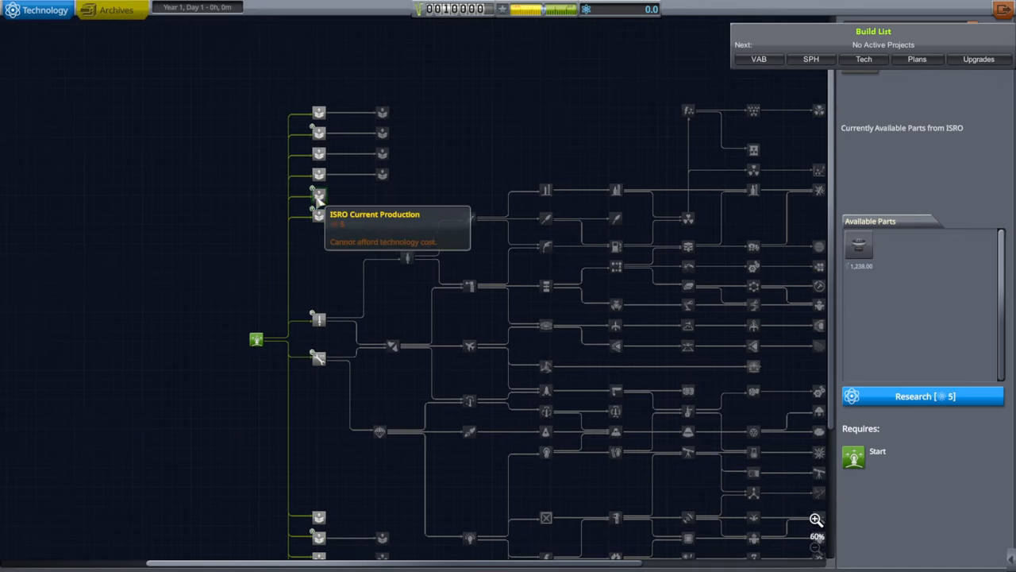
{"action": "left_click", "coordinate": [815, 519]}
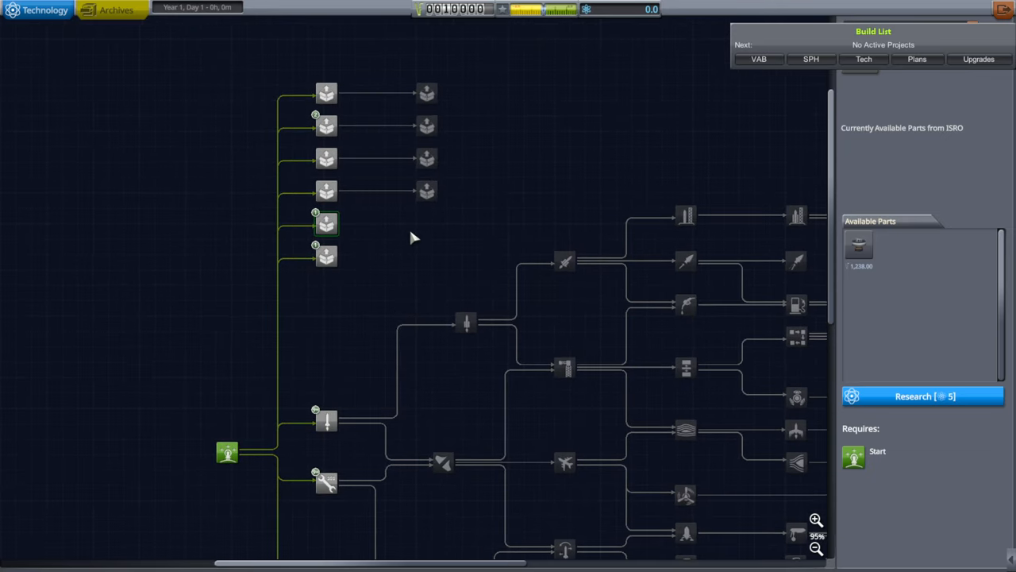
{"action": "mouse_move", "coordinate": [361, 262]}
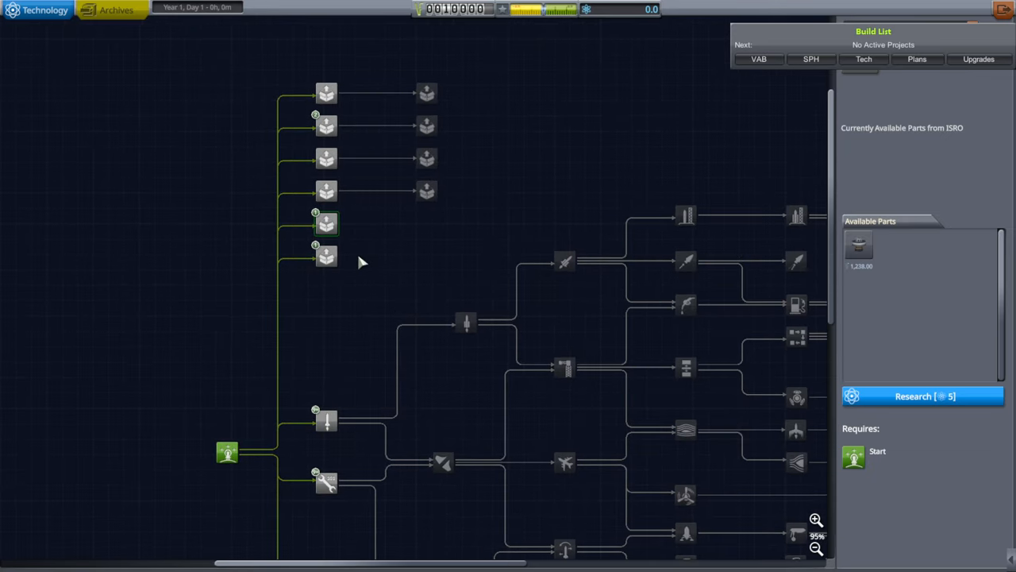
{"action": "left_click", "coordinate": [326, 256]}
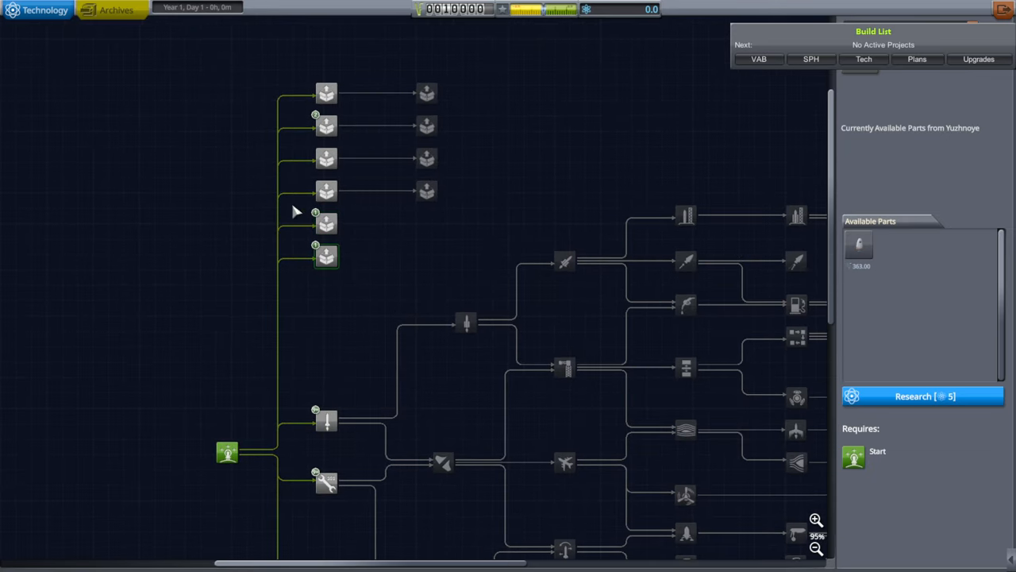
{"action": "mouse_move", "coordinate": [889, 244]}
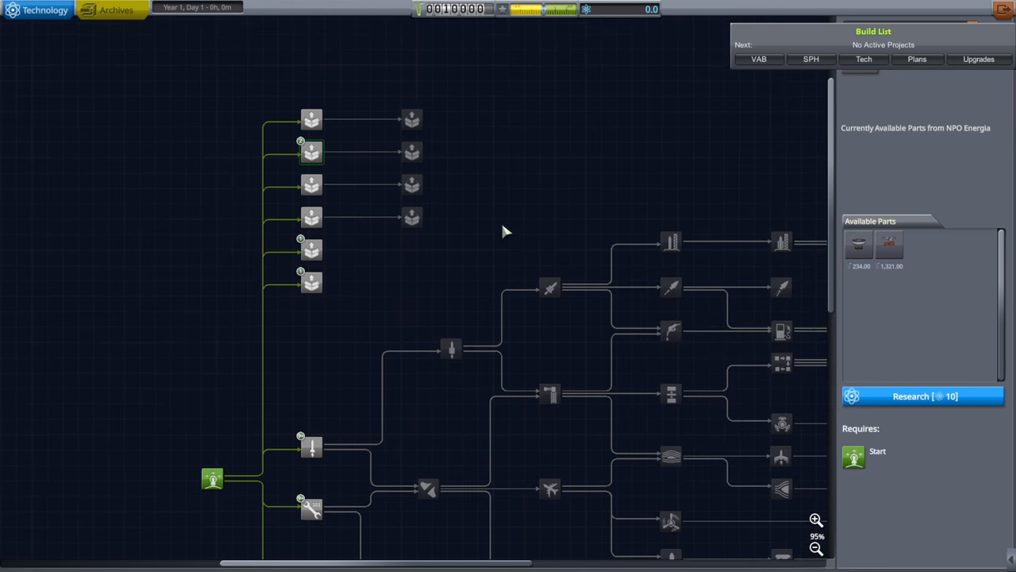
{"action": "mouse_move", "coordinate": [266, 159]}
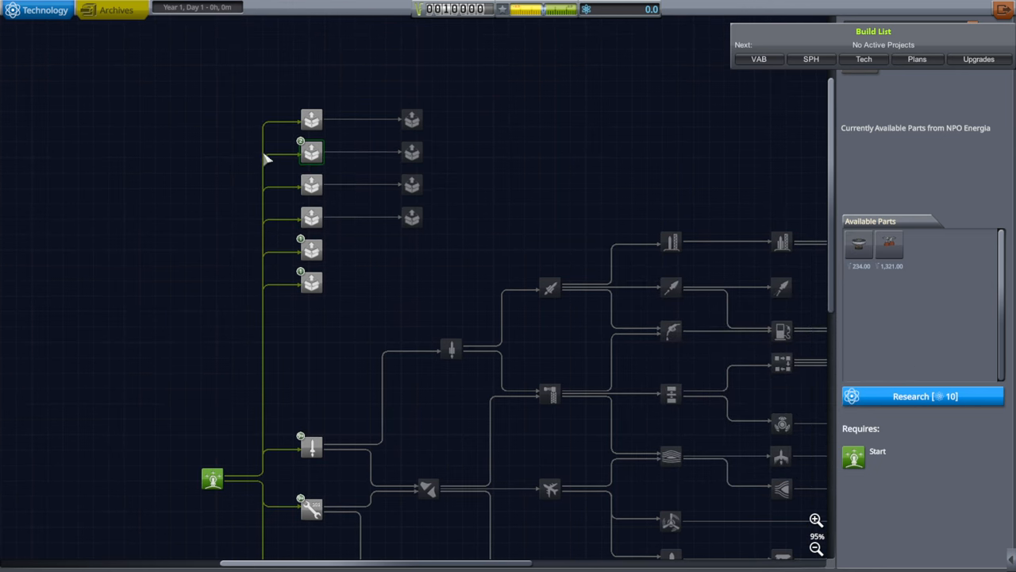
{"action": "mouse_move", "coordinate": [312, 185]}
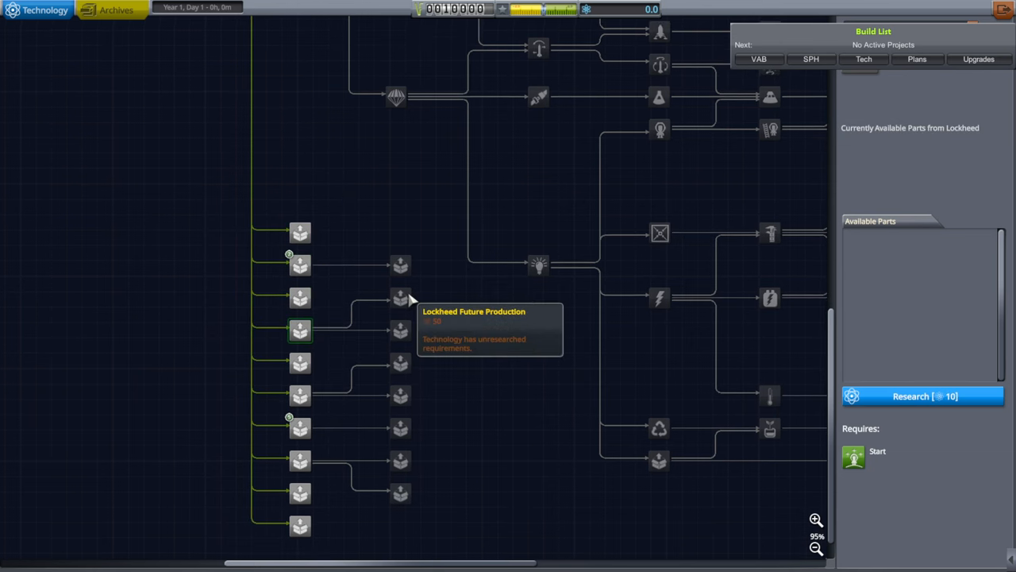
{"action": "mouse_move", "coordinate": [351, 336]}
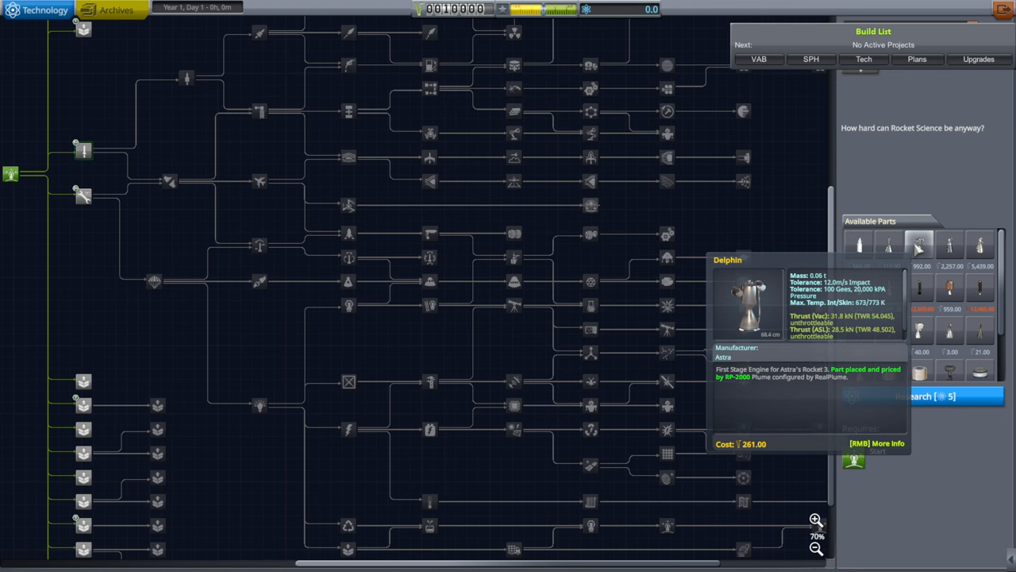
{"action": "mouse_move", "coordinate": [979, 244]}
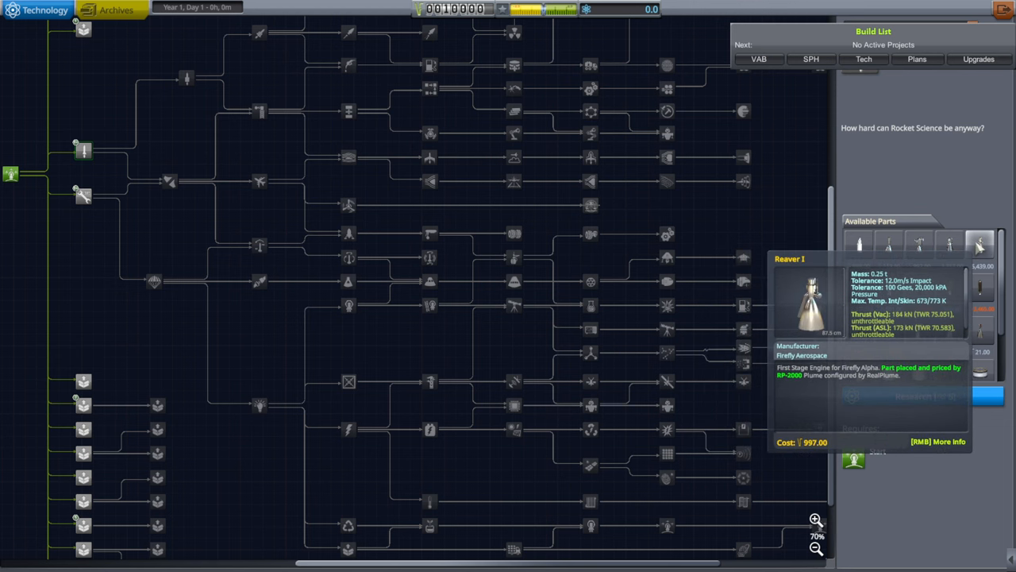
{"action": "mouse_move", "coordinate": [918, 288]}
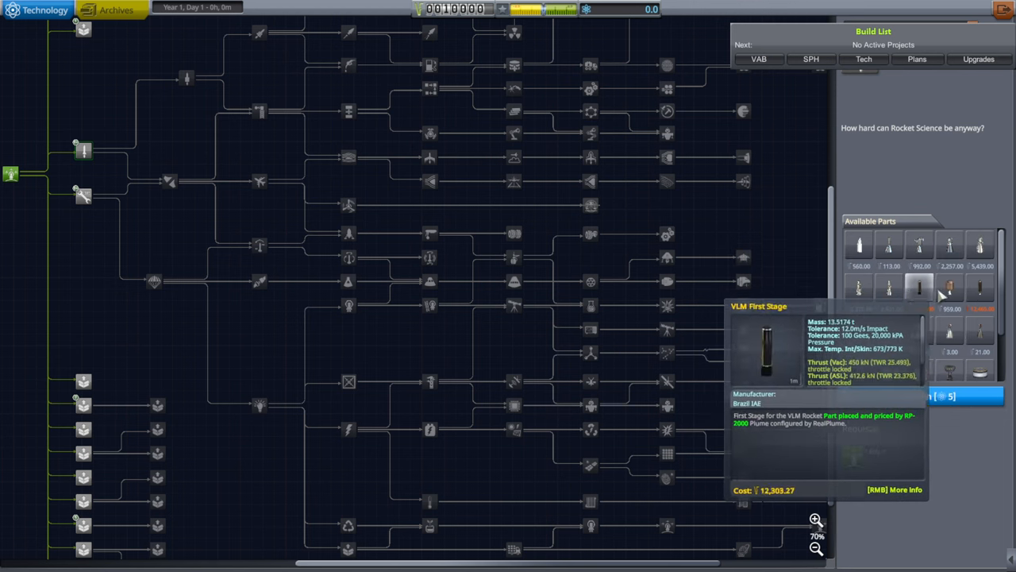
- Select the next rocketry node to list its parts, like Rocket-1 stages and fairings
{"action": "left_click", "coordinate": [169, 181]}
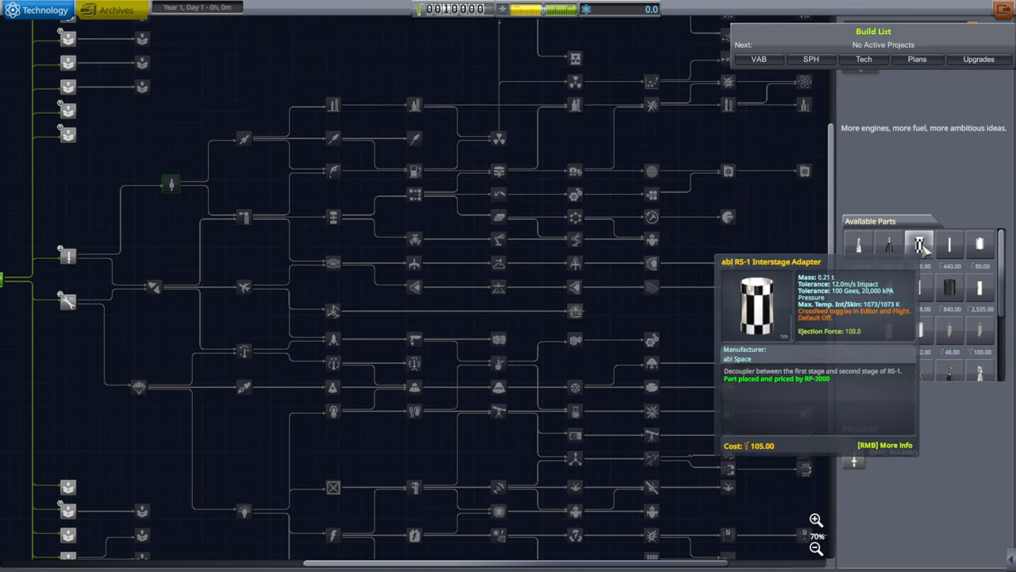
{"action": "mouse_move", "coordinate": [920, 288]}
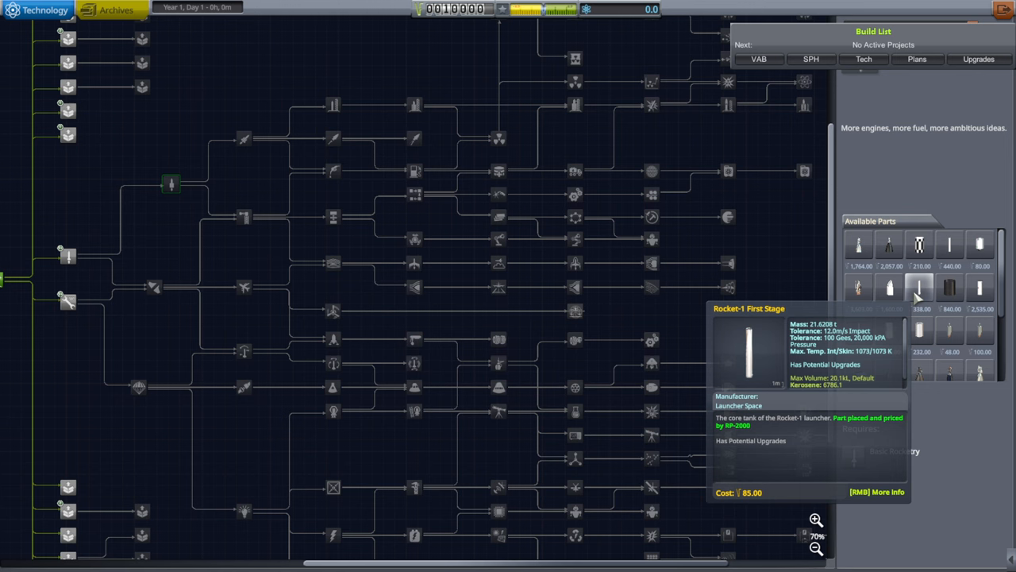
{"action": "mouse_move", "coordinate": [889, 288]}
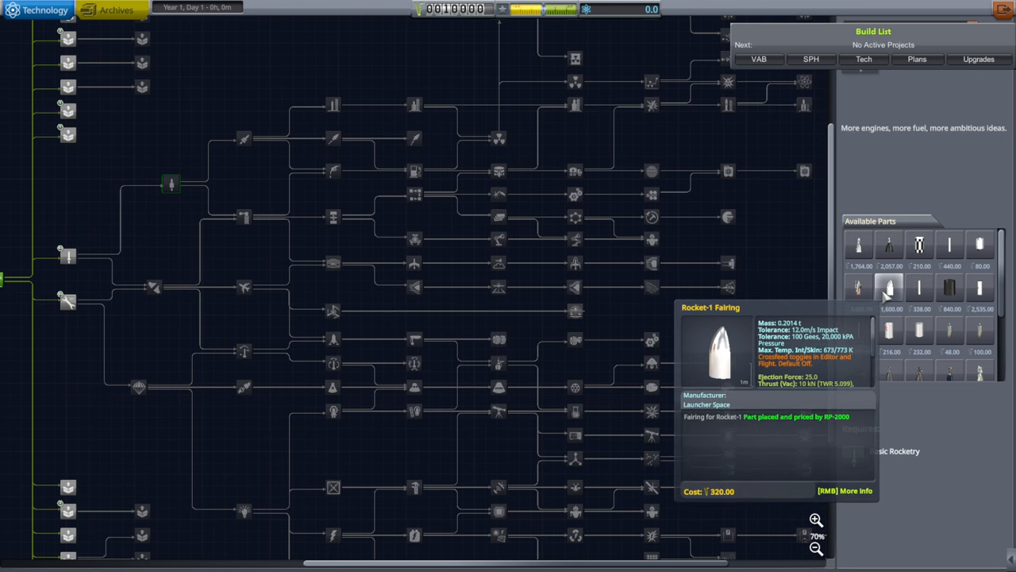
{"action": "mouse_move", "coordinate": [918, 244]}
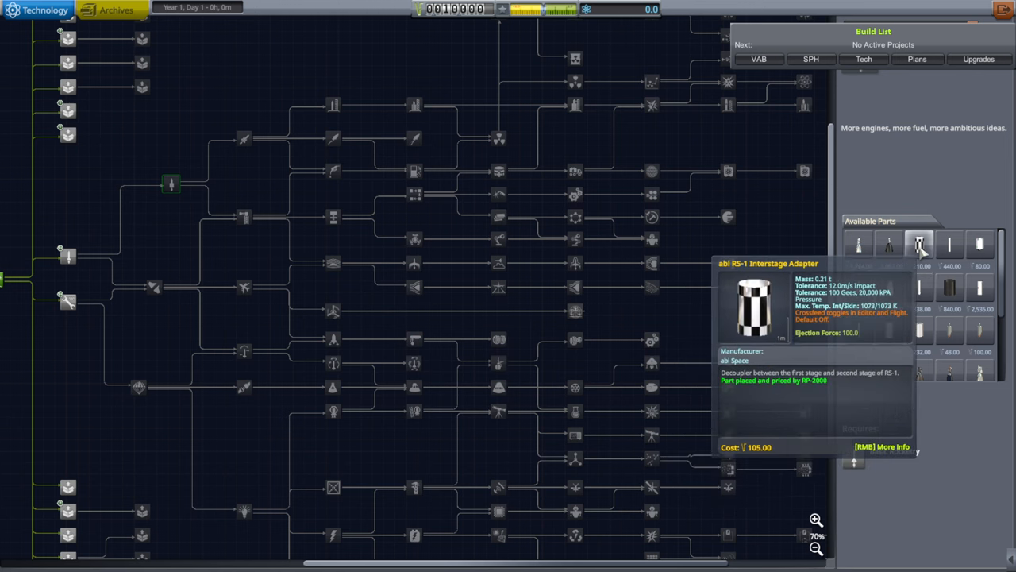
{"action": "mouse_move", "coordinate": [950, 288]}
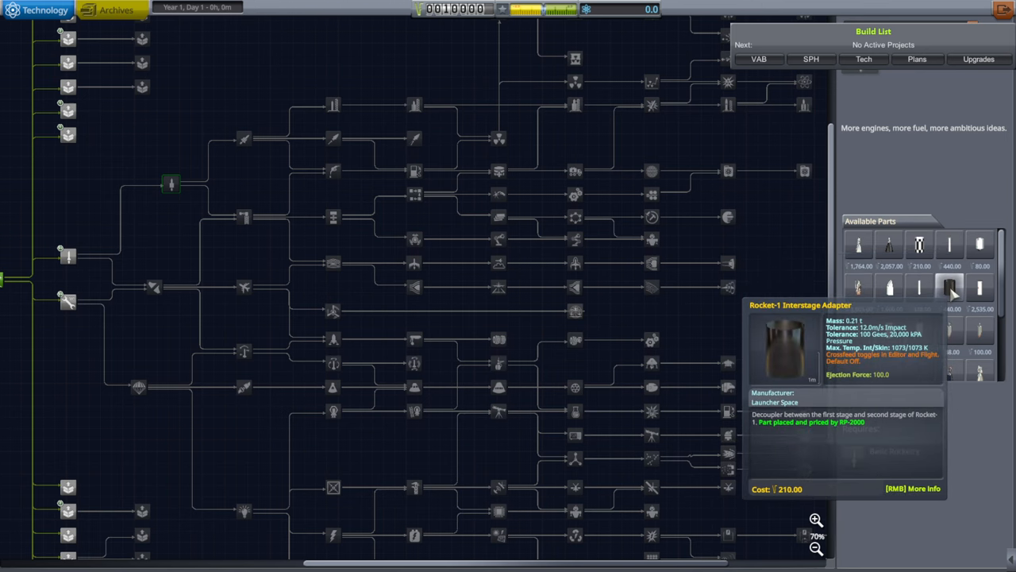
{"action": "mouse_move", "coordinate": [353, 129]}
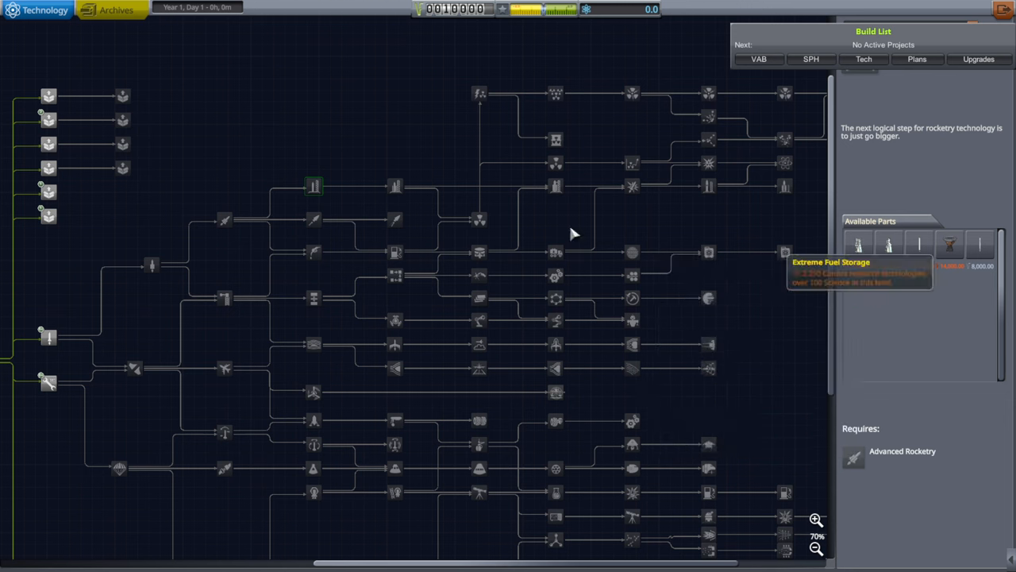
{"action": "mouse_move", "coordinate": [175, 348]}
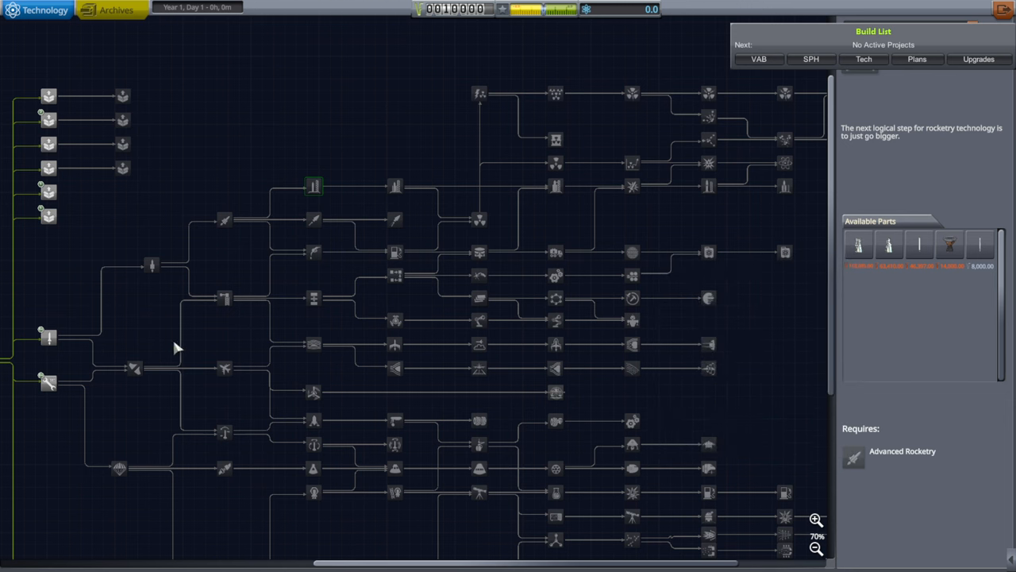
{"action": "mouse_move", "coordinate": [65, 375]}
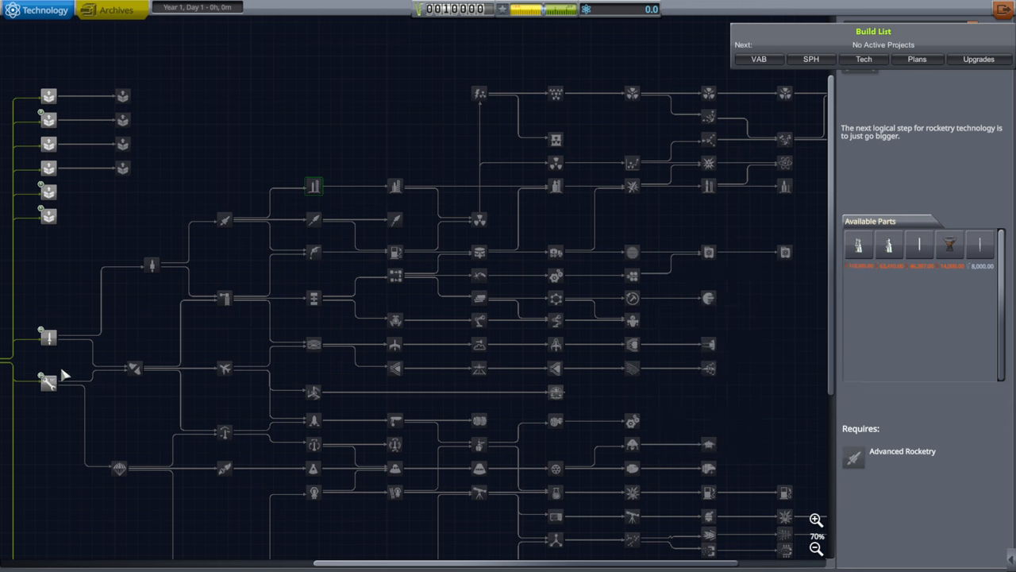
{"action": "mouse_move", "coordinate": [746, 375]}
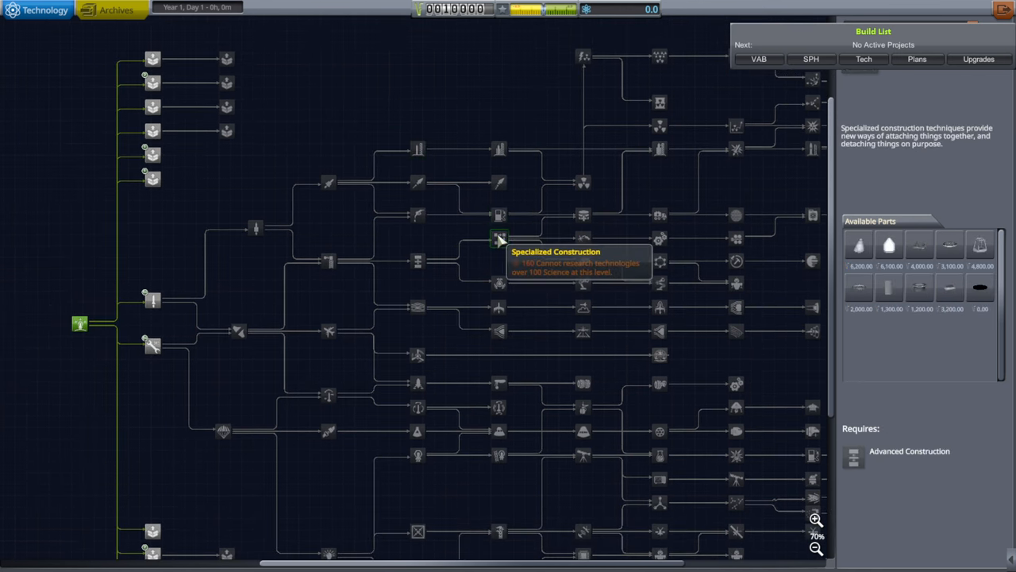
{"action": "mouse_move", "coordinate": [500, 150]}
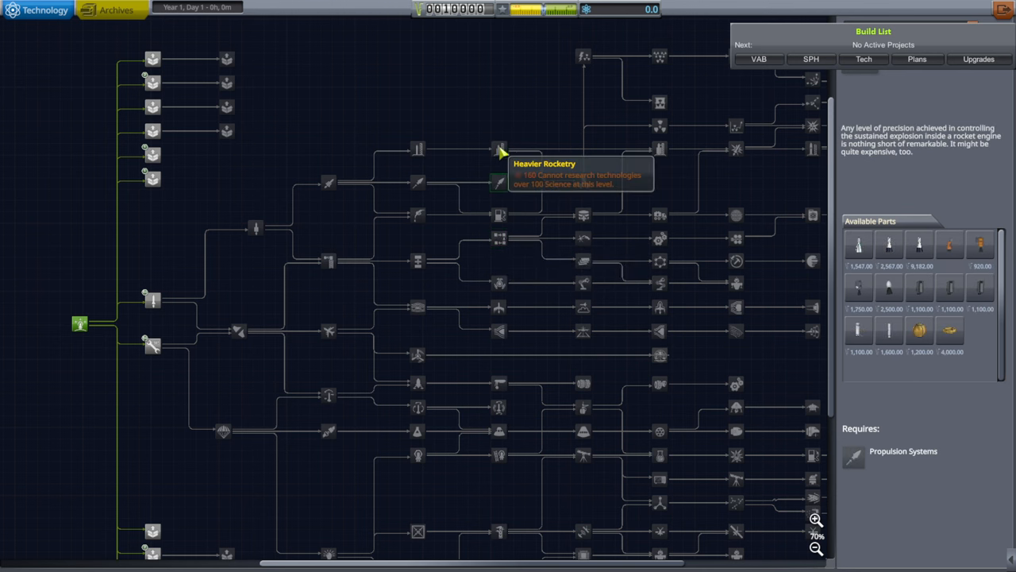
- Select the bigger-rocketry node and scroll its part list to the SE-2200 engine
{"action": "left_click", "coordinate": [419, 149]}
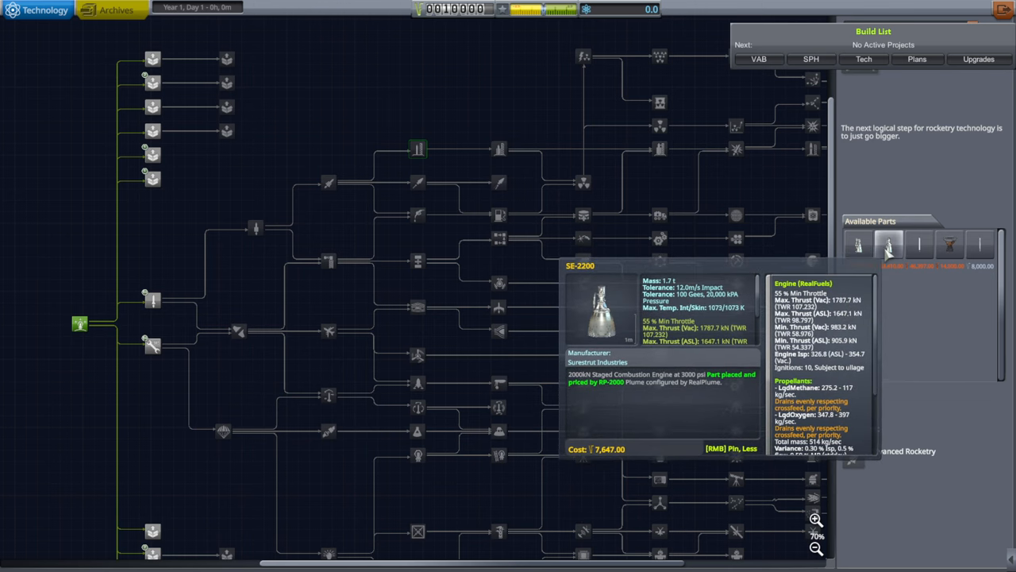
{"action": "scroll", "scroll_direction": "down", "scroll_amount": 3}
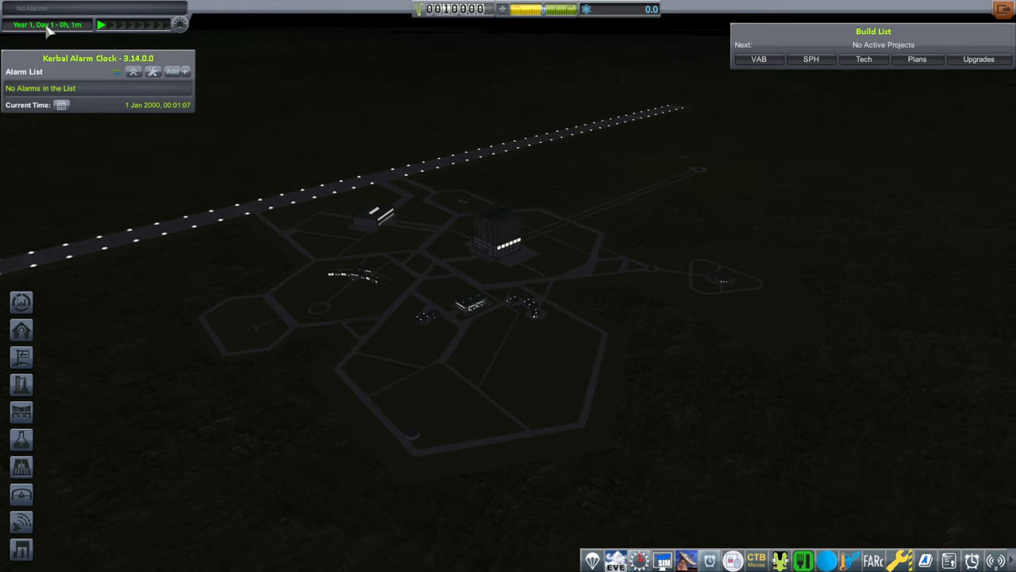
{"action": "mouse_move", "coordinate": [855, 434]}
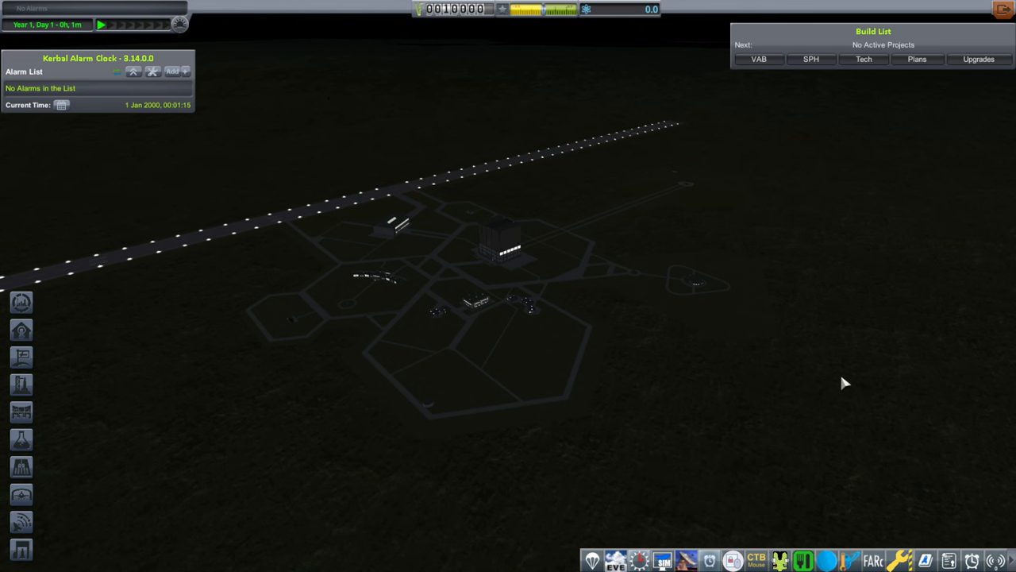
{"action": "mouse_move", "coordinate": [484, 227]}
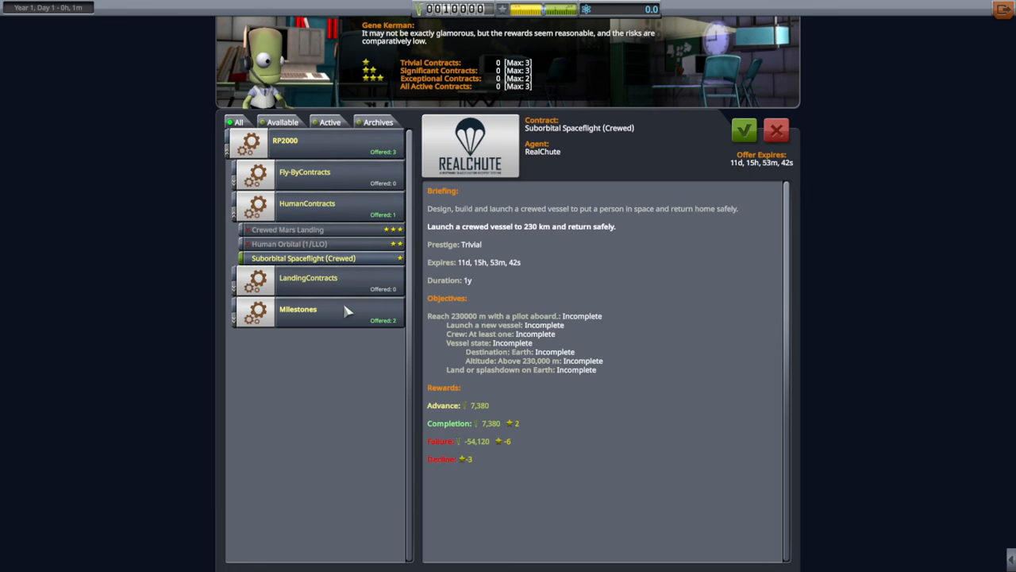
- Expand Milestones and read the Your First Satellite and Send a Payload into Space contracts
{"action": "left_click", "coordinate": [297, 309]}
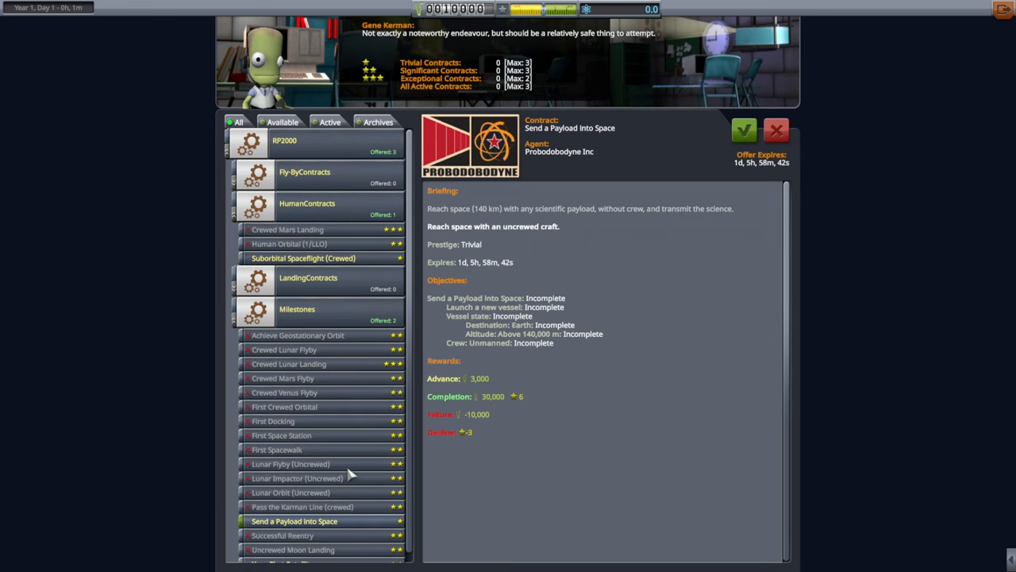
{"action": "left_click", "coordinate": [281, 555]}
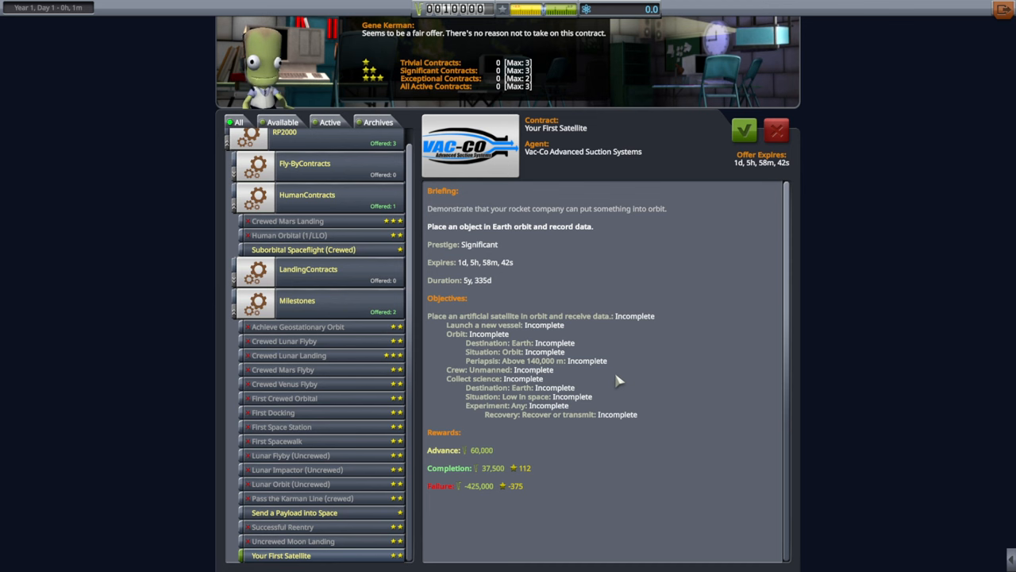
{"action": "left_click", "coordinate": [295, 512]}
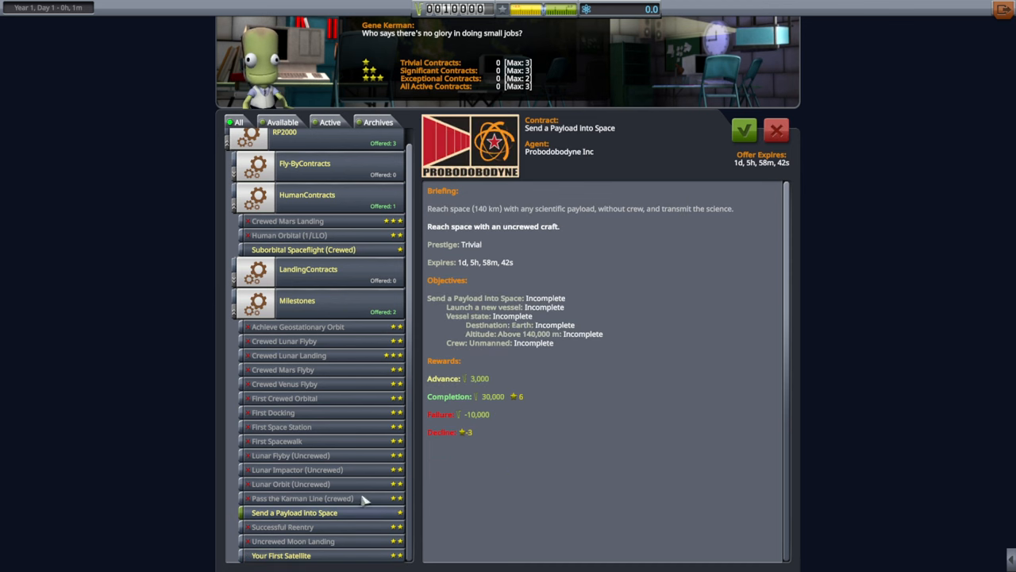
{"action": "mouse_move", "coordinate": [490, 412]}
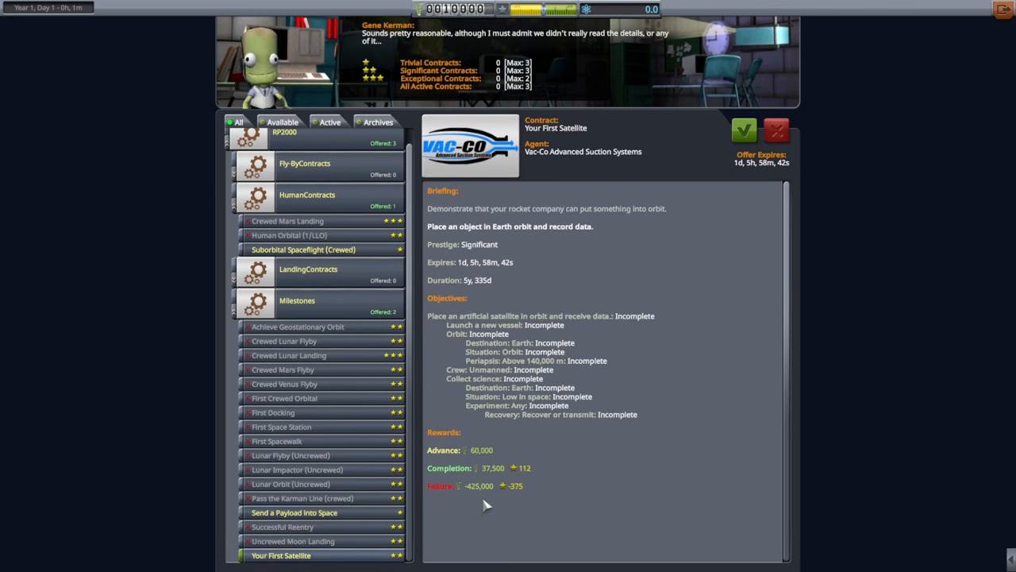
{"action": "mouse_move", "coordinate": [514, 281]}
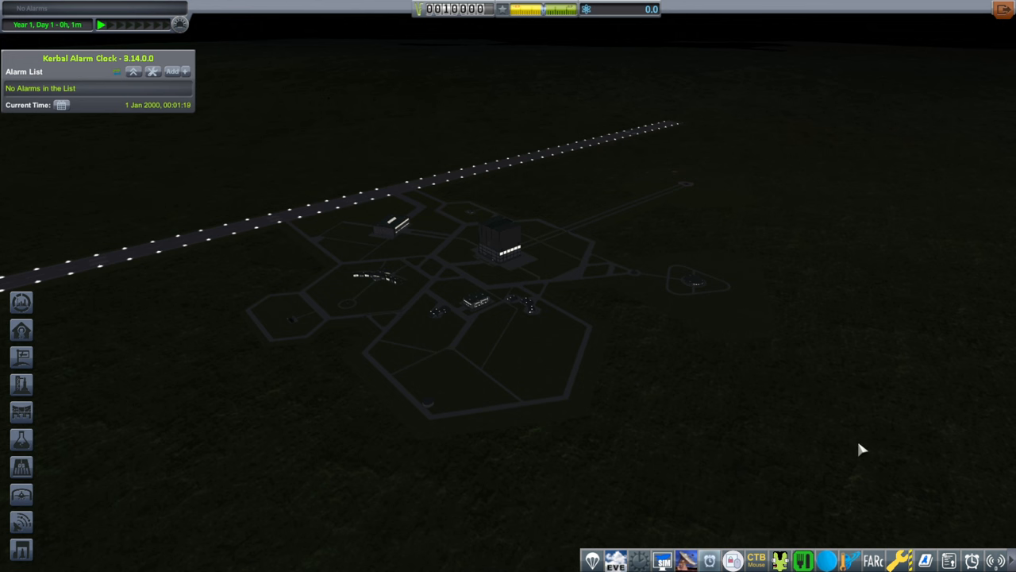
{"action": "mouse_move", "coordinate": [868, 446]}
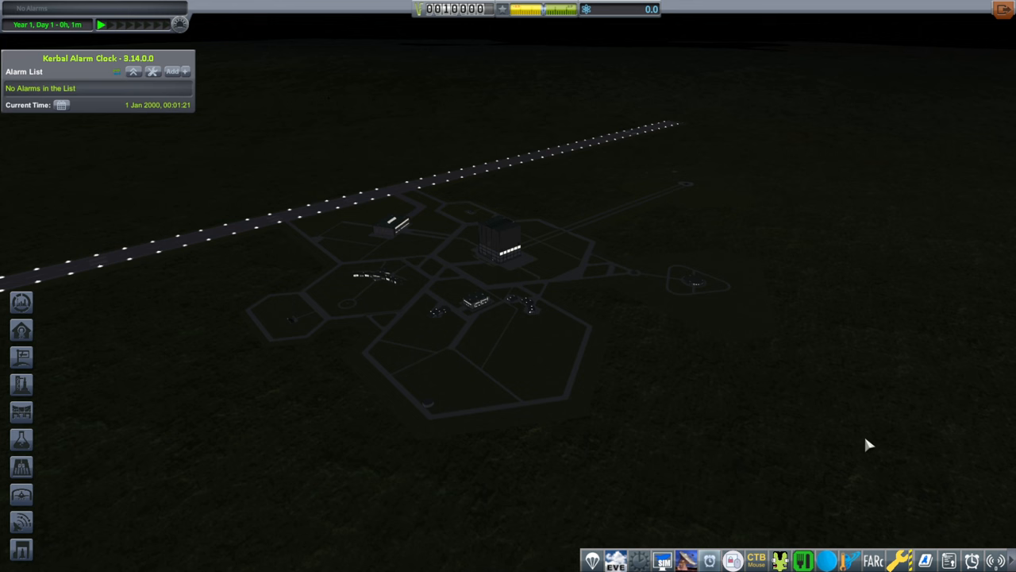